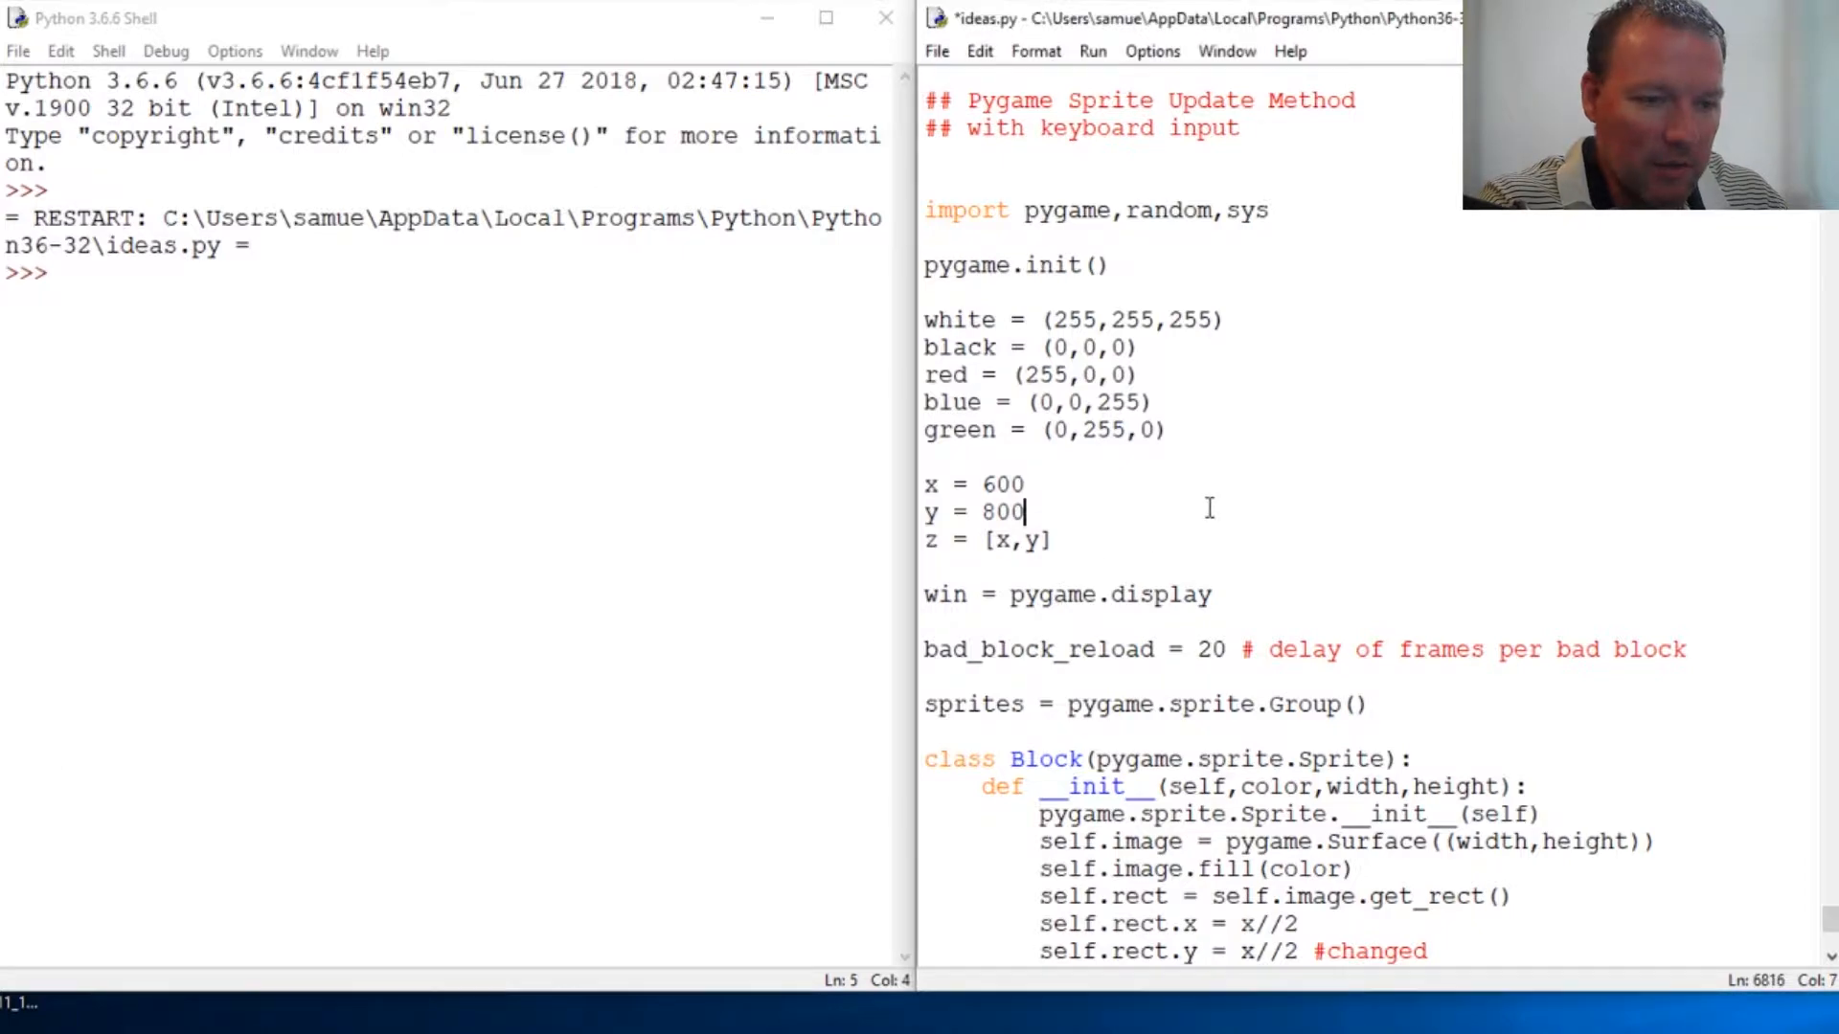
Step: Run ideas.py with F5 so the shell restarts and prints the pygame greeting
scroll("down", 3)
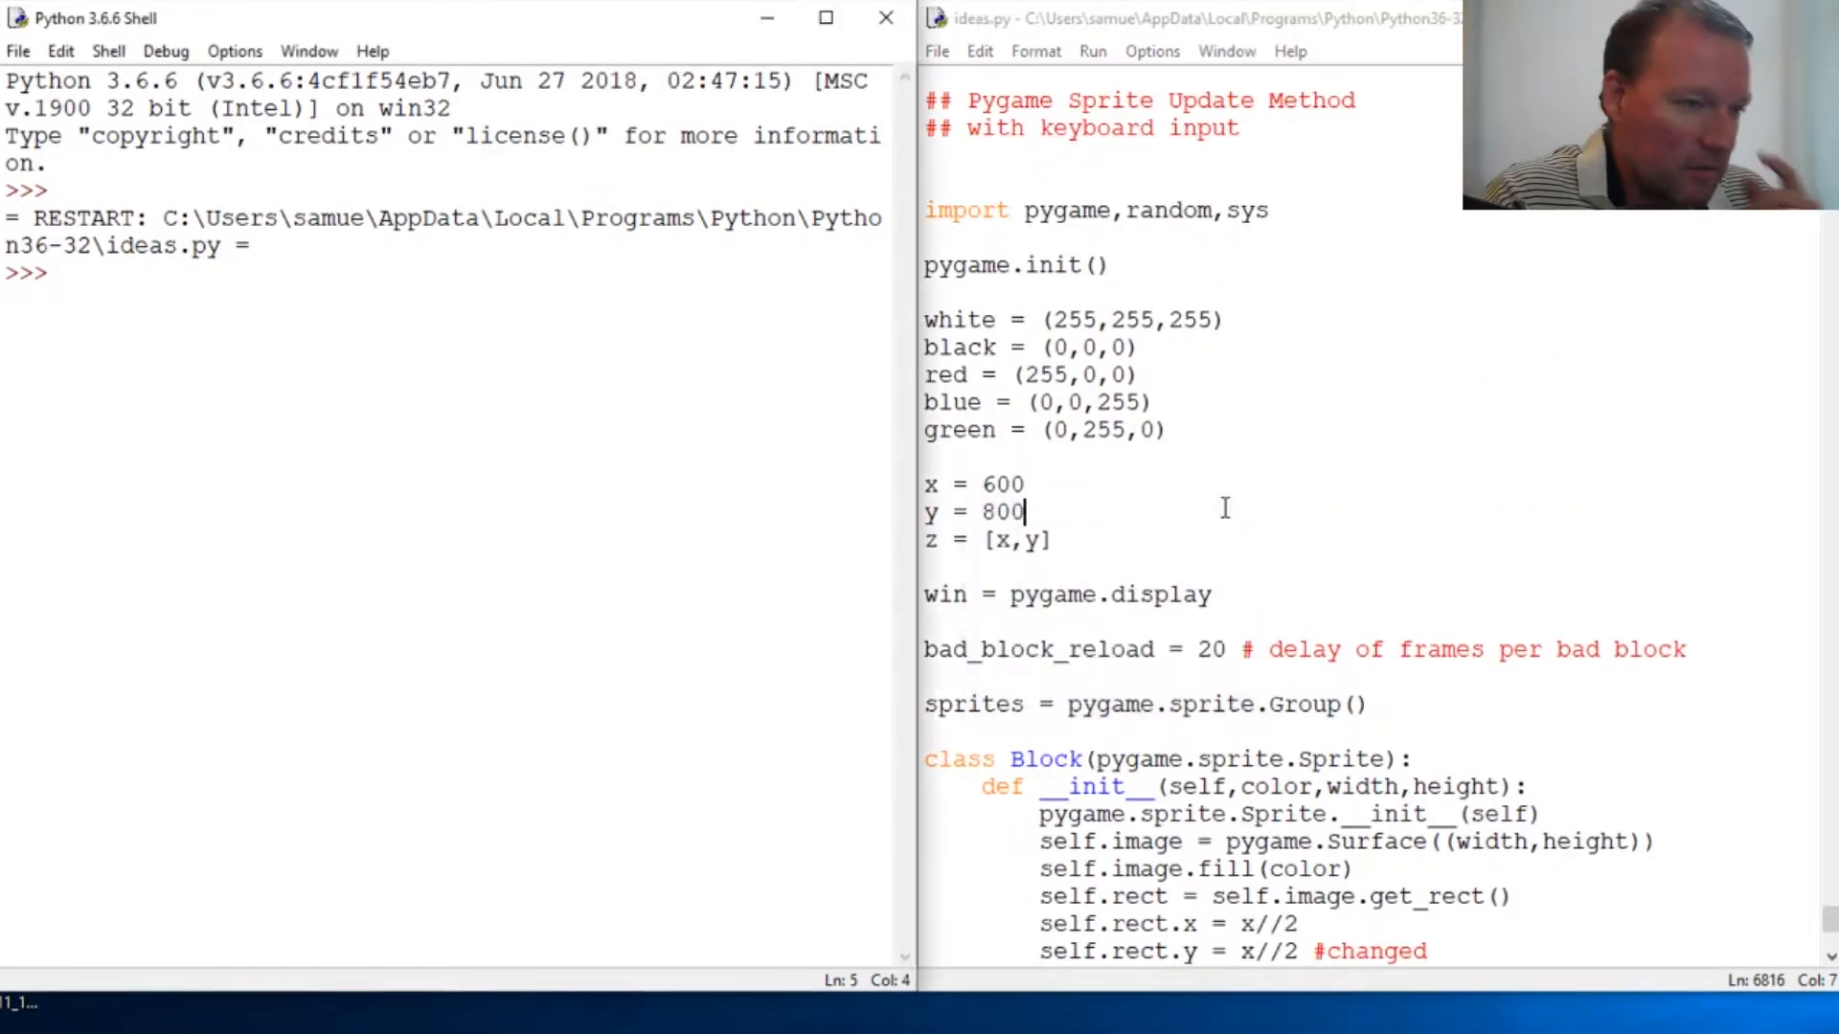
key("F5")
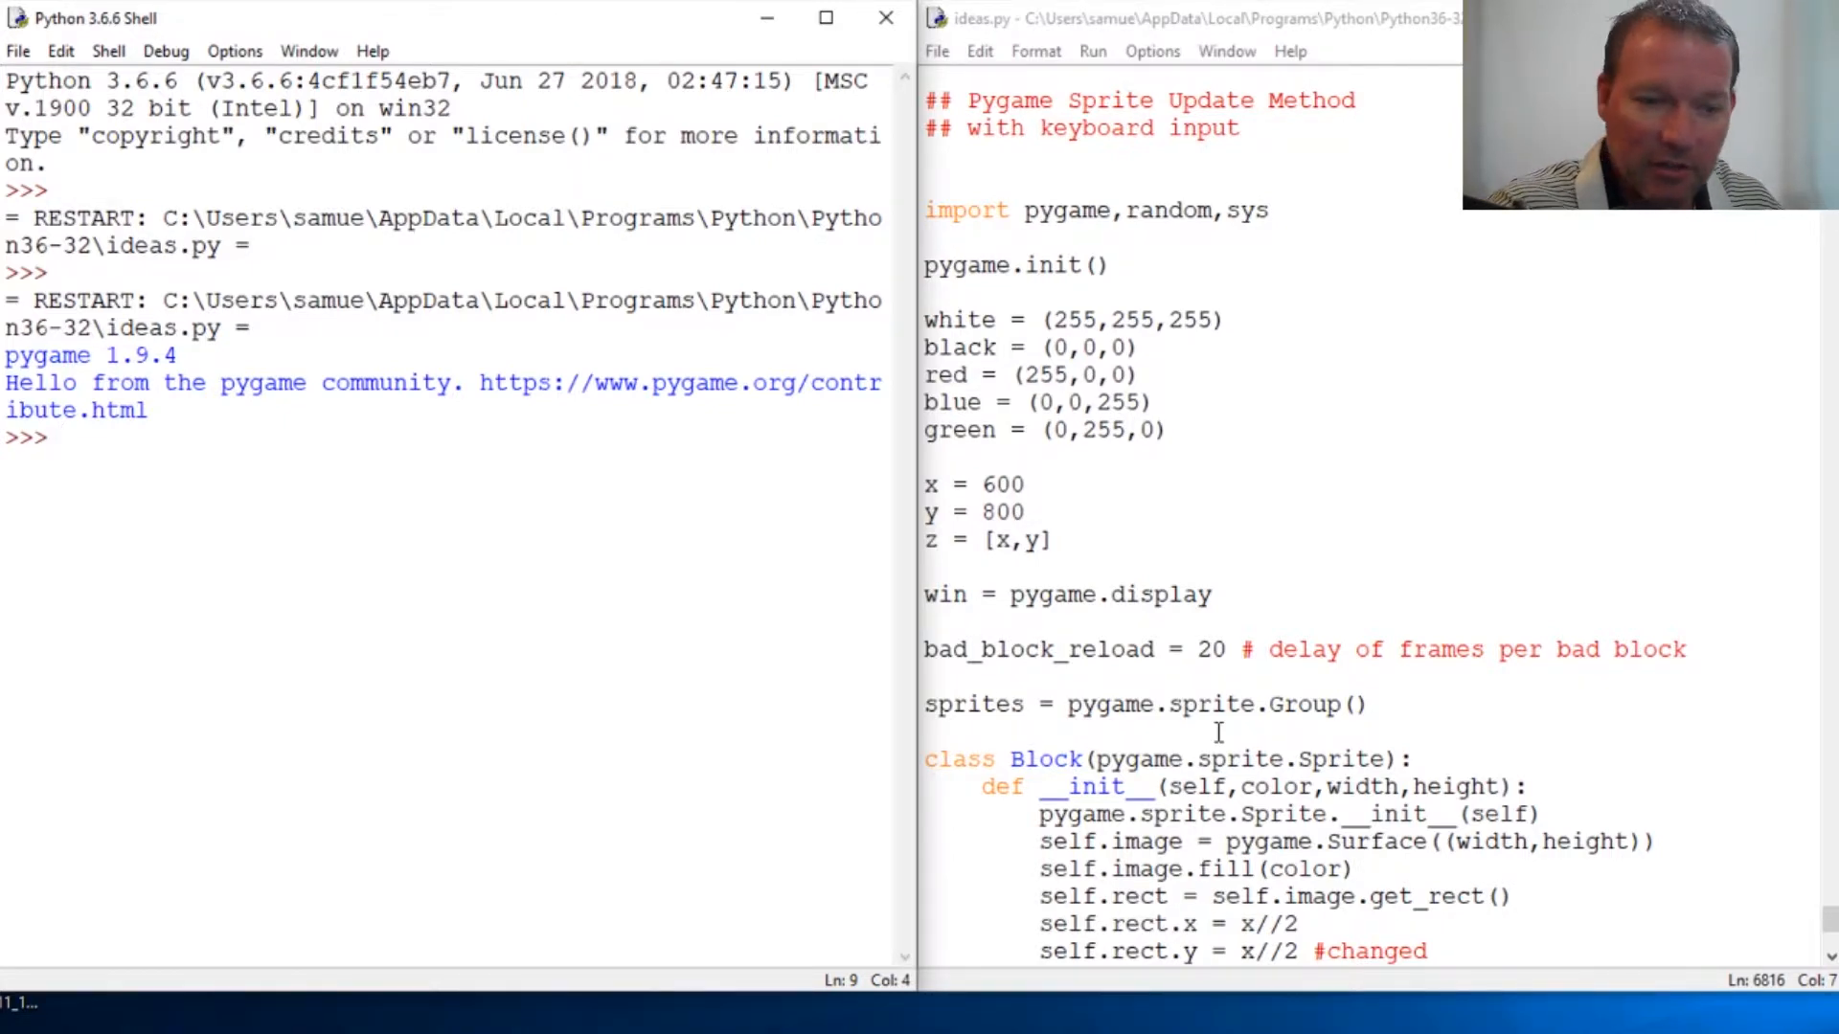
Step: Change self.rect.y from x//2 to 743 and re-enable the Block creation and sprites.add lines
scroll("down", 3)
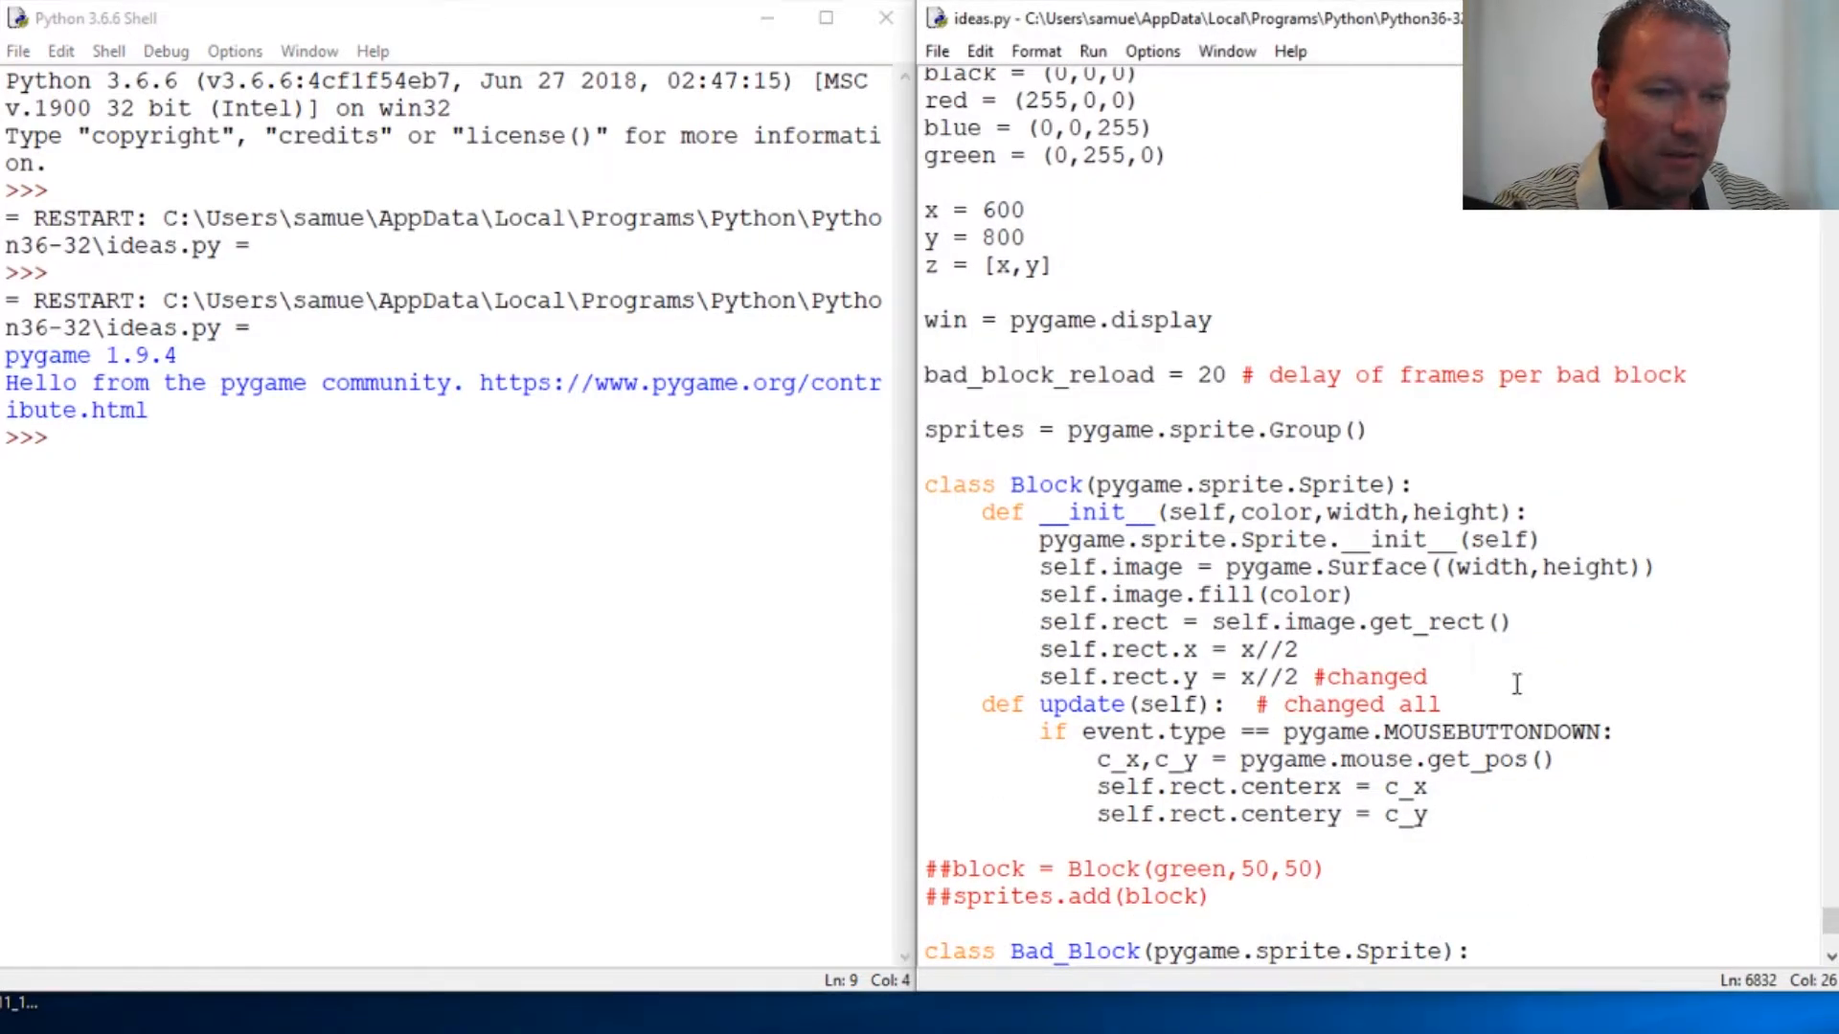
key("BackSpace")
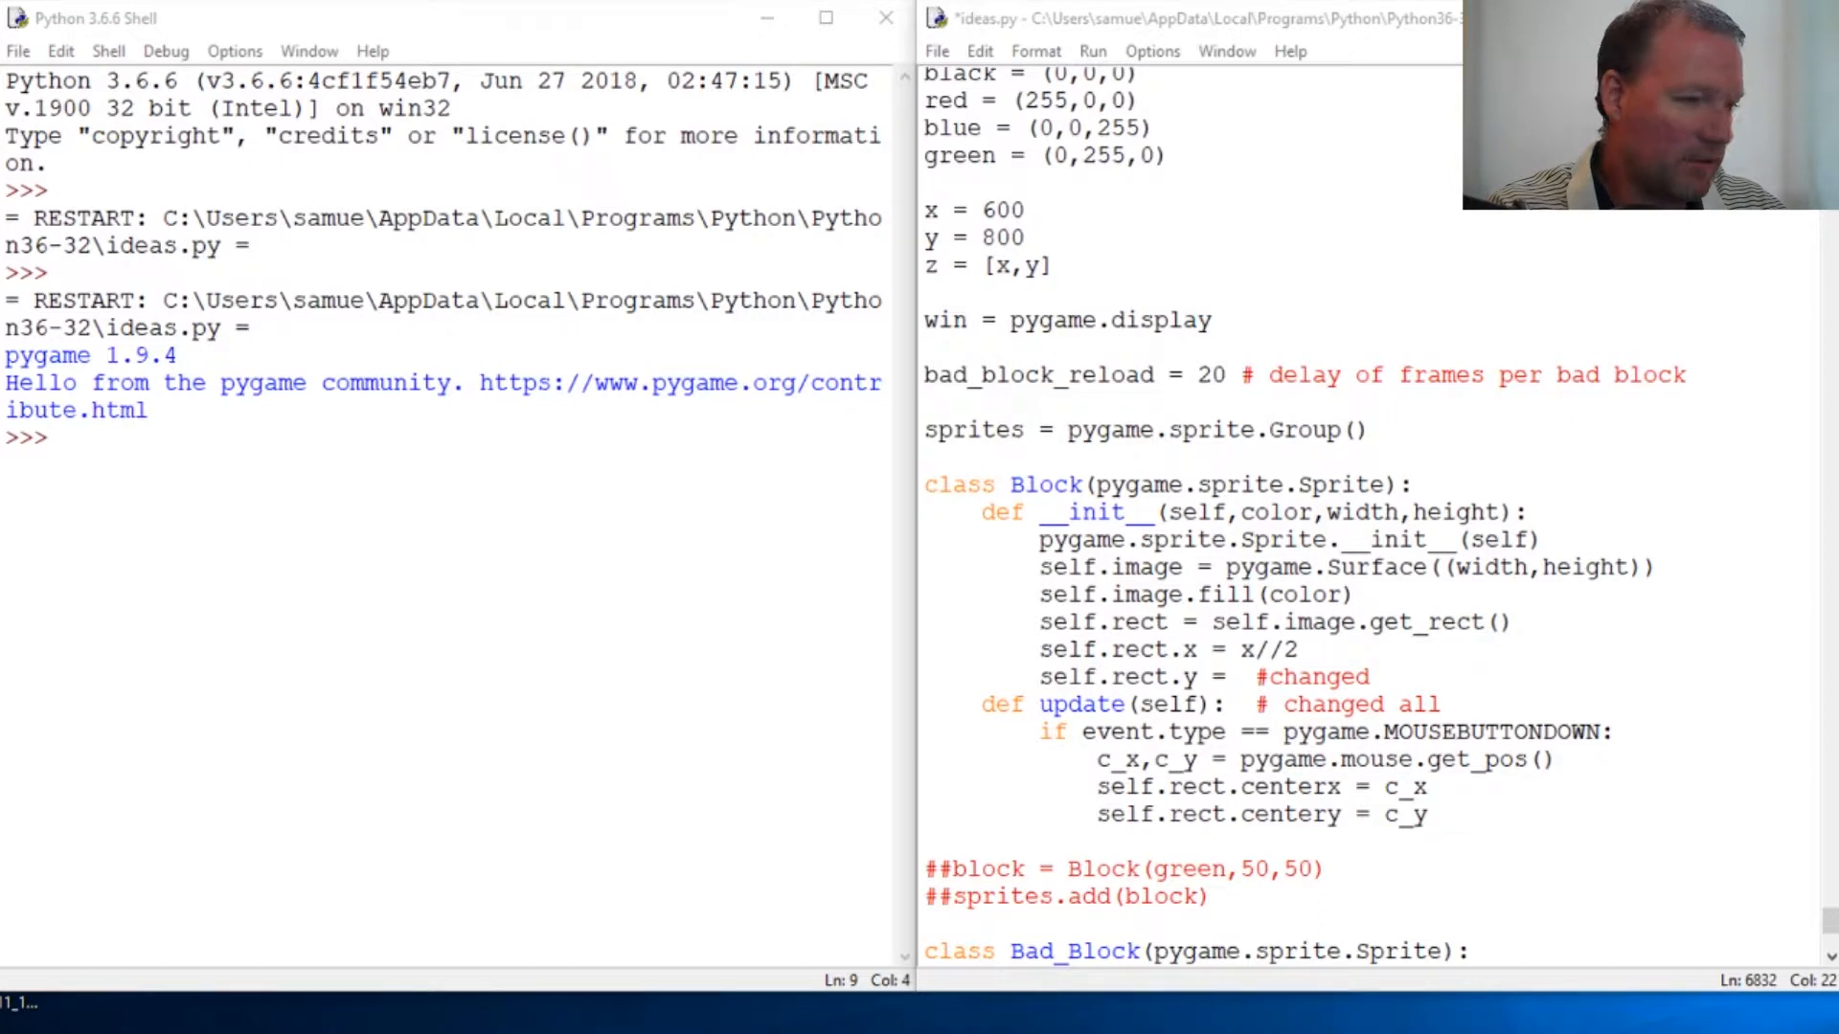
left_click(1240, 678)
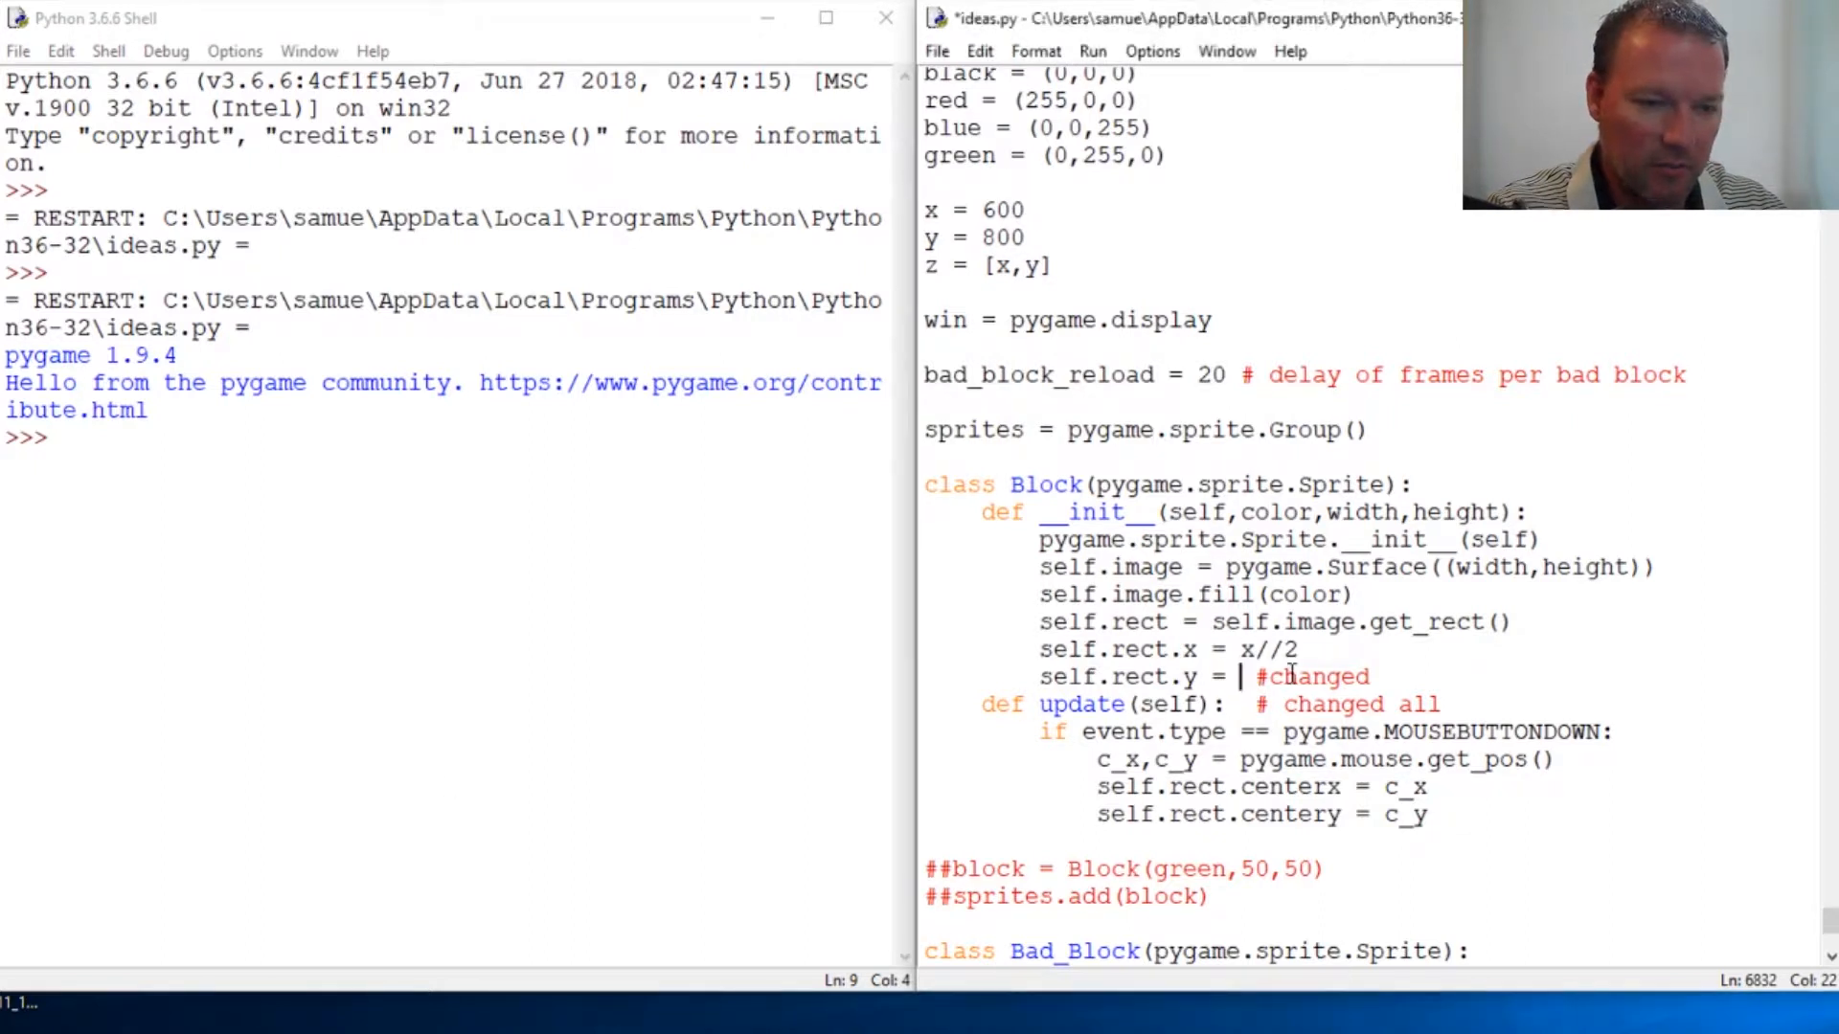
type("743")
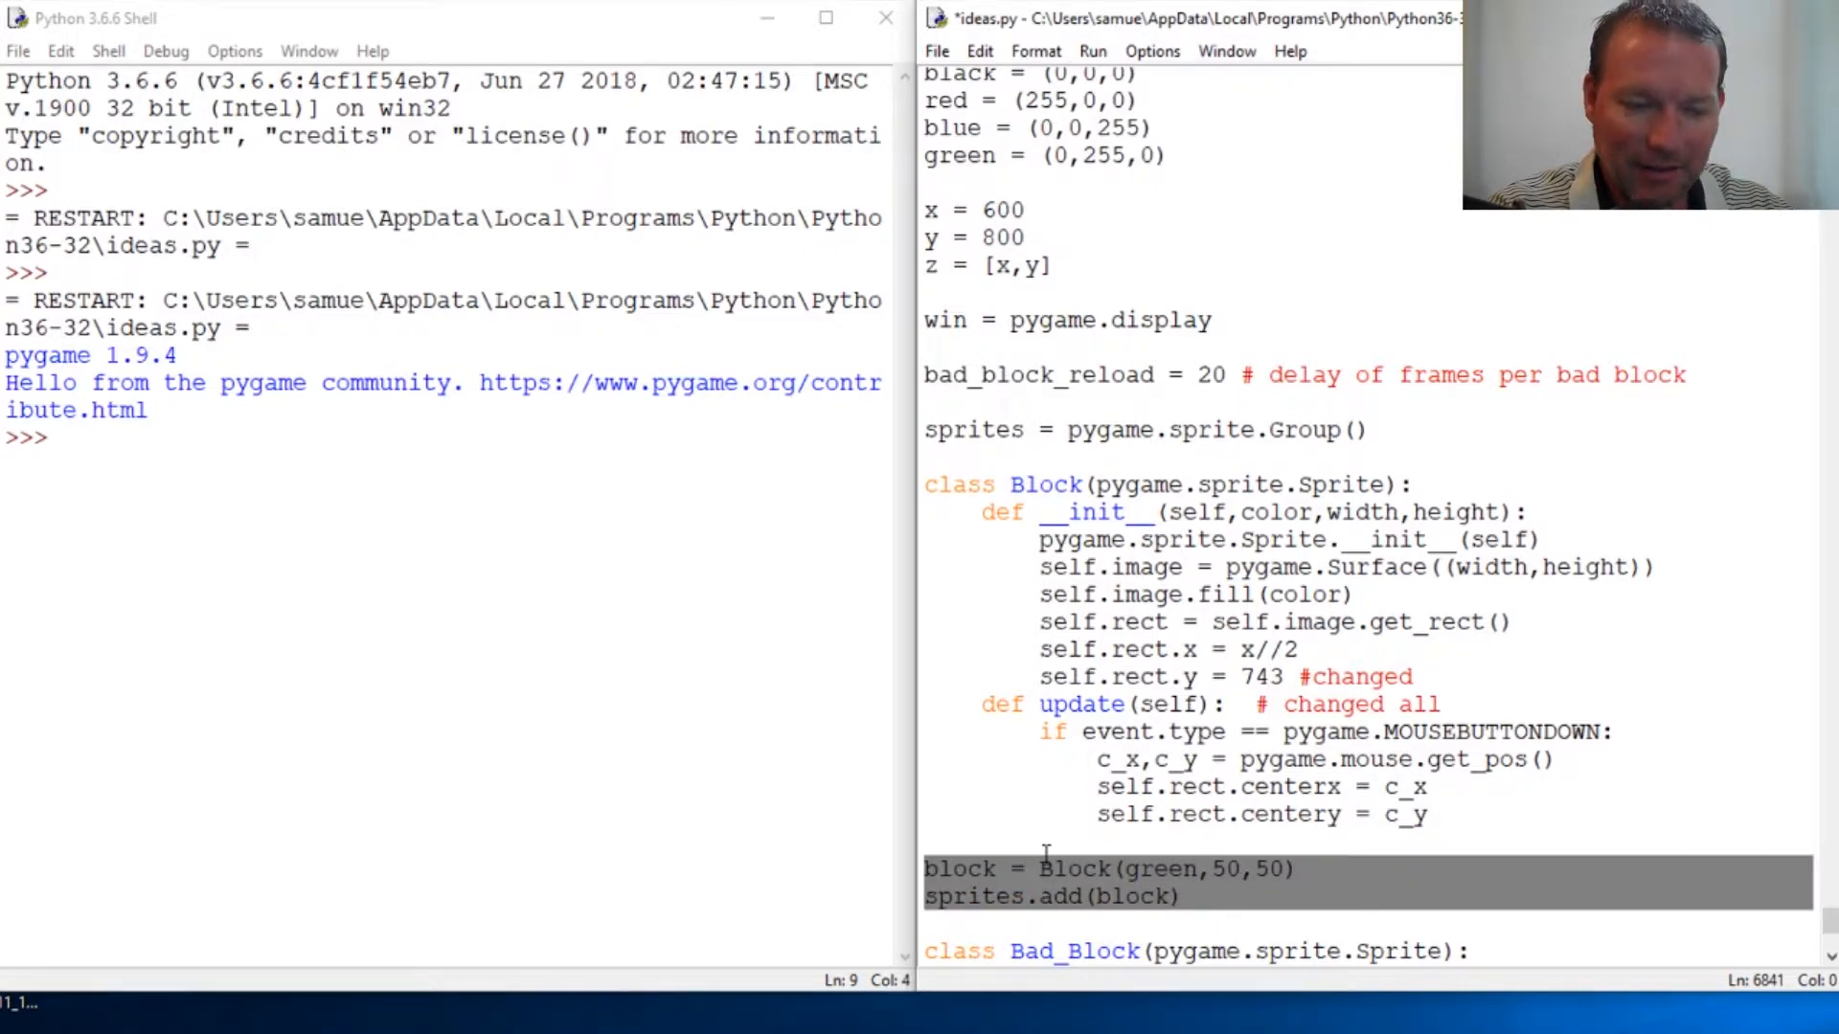
left_click(1031, 870)
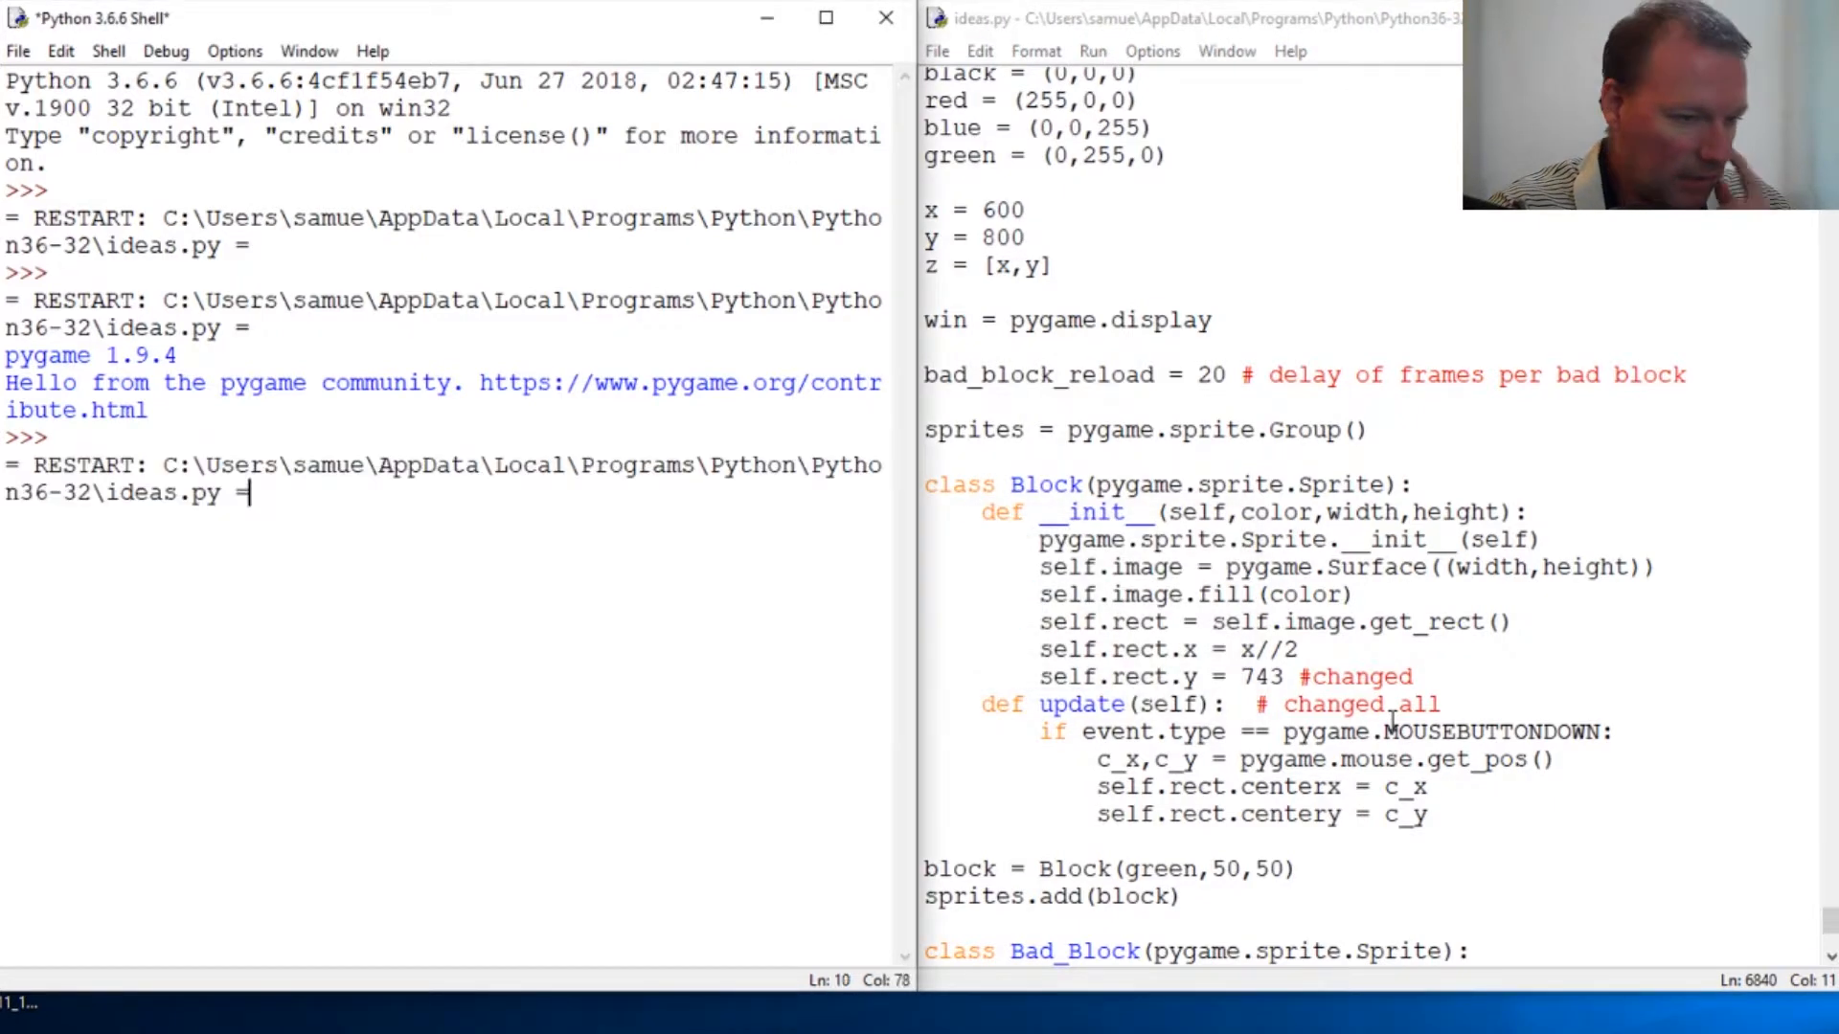
Step: Rerun the revised script with F5
key("F5")
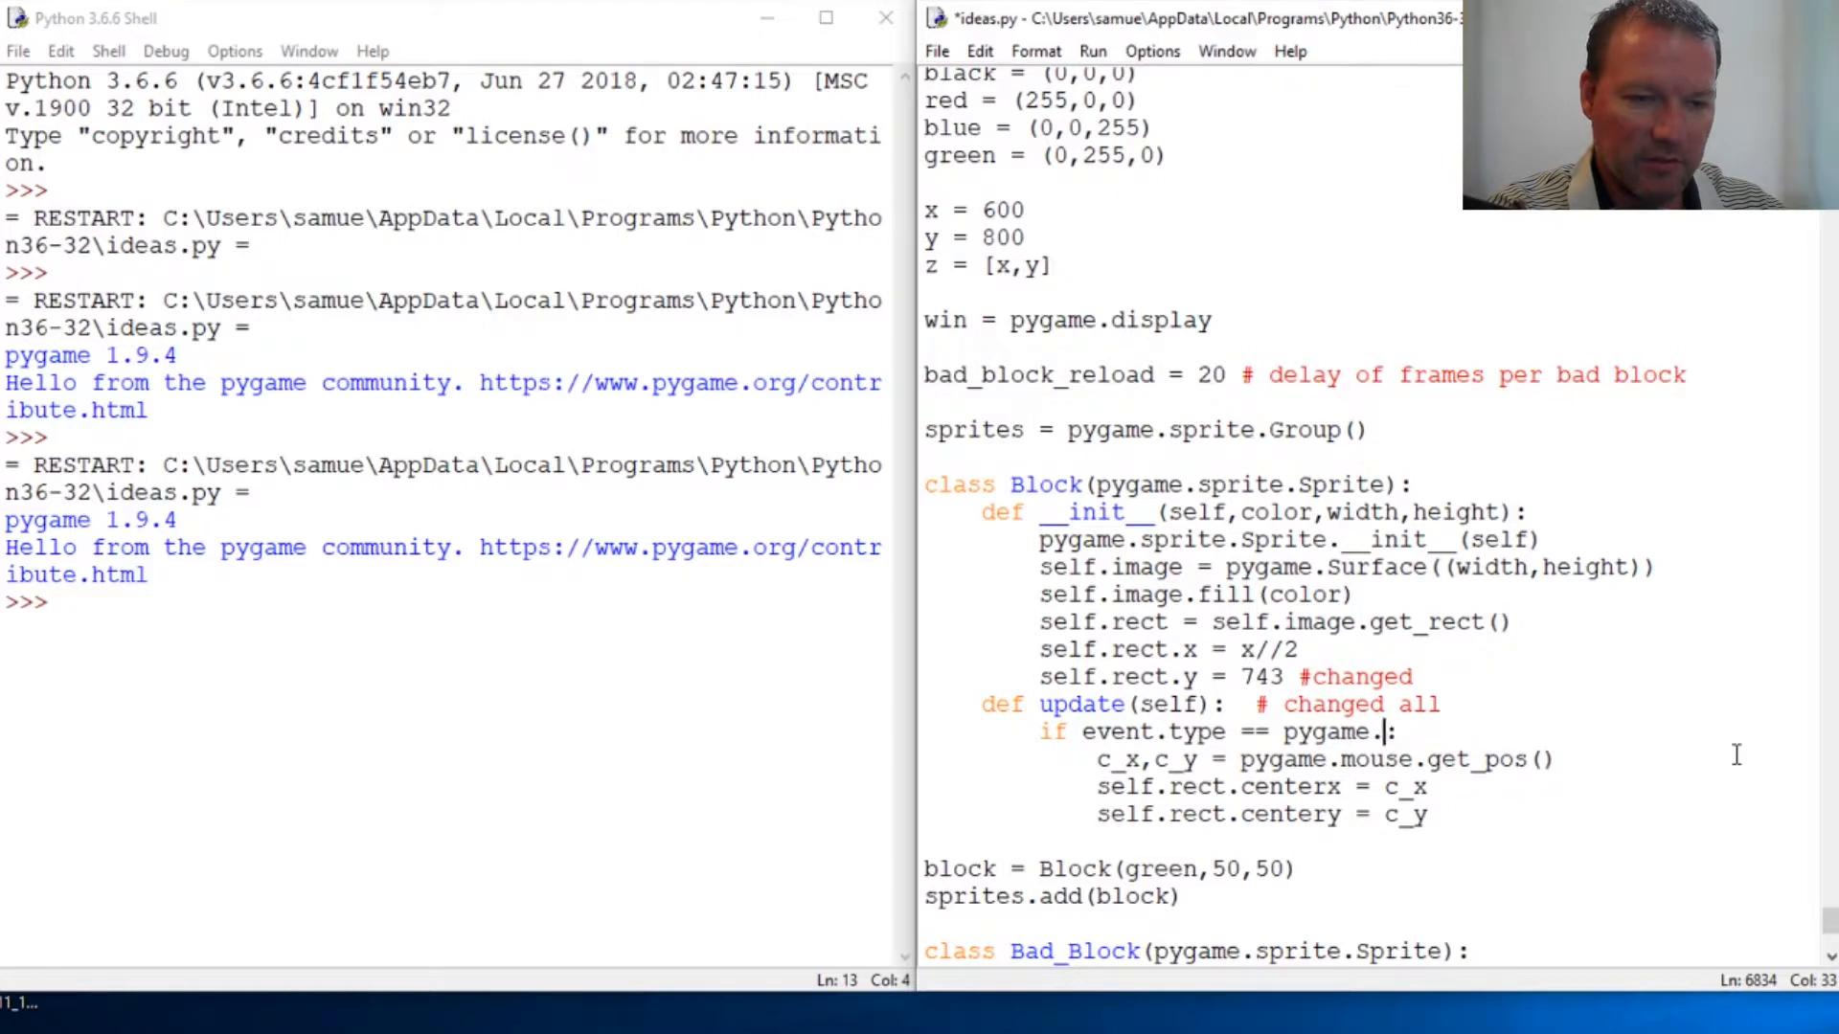
Step: Make the update condition check pygame.KEYDOWN and remove the mouse position line
type("KEY")
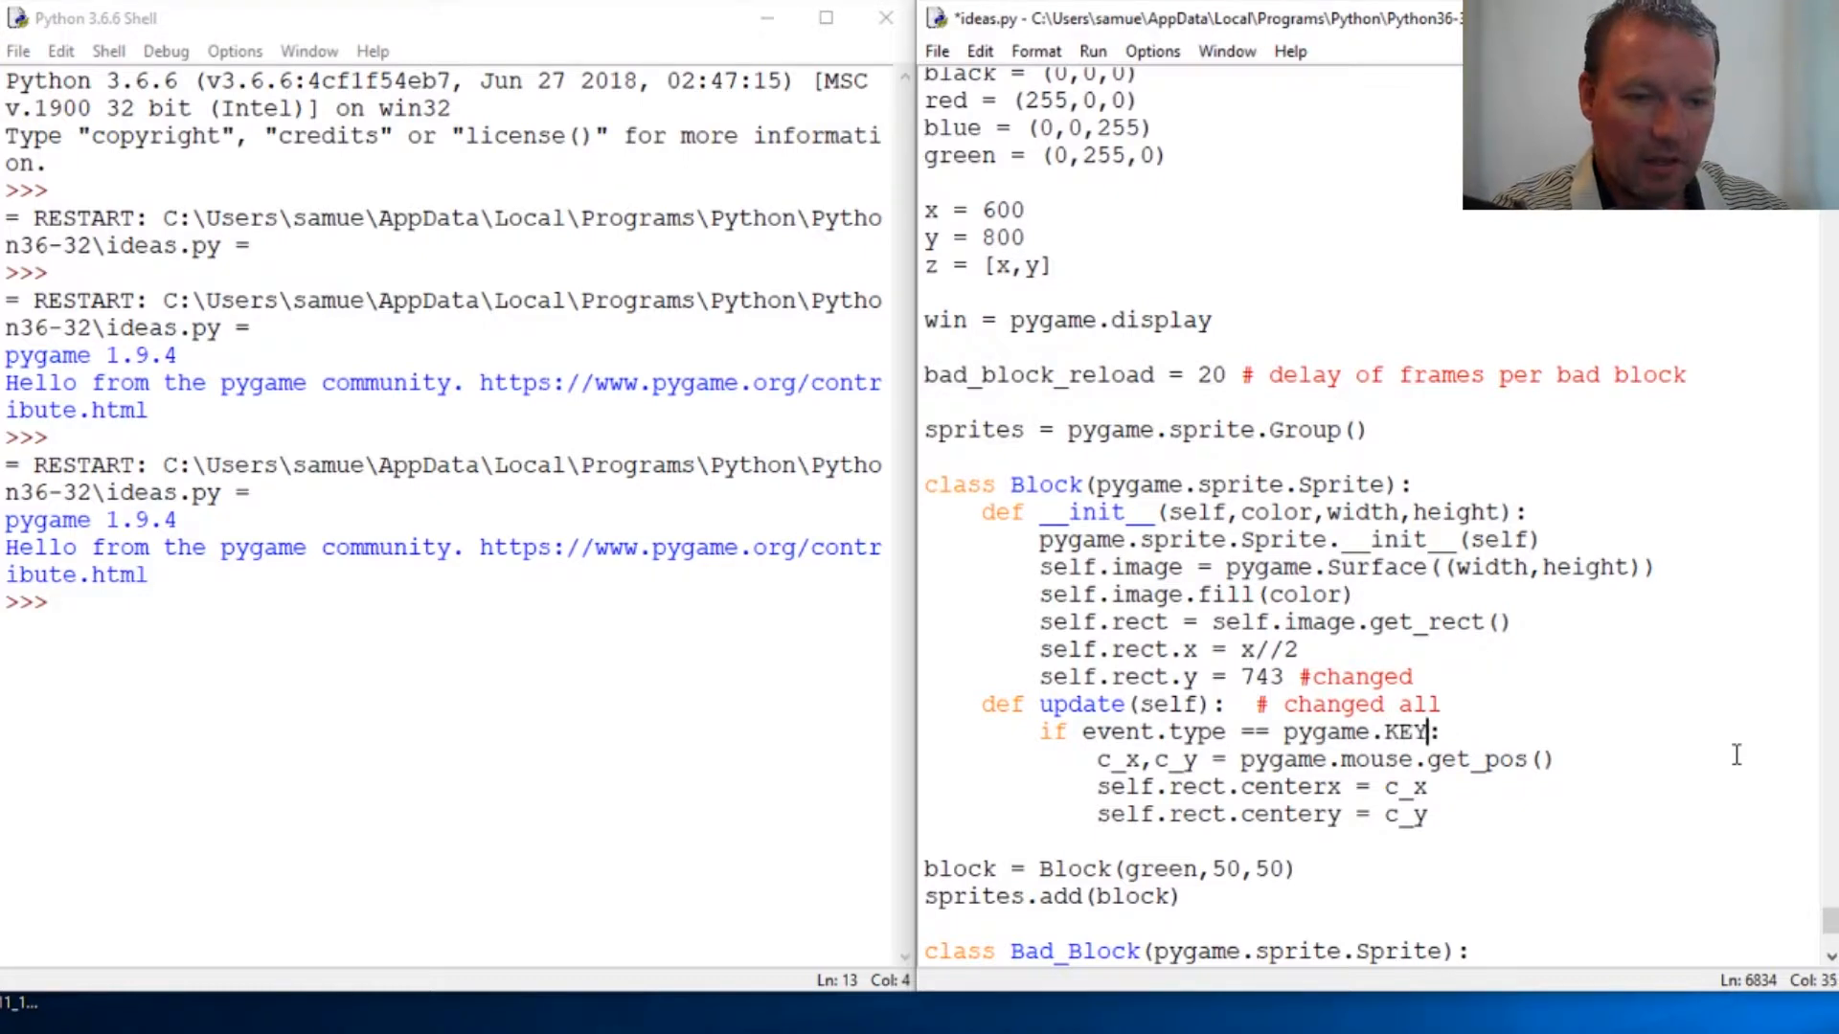
type("DW")
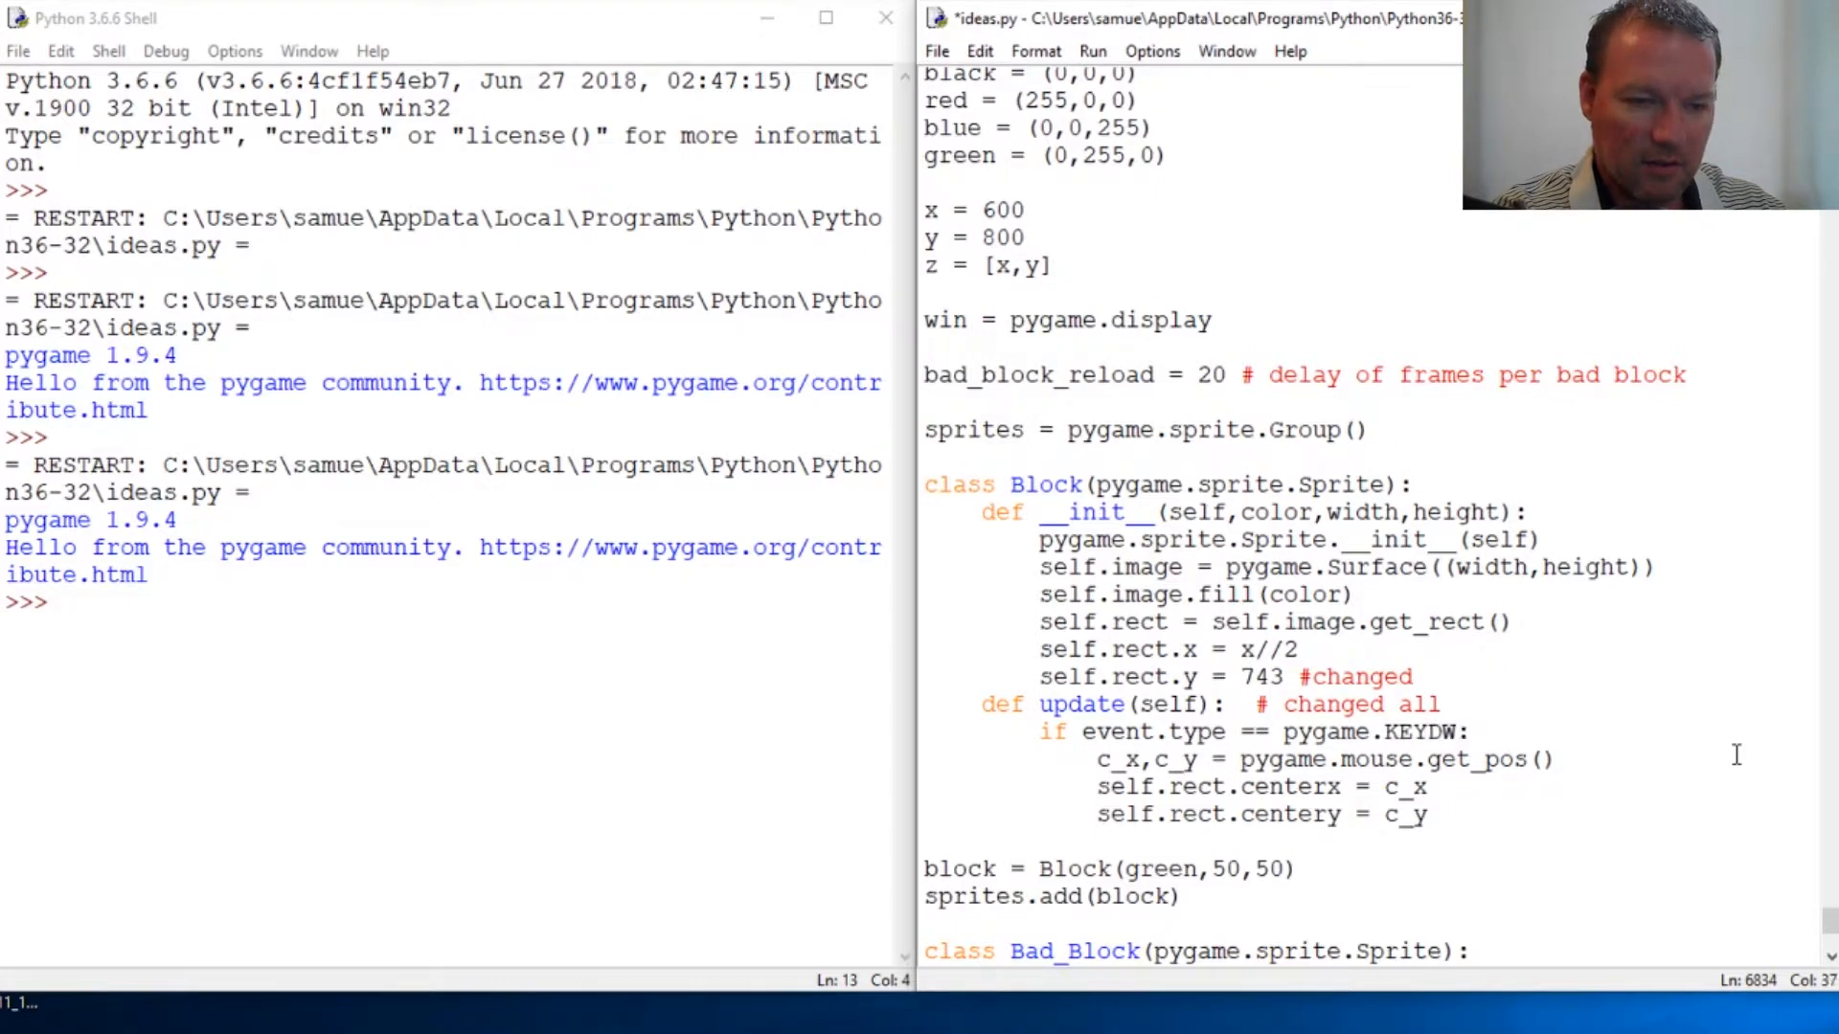
type("OWN")
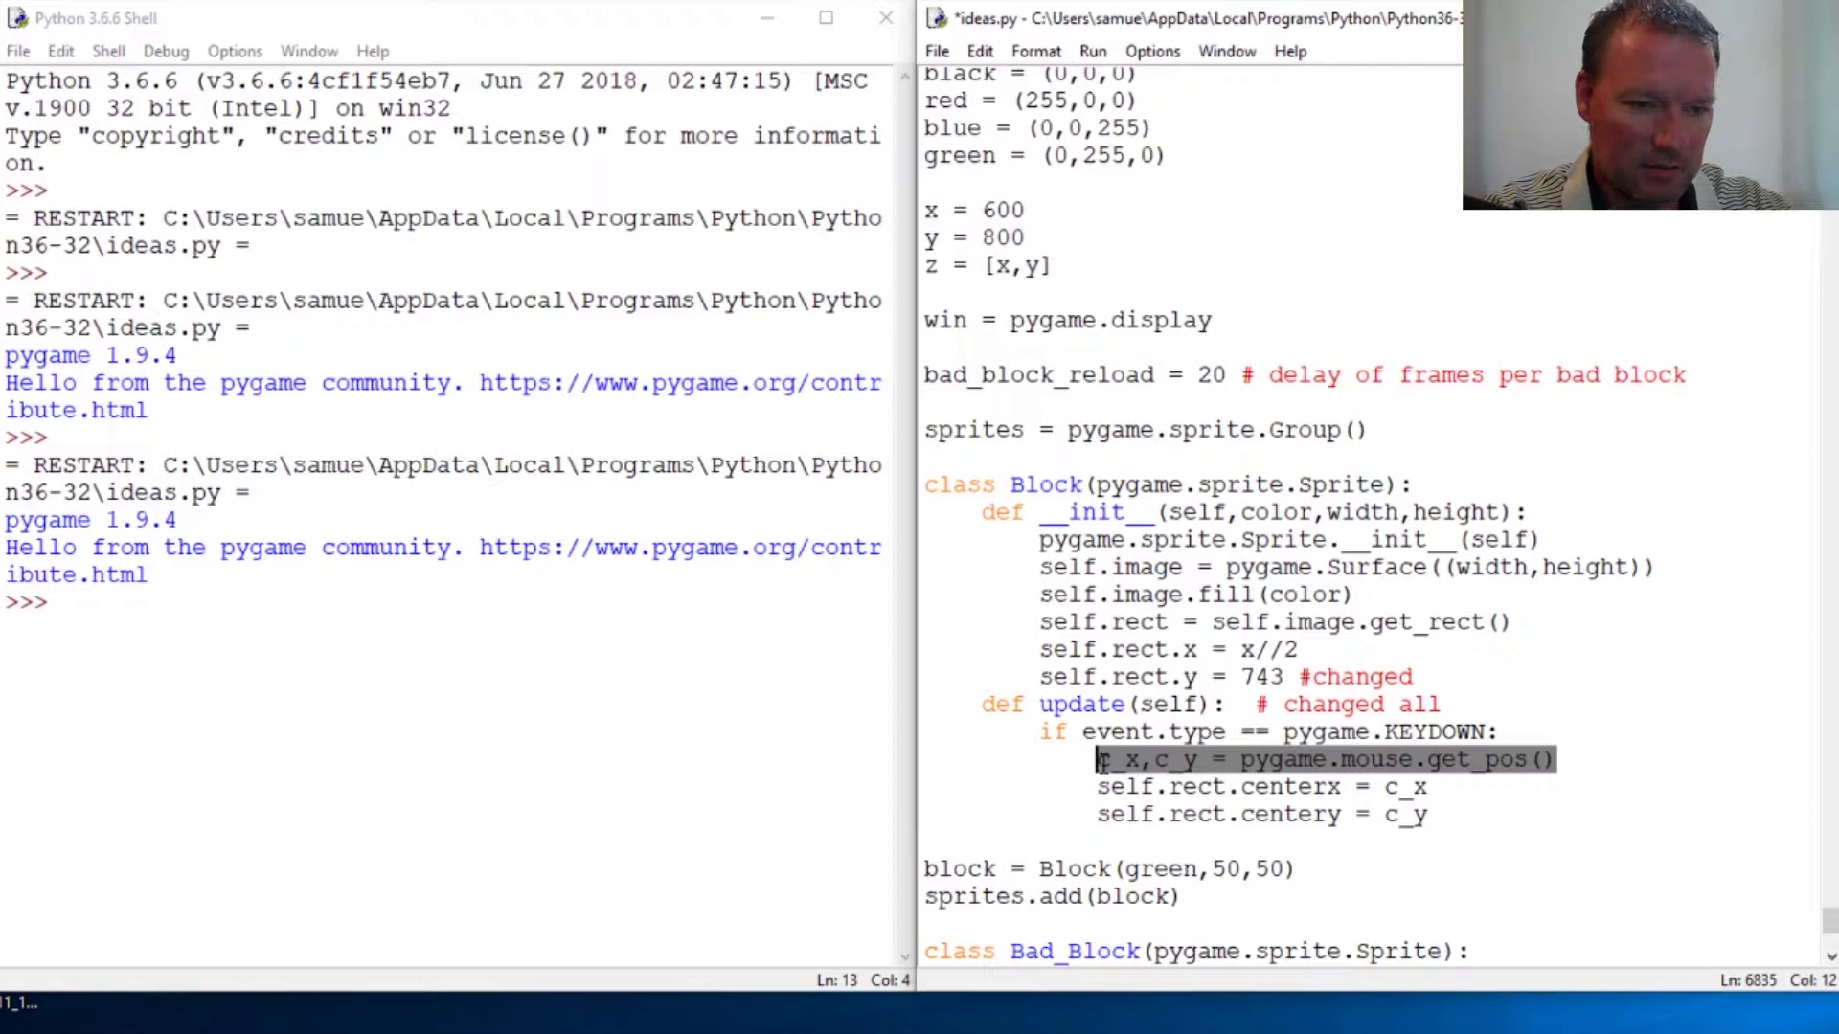
key("Delete")
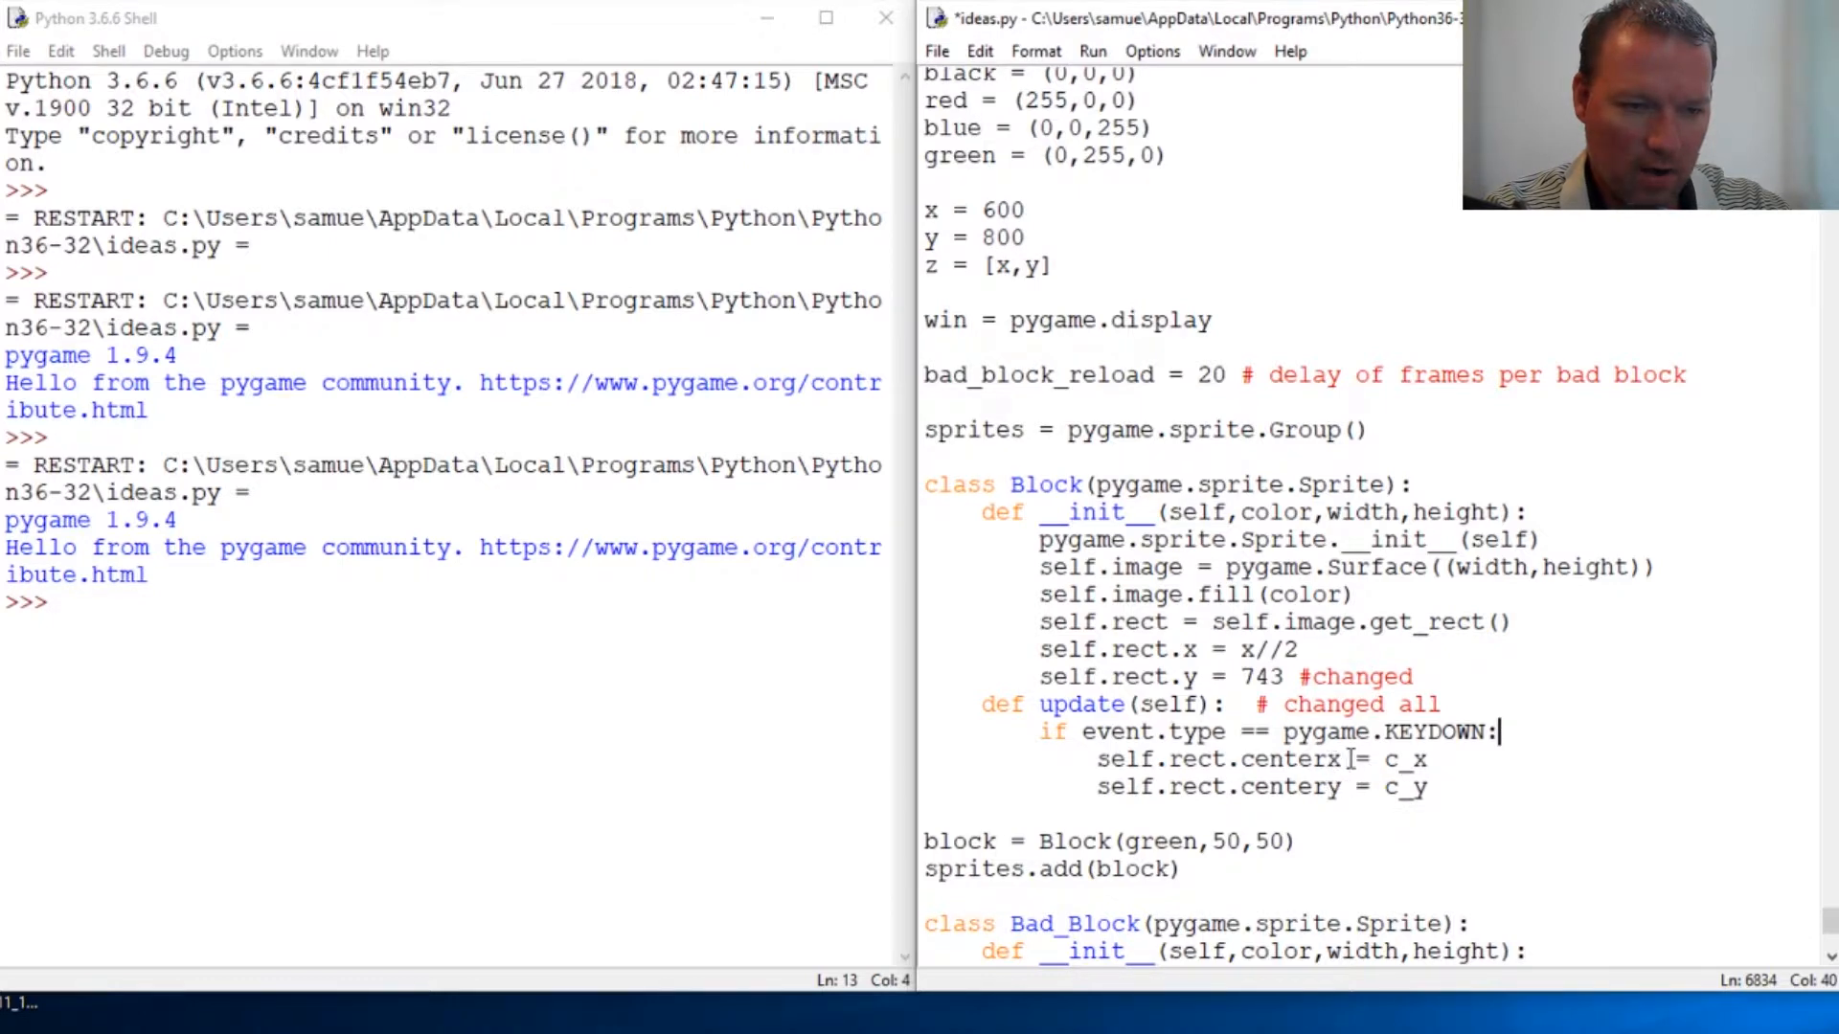
Step: Reduce the centerx/c_x assignments to two unfinished 'self.rect.x =' lines
left_click(1330, 758)
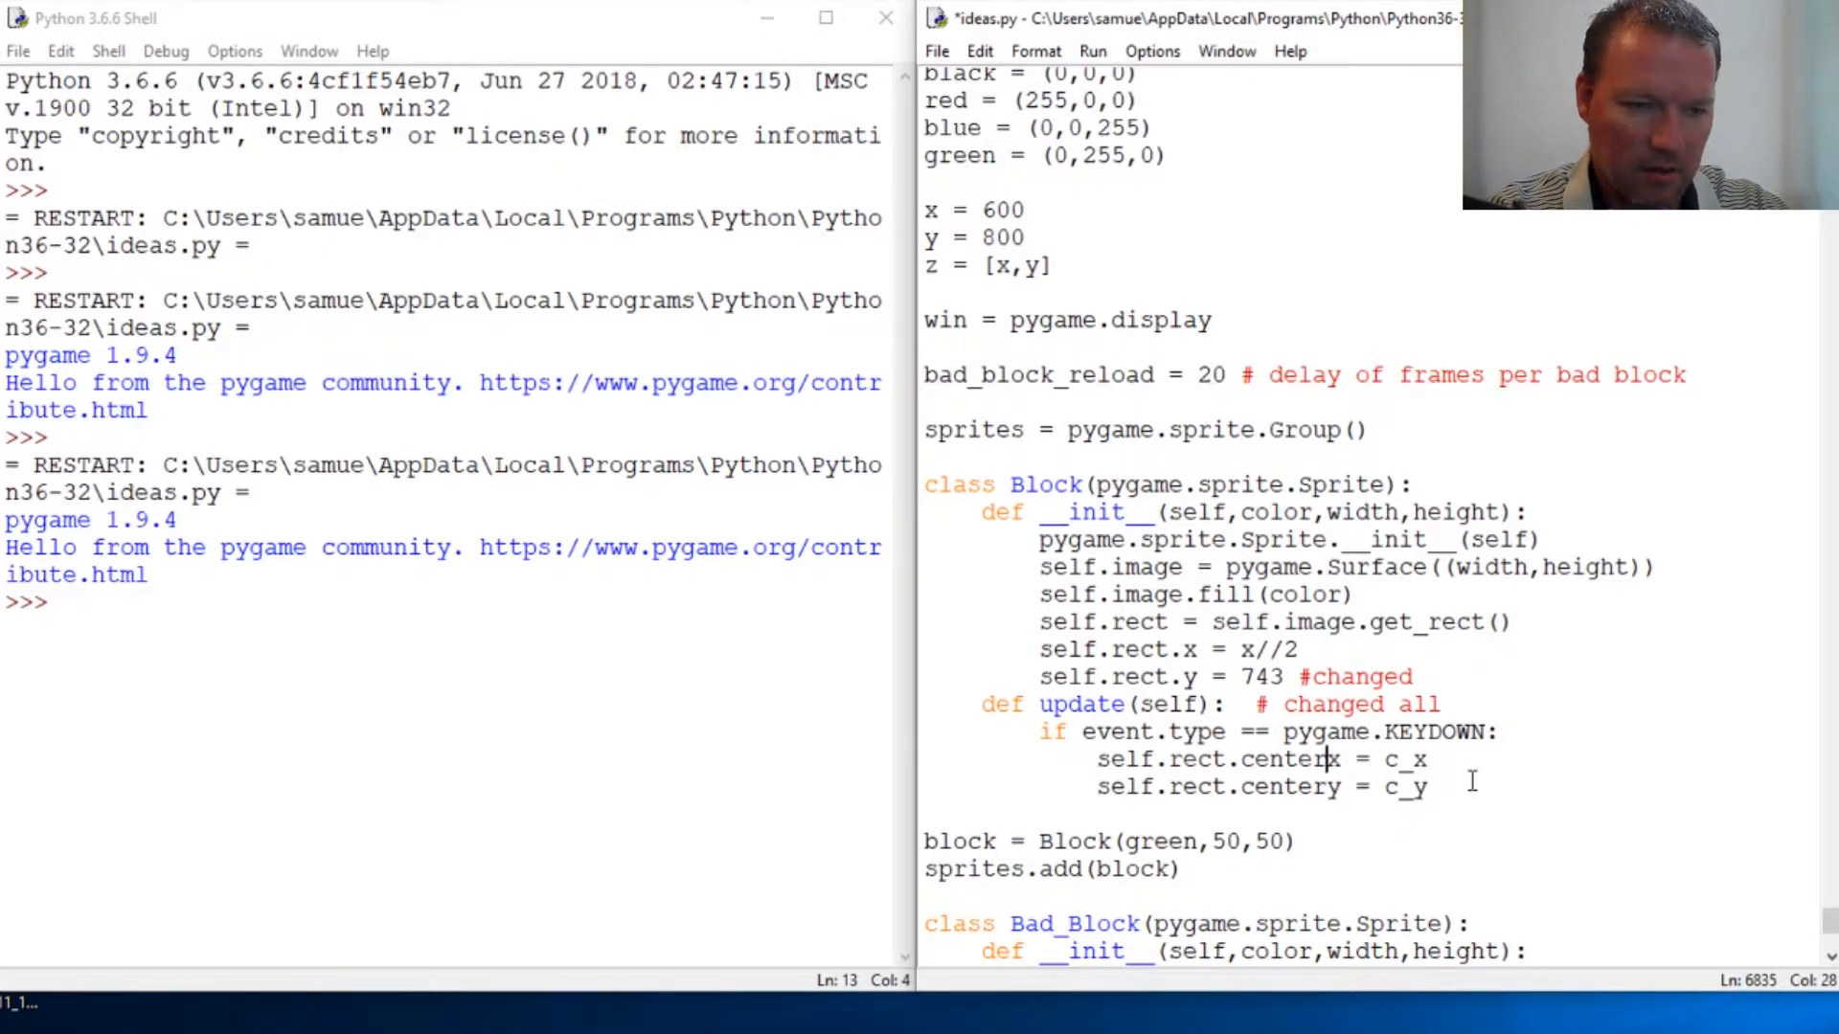
key("BackSpace")
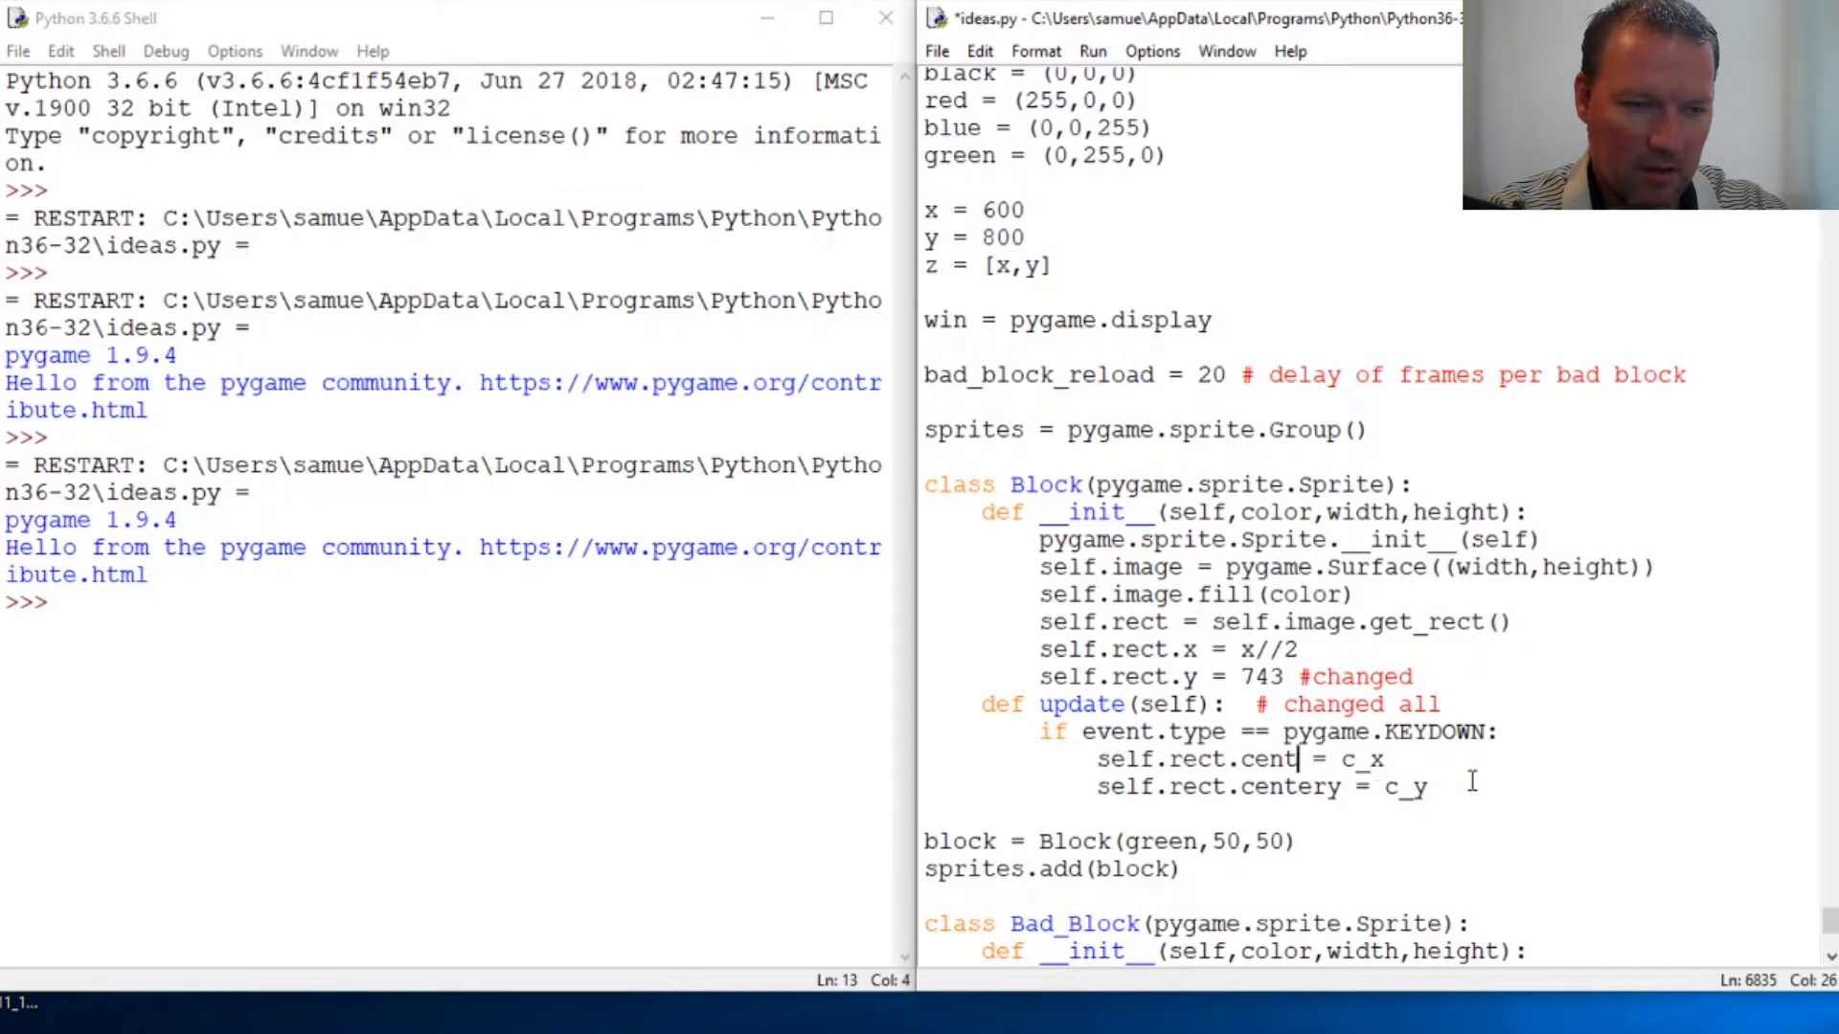
key("BackSpace")
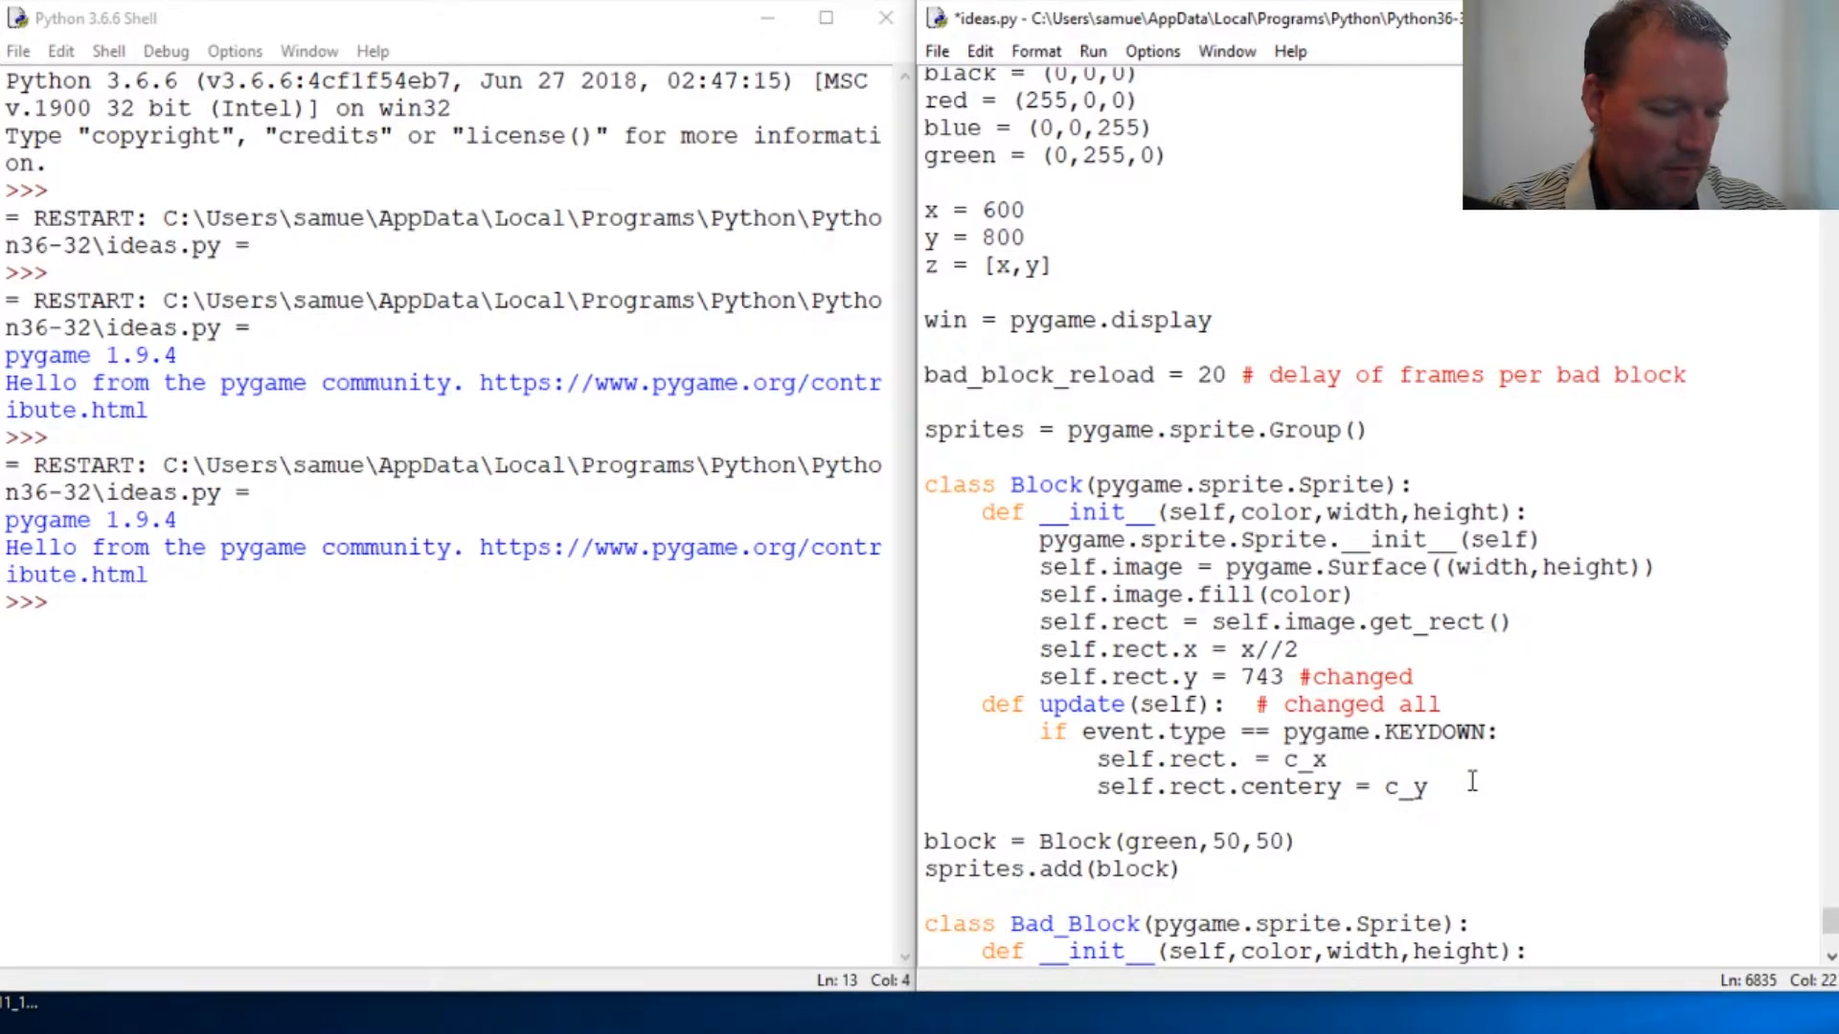
type("y")
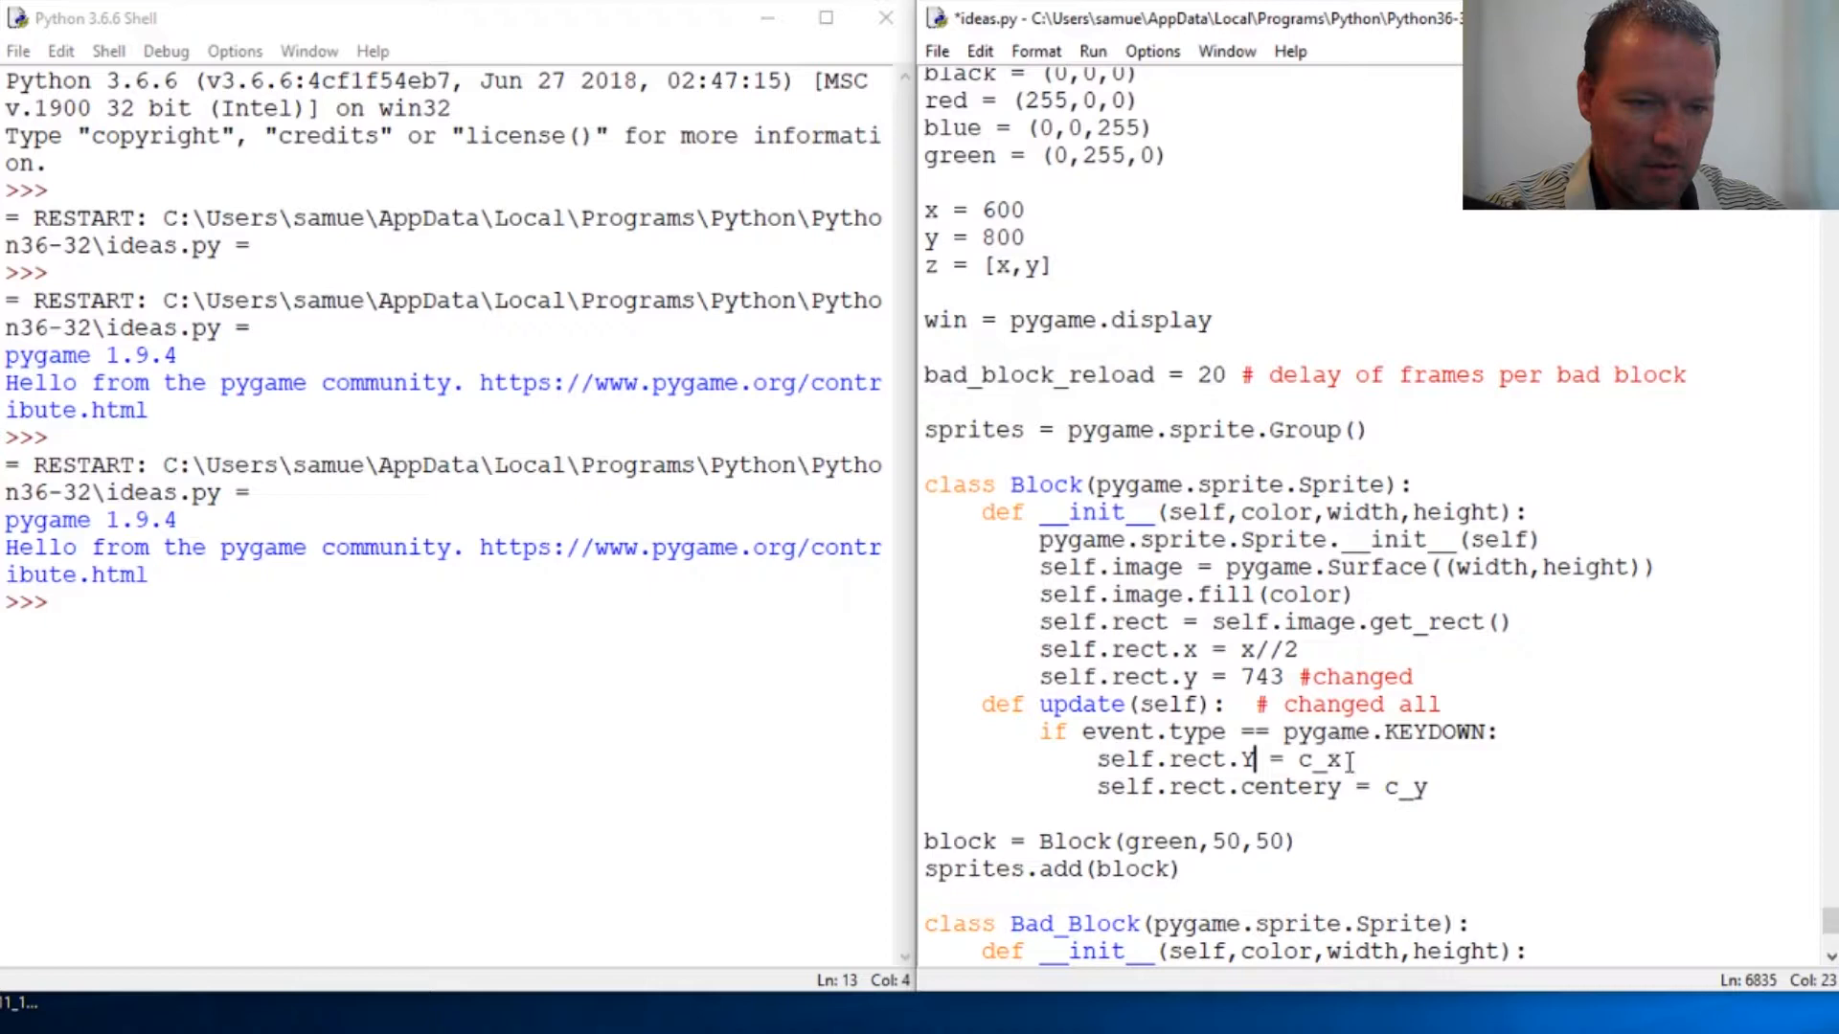
double_click(1321, 759)
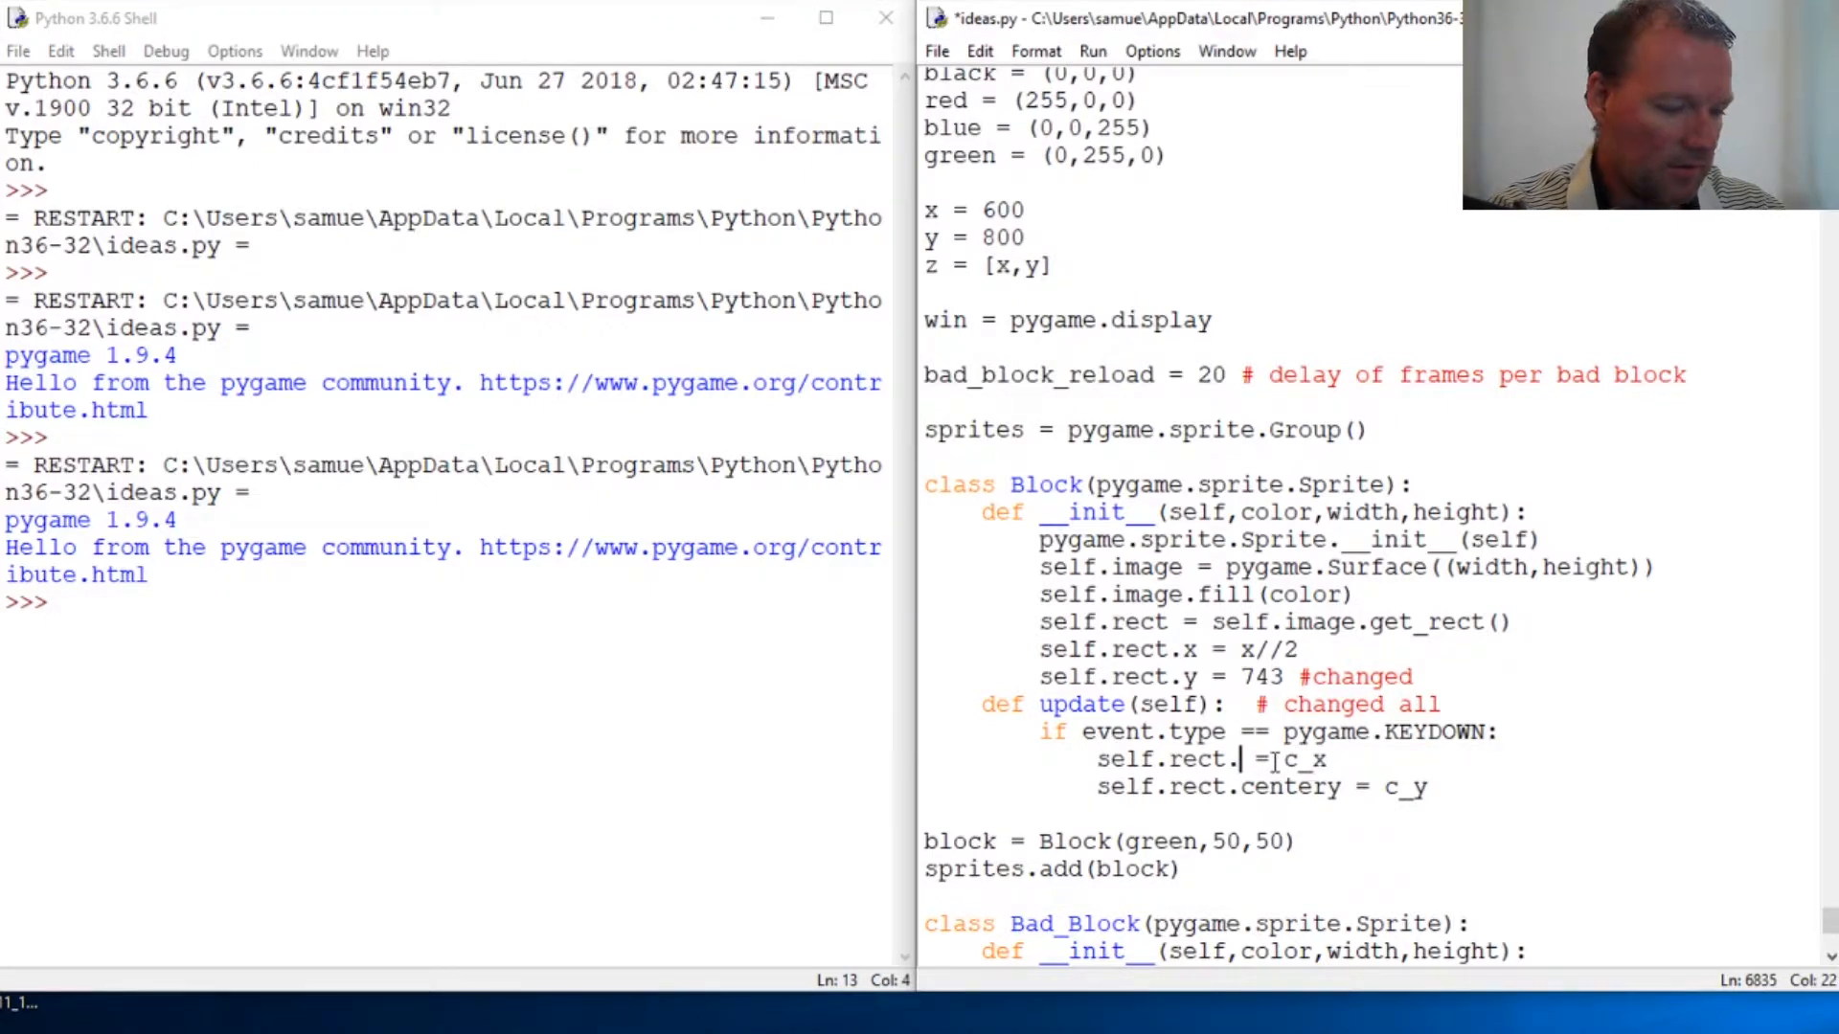
type("y")
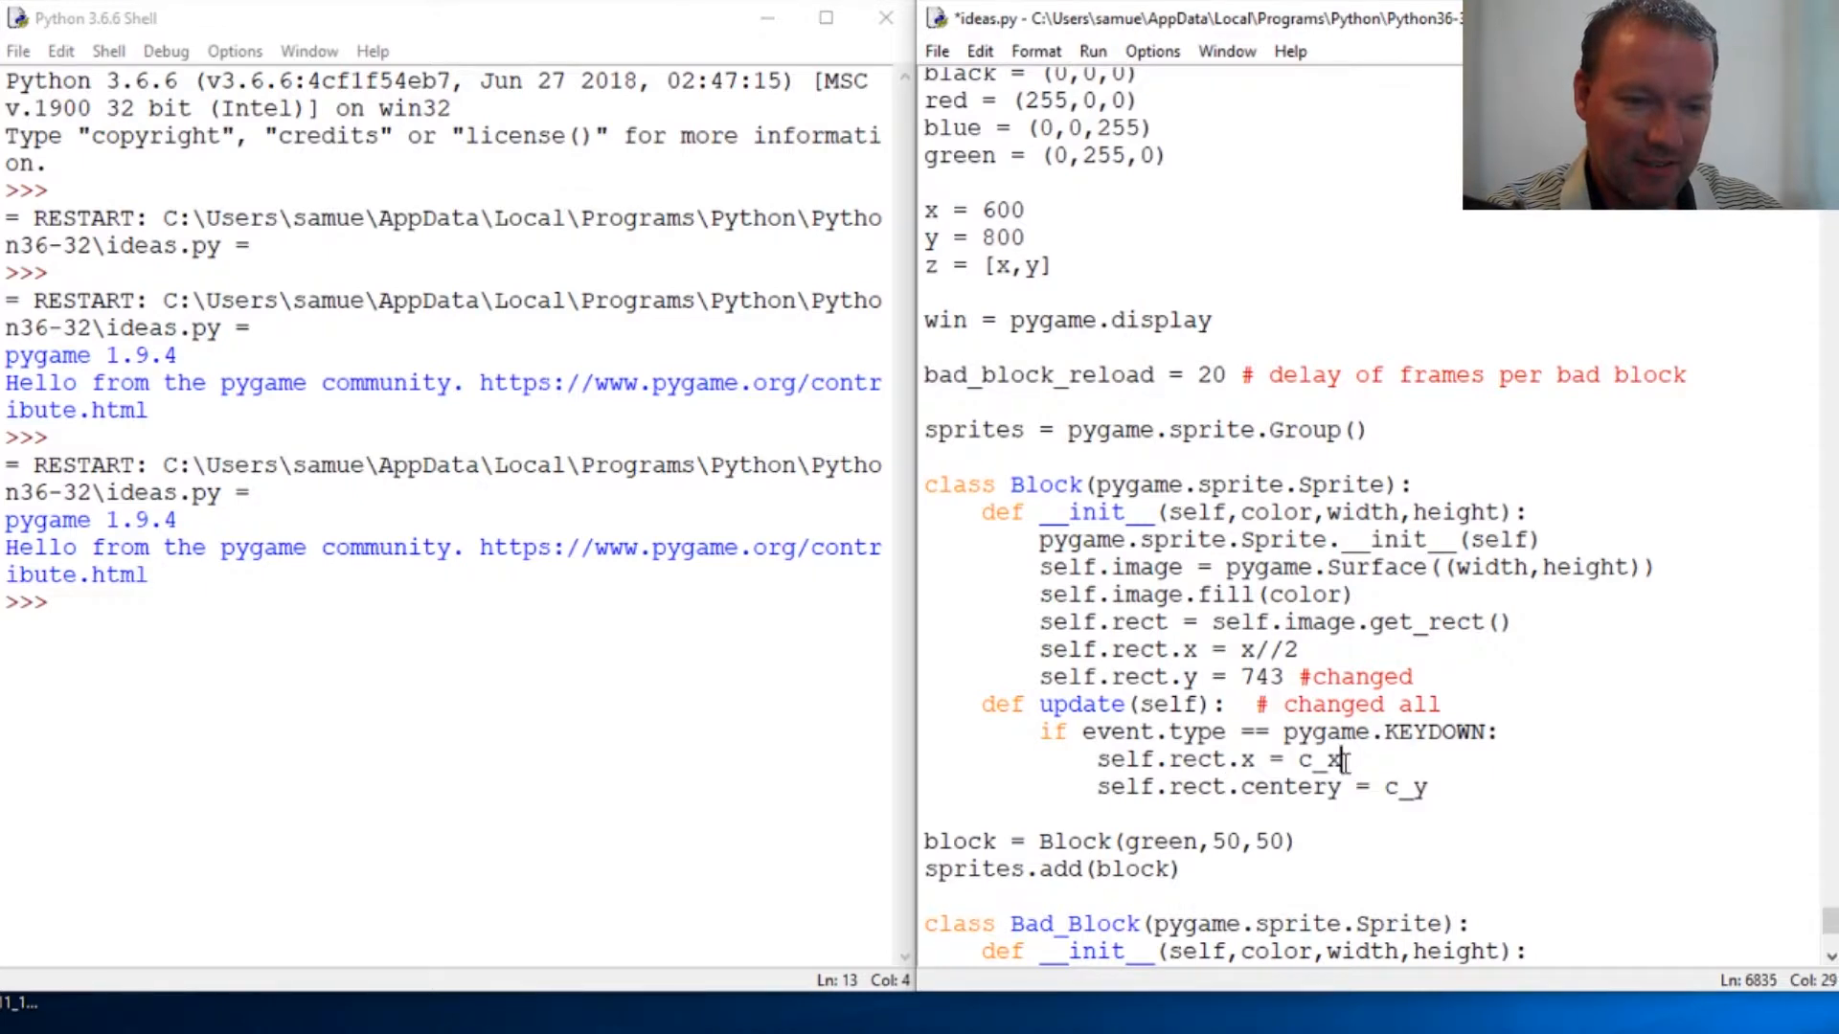
key("Backspace")
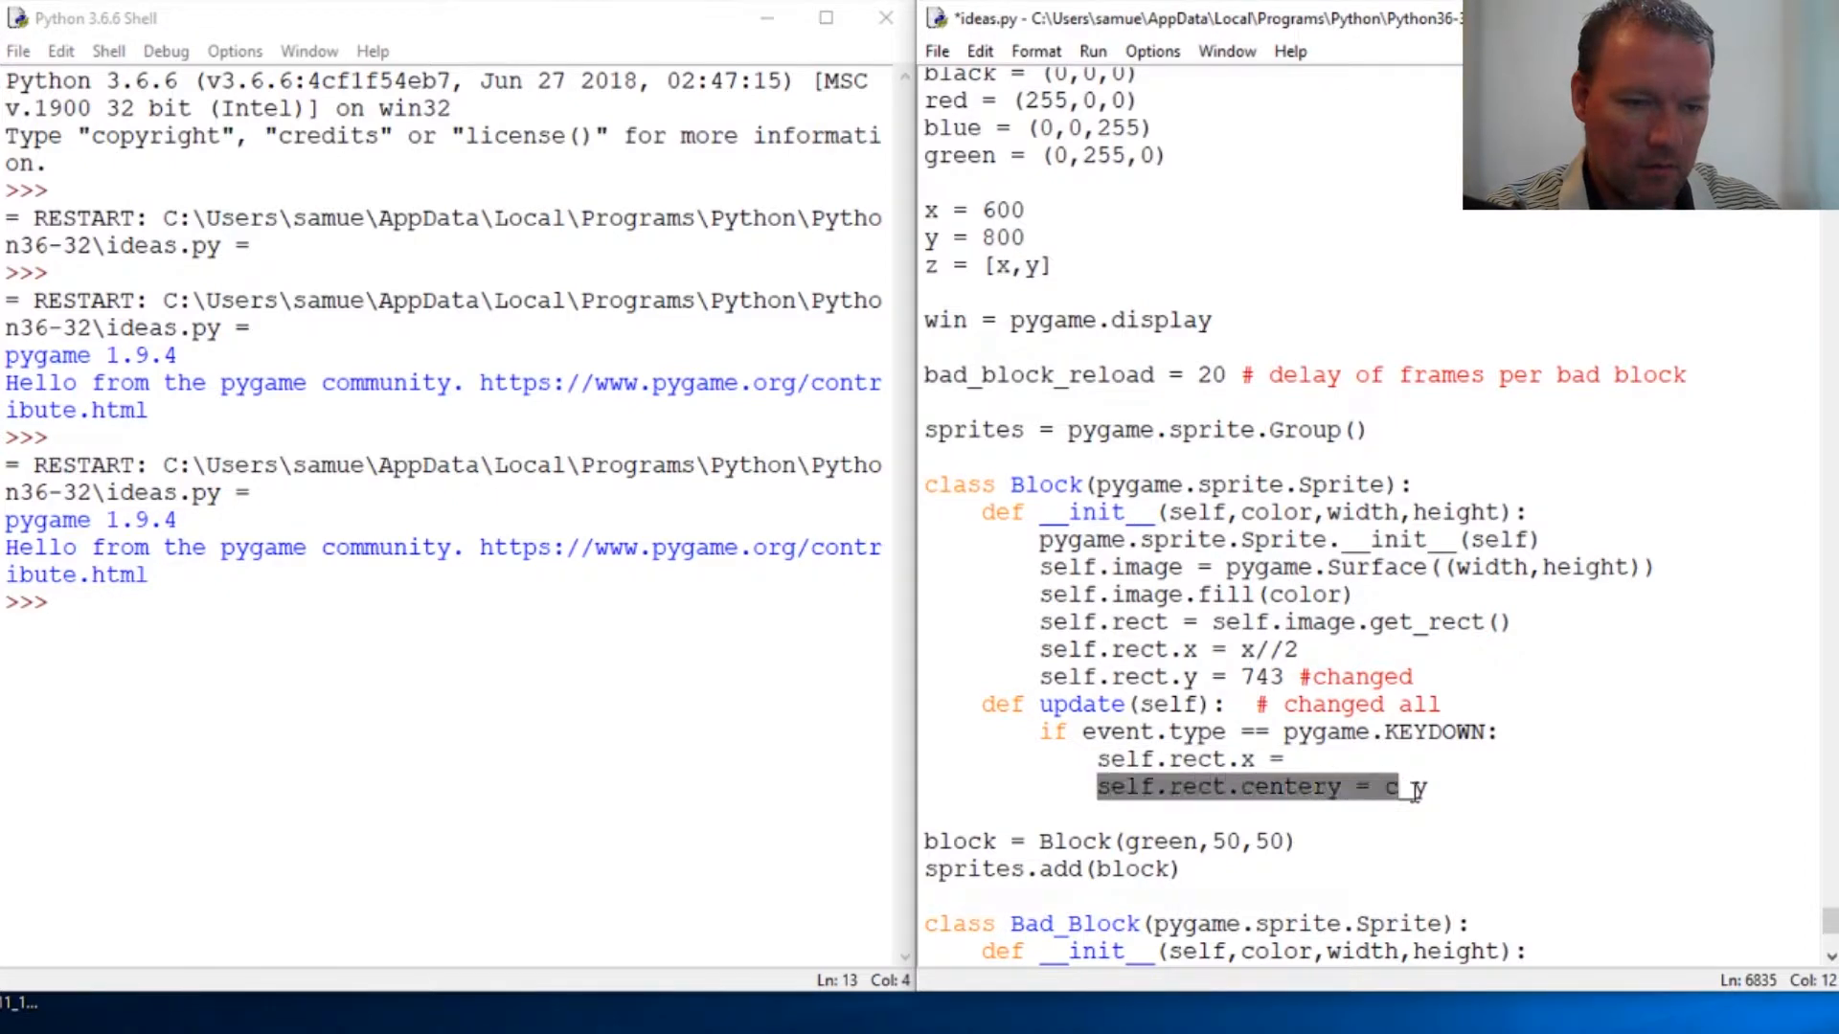
type("self.rect.x =")
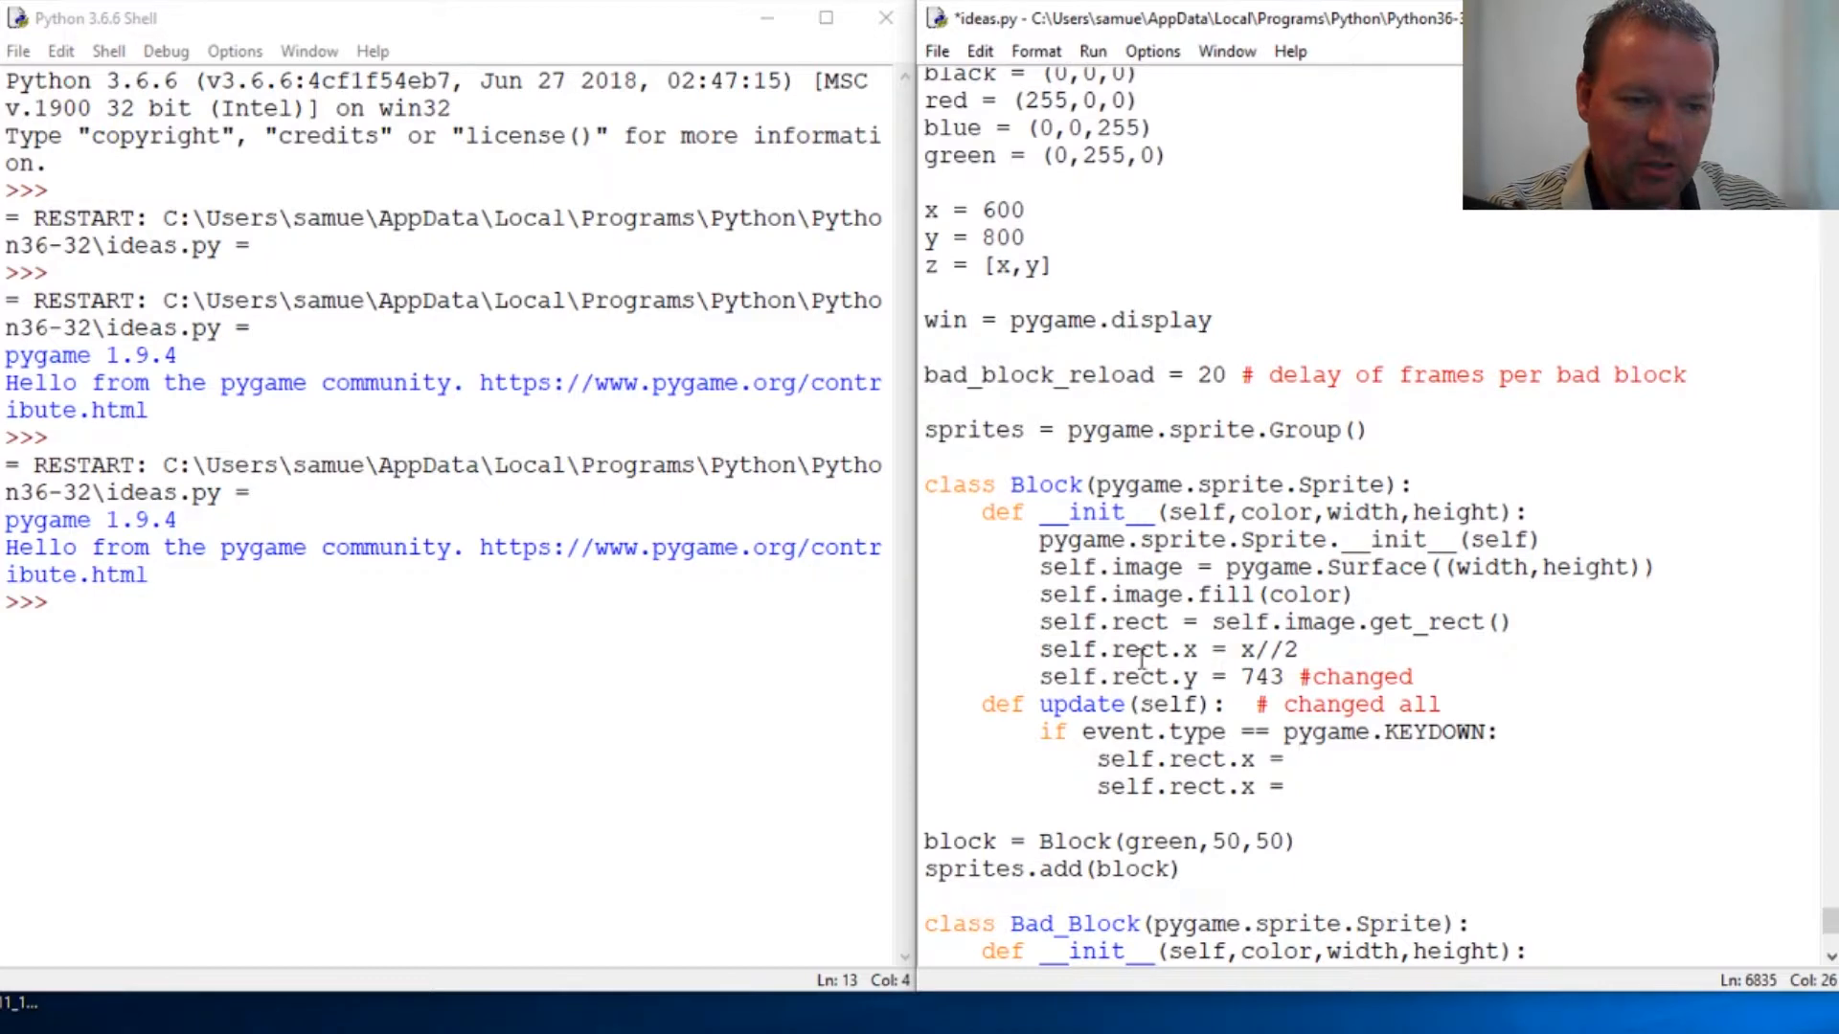
left_click(1301, 759)
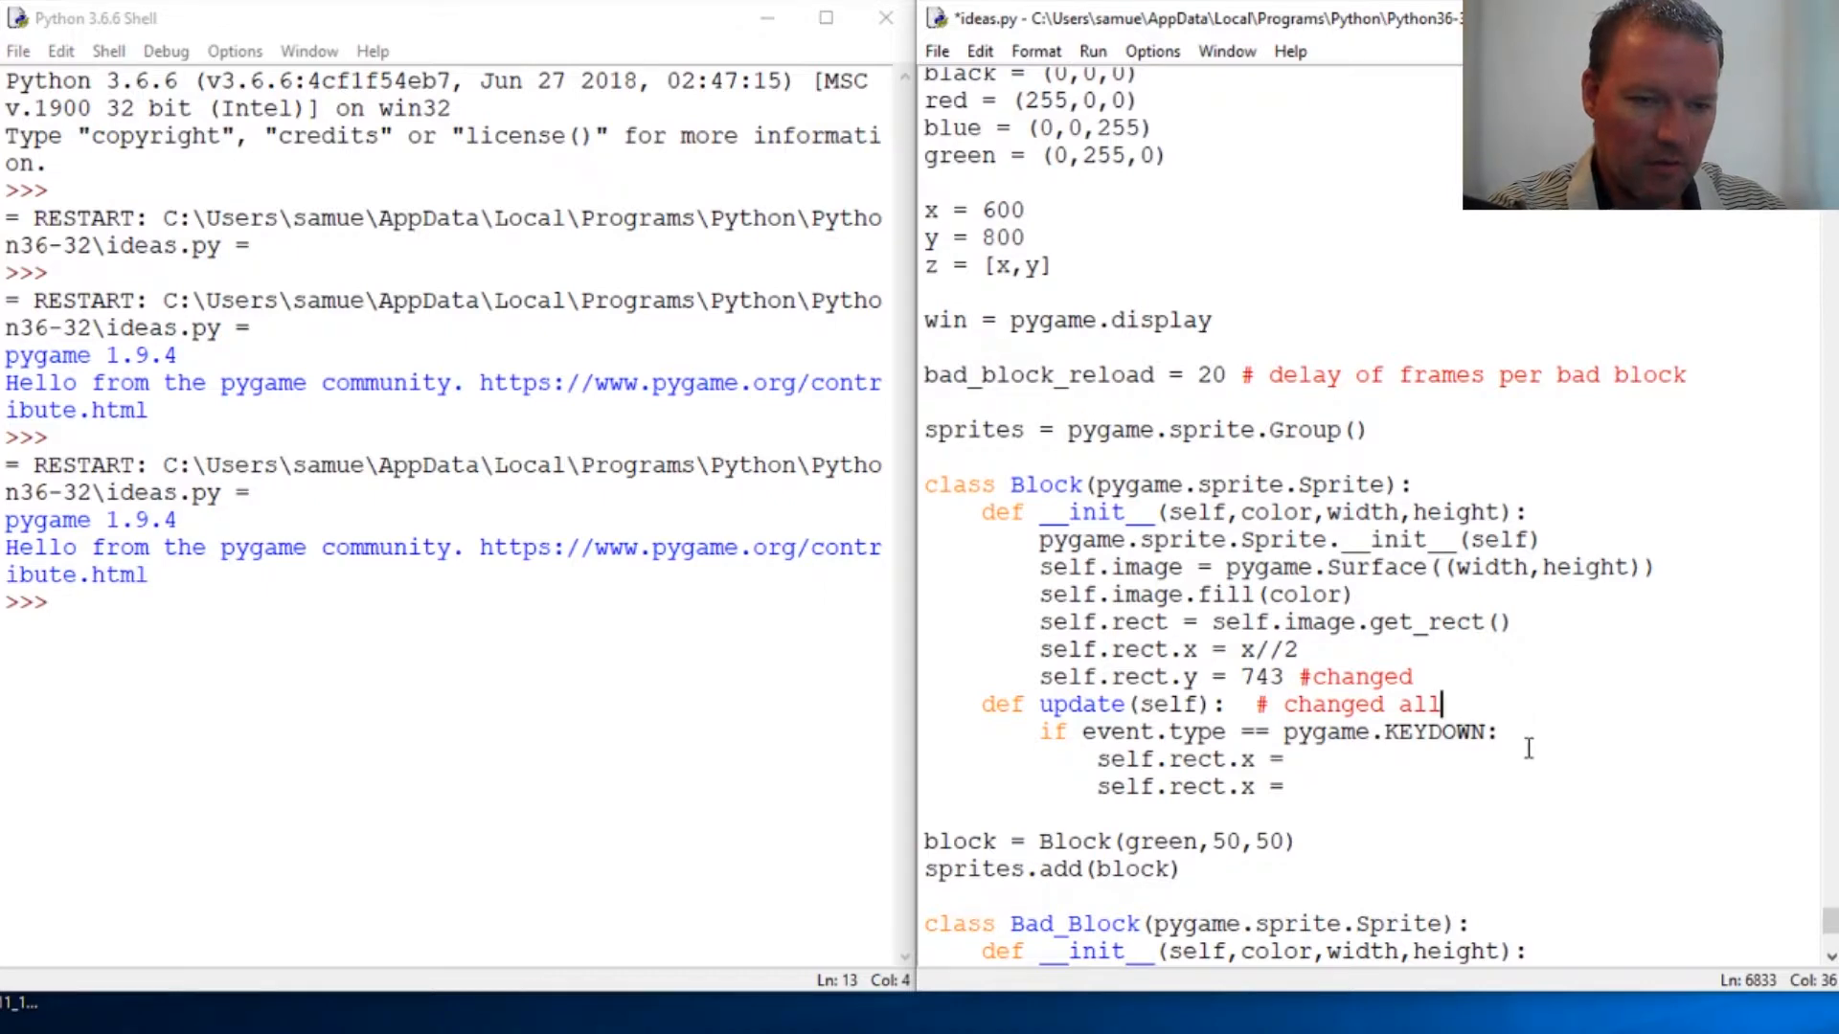
Step: Add 'if event.key == pygame.K_LEFT:' so self.rect.x drops by 5
key("Return")
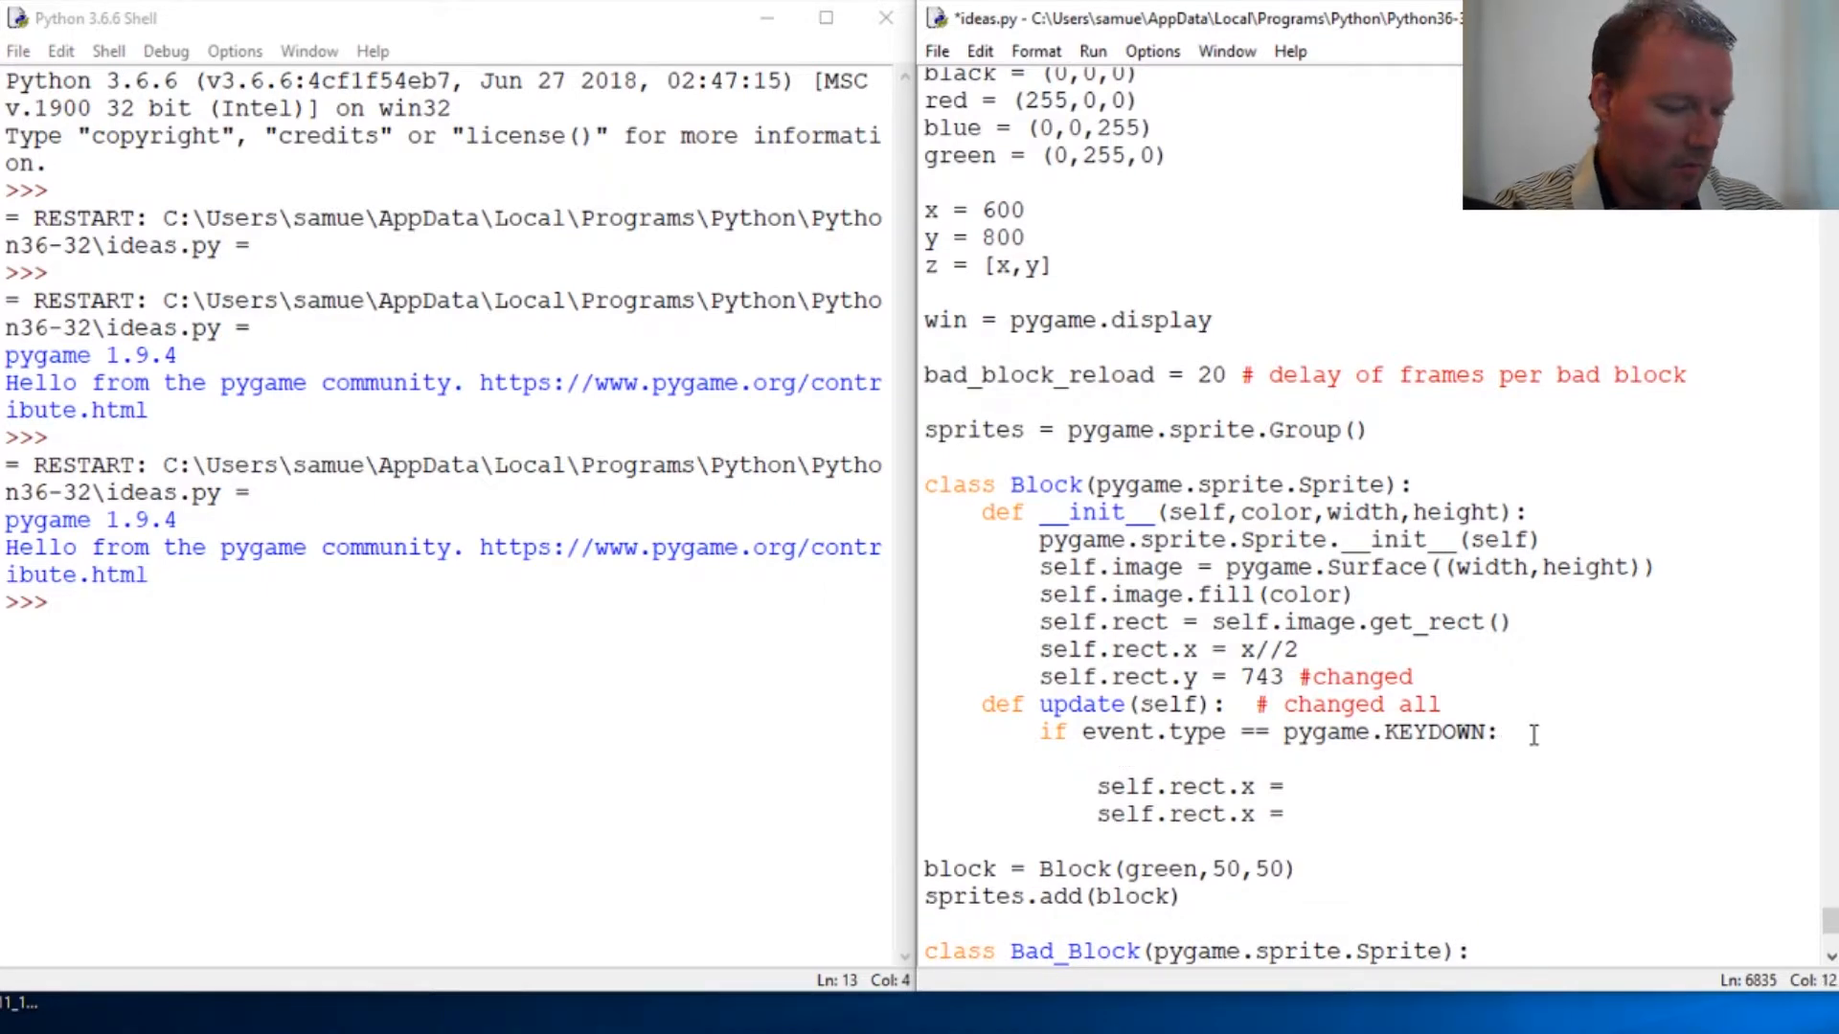
type("if")
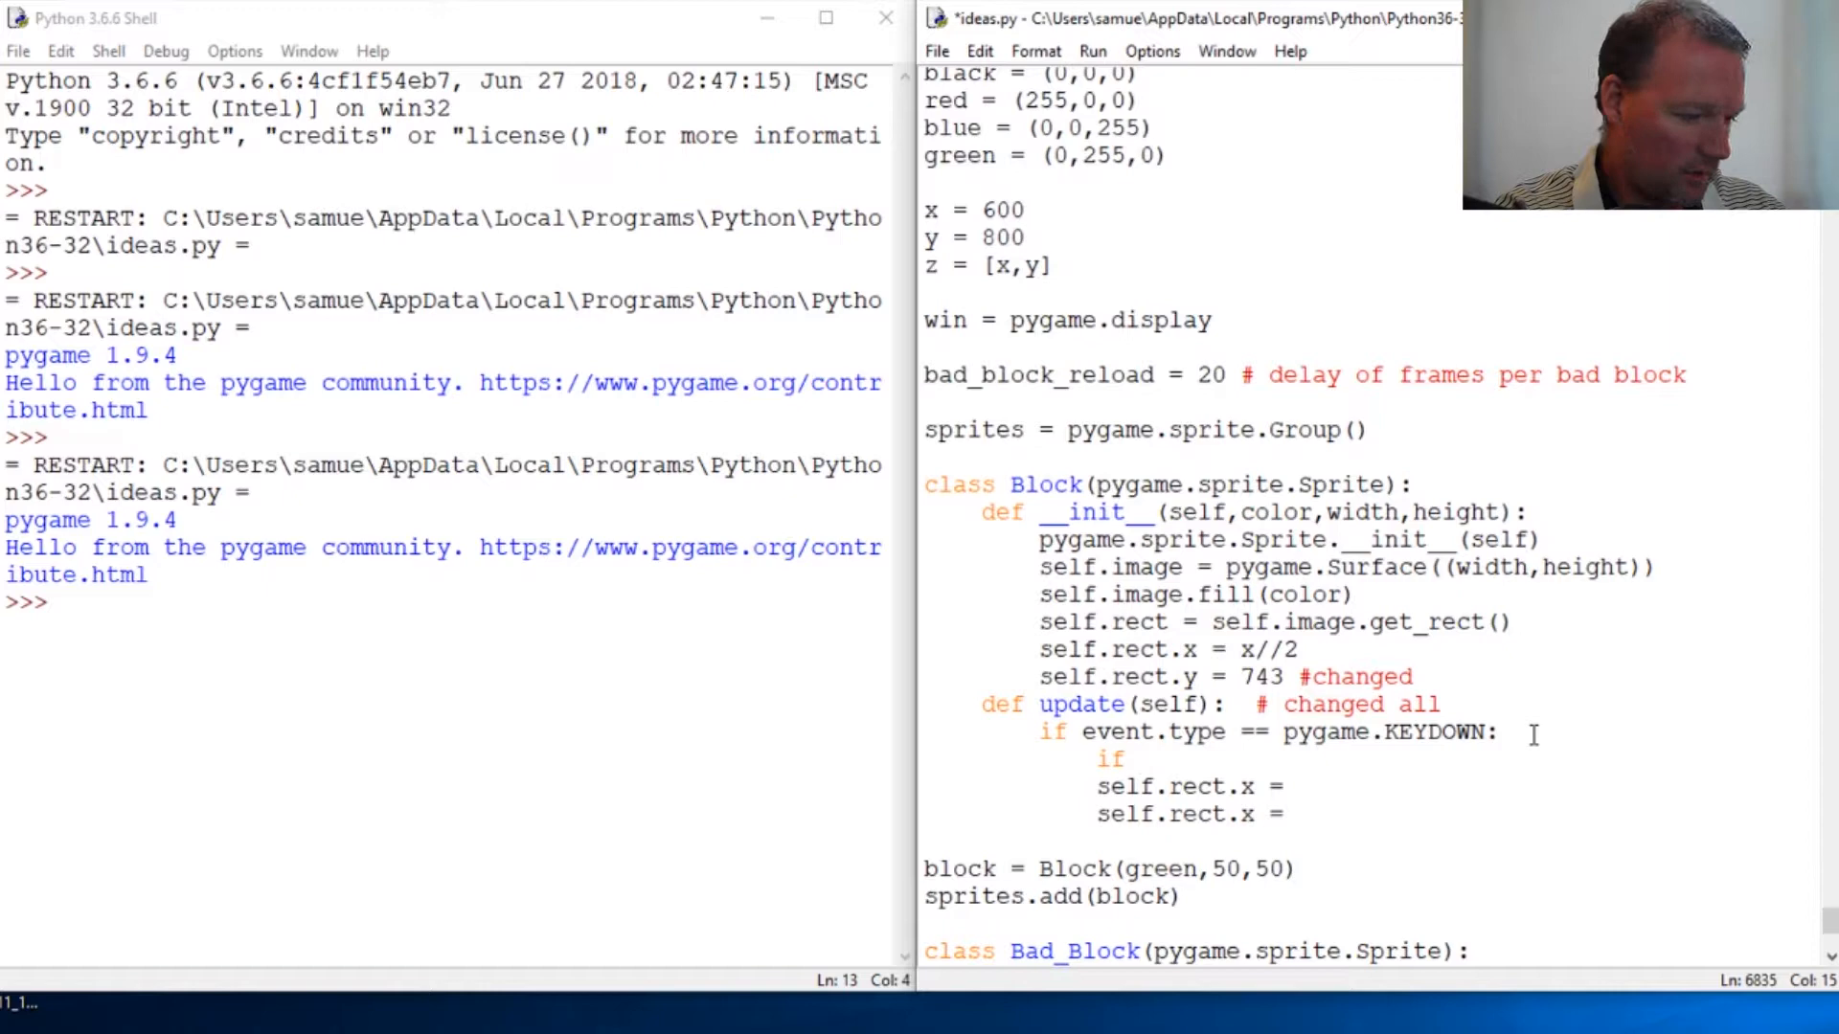
type("event.key")
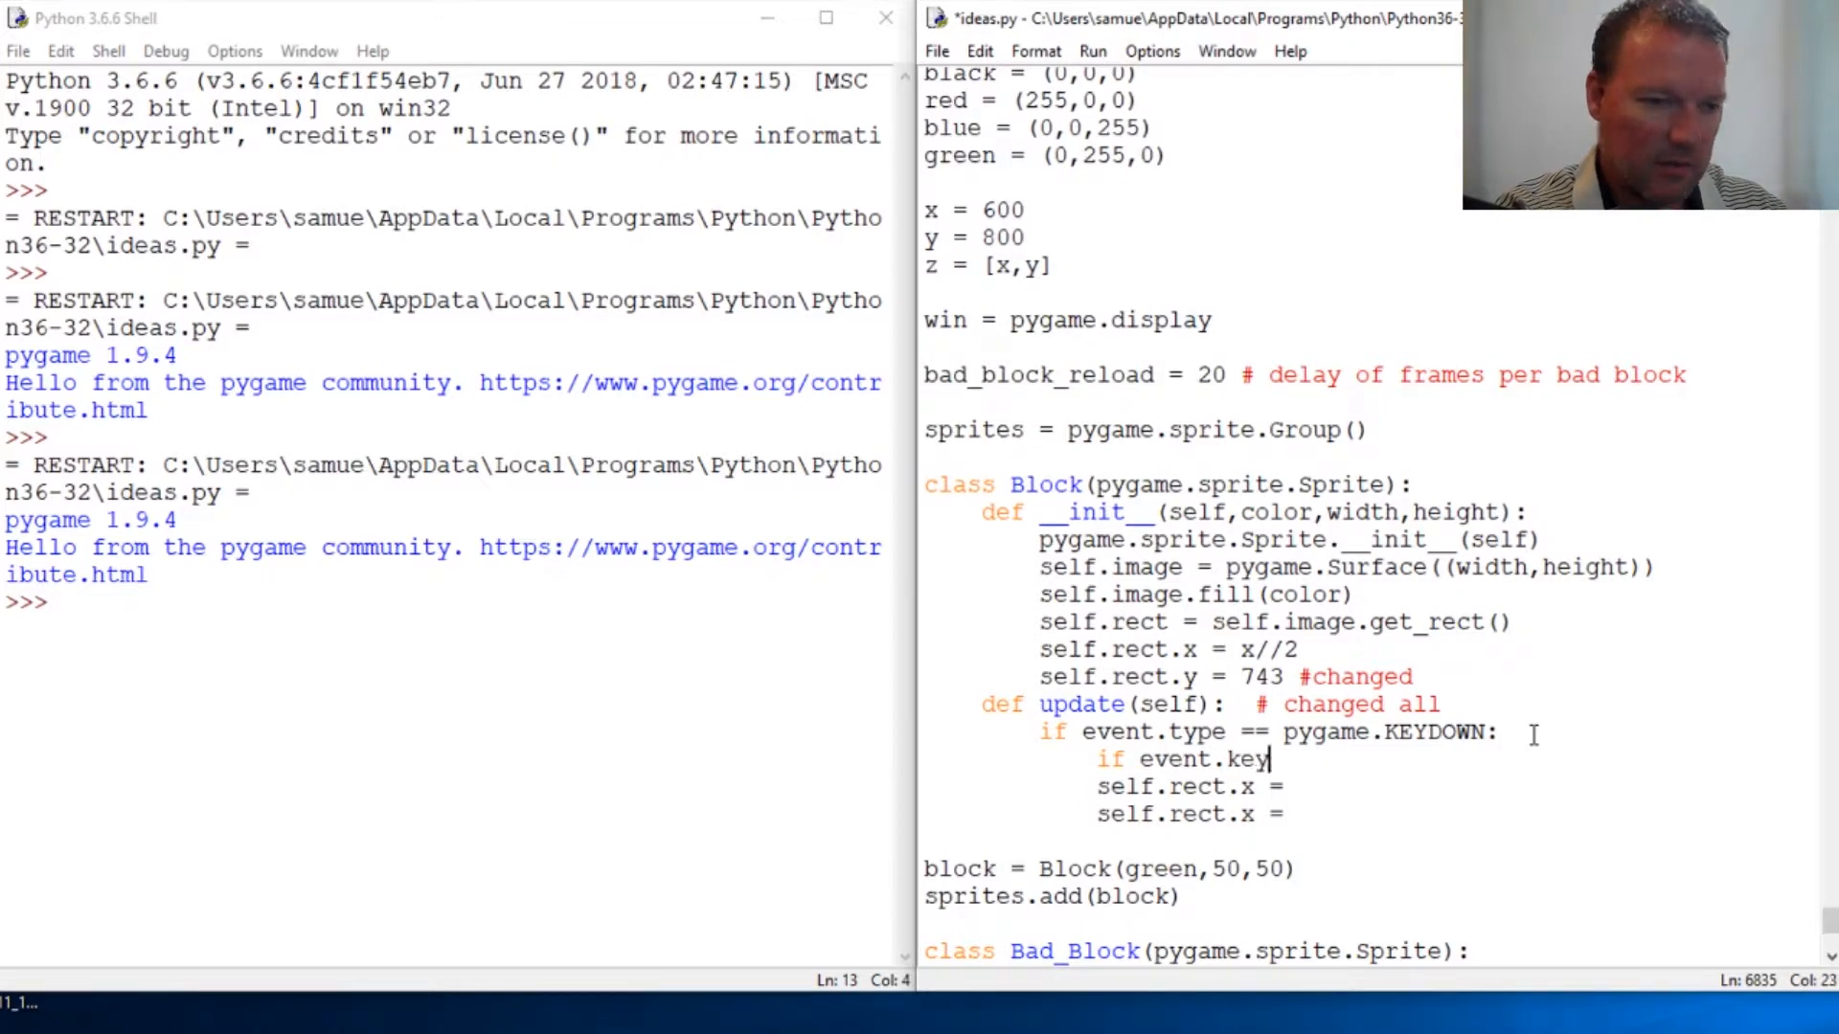
type("== py")
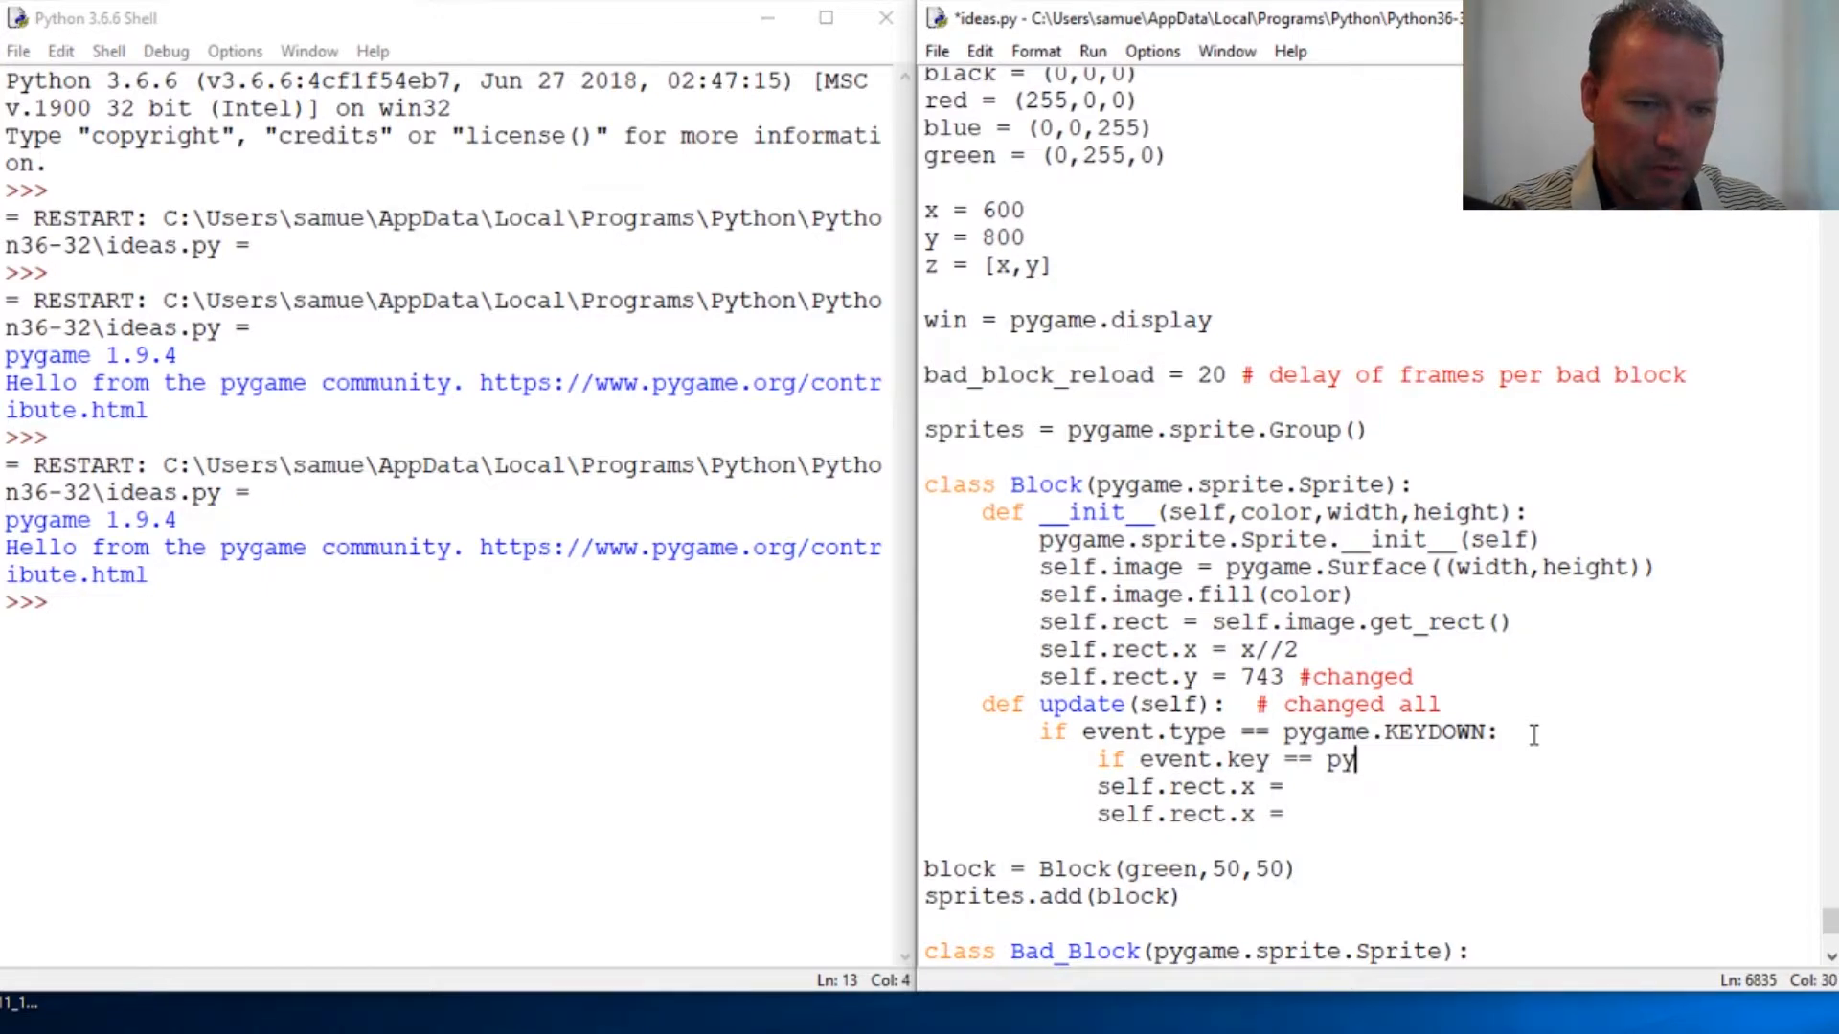
type("game.")
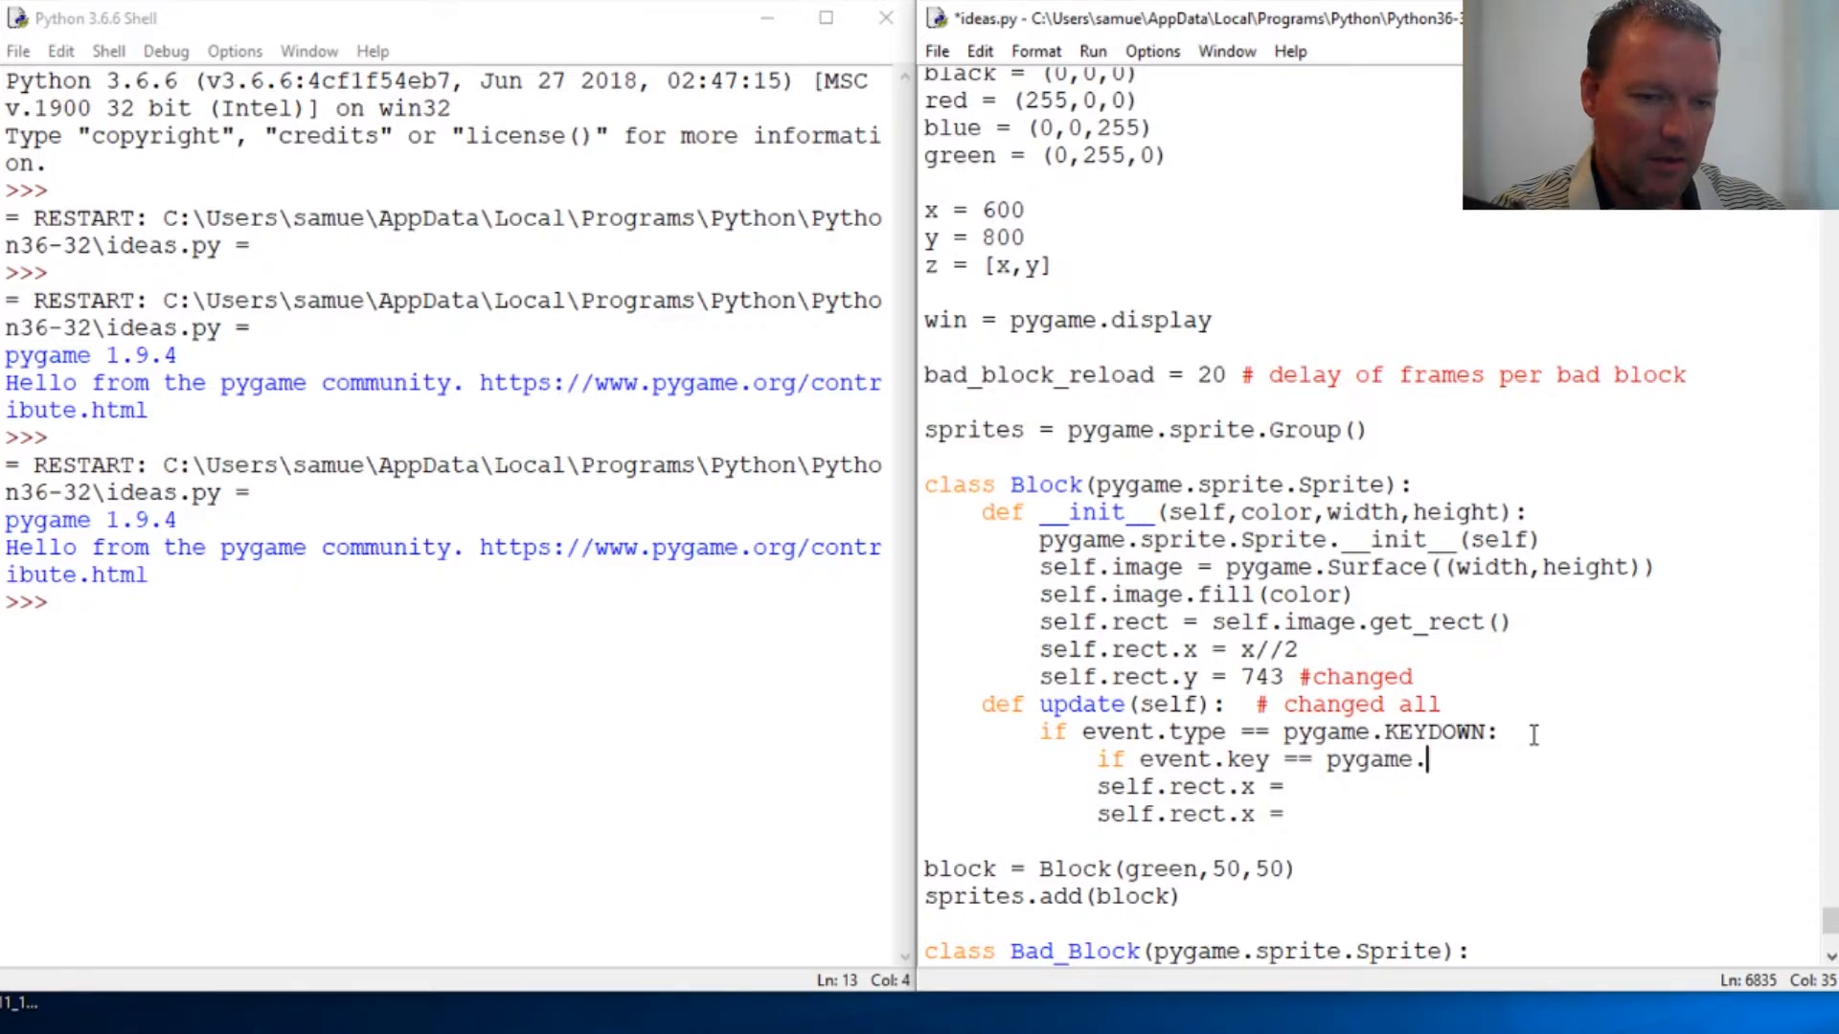
type("K_")
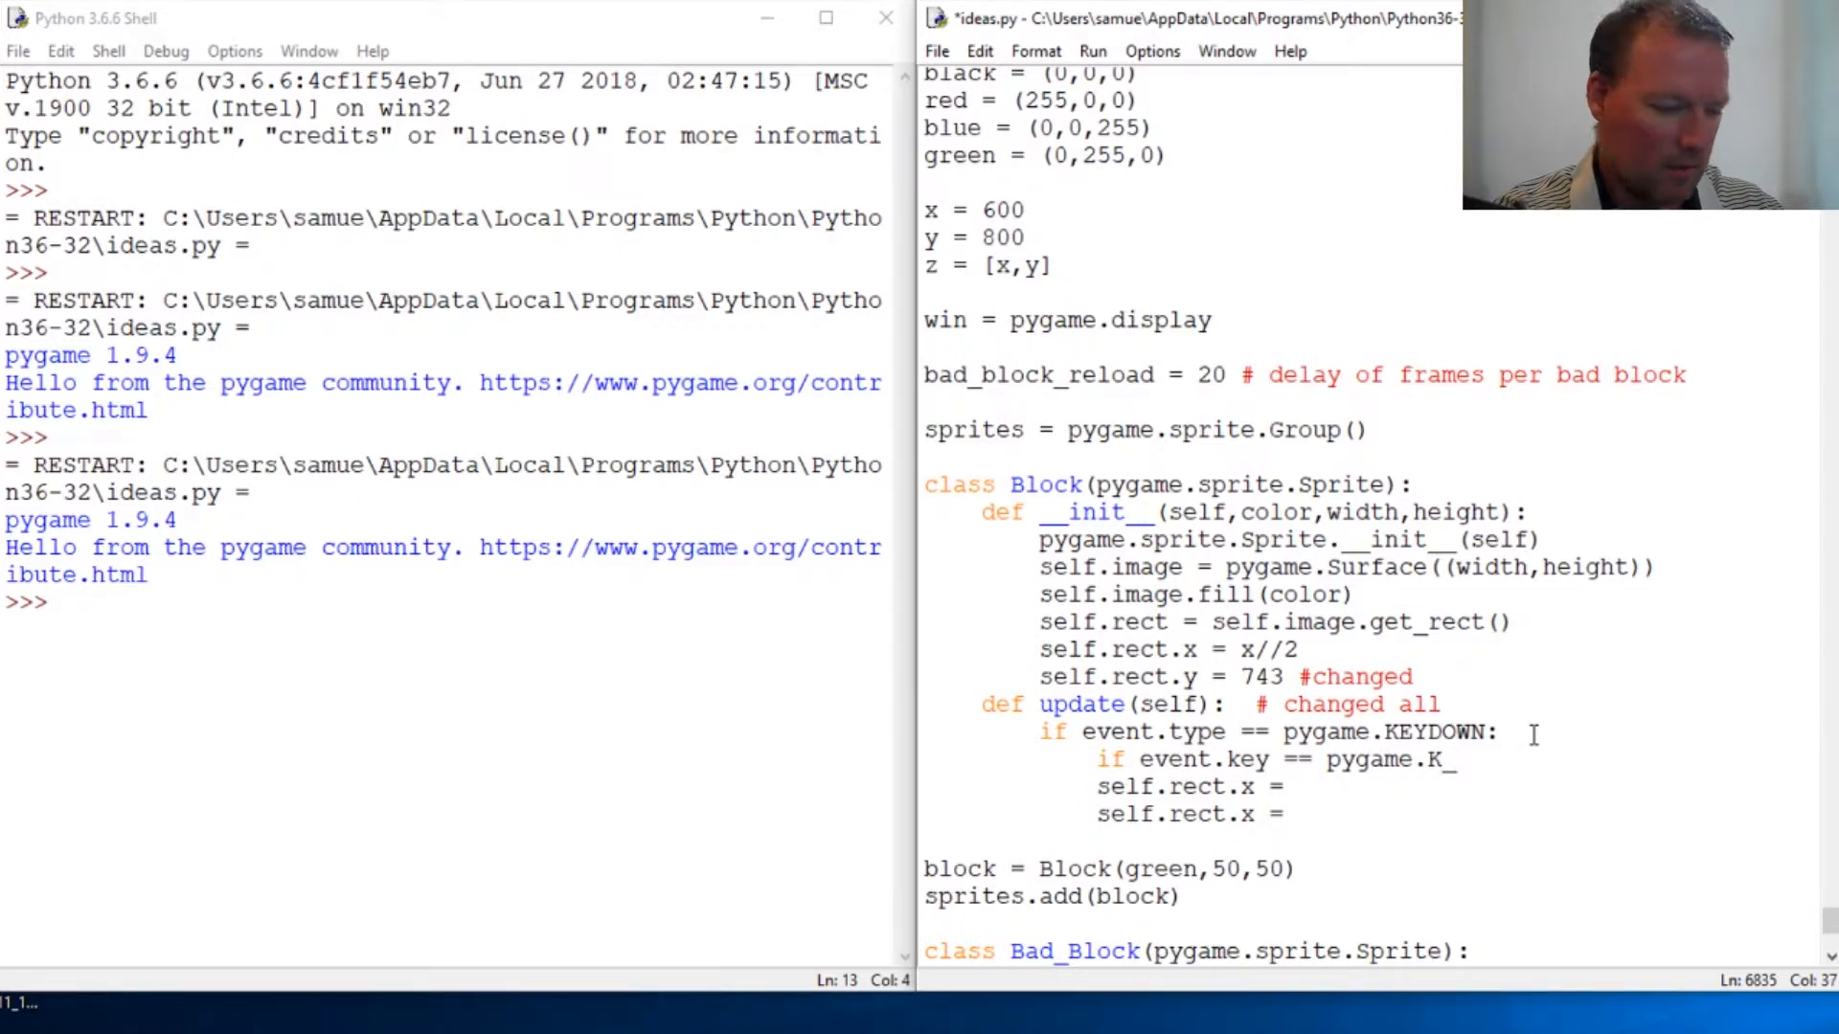
type("LEFT:")
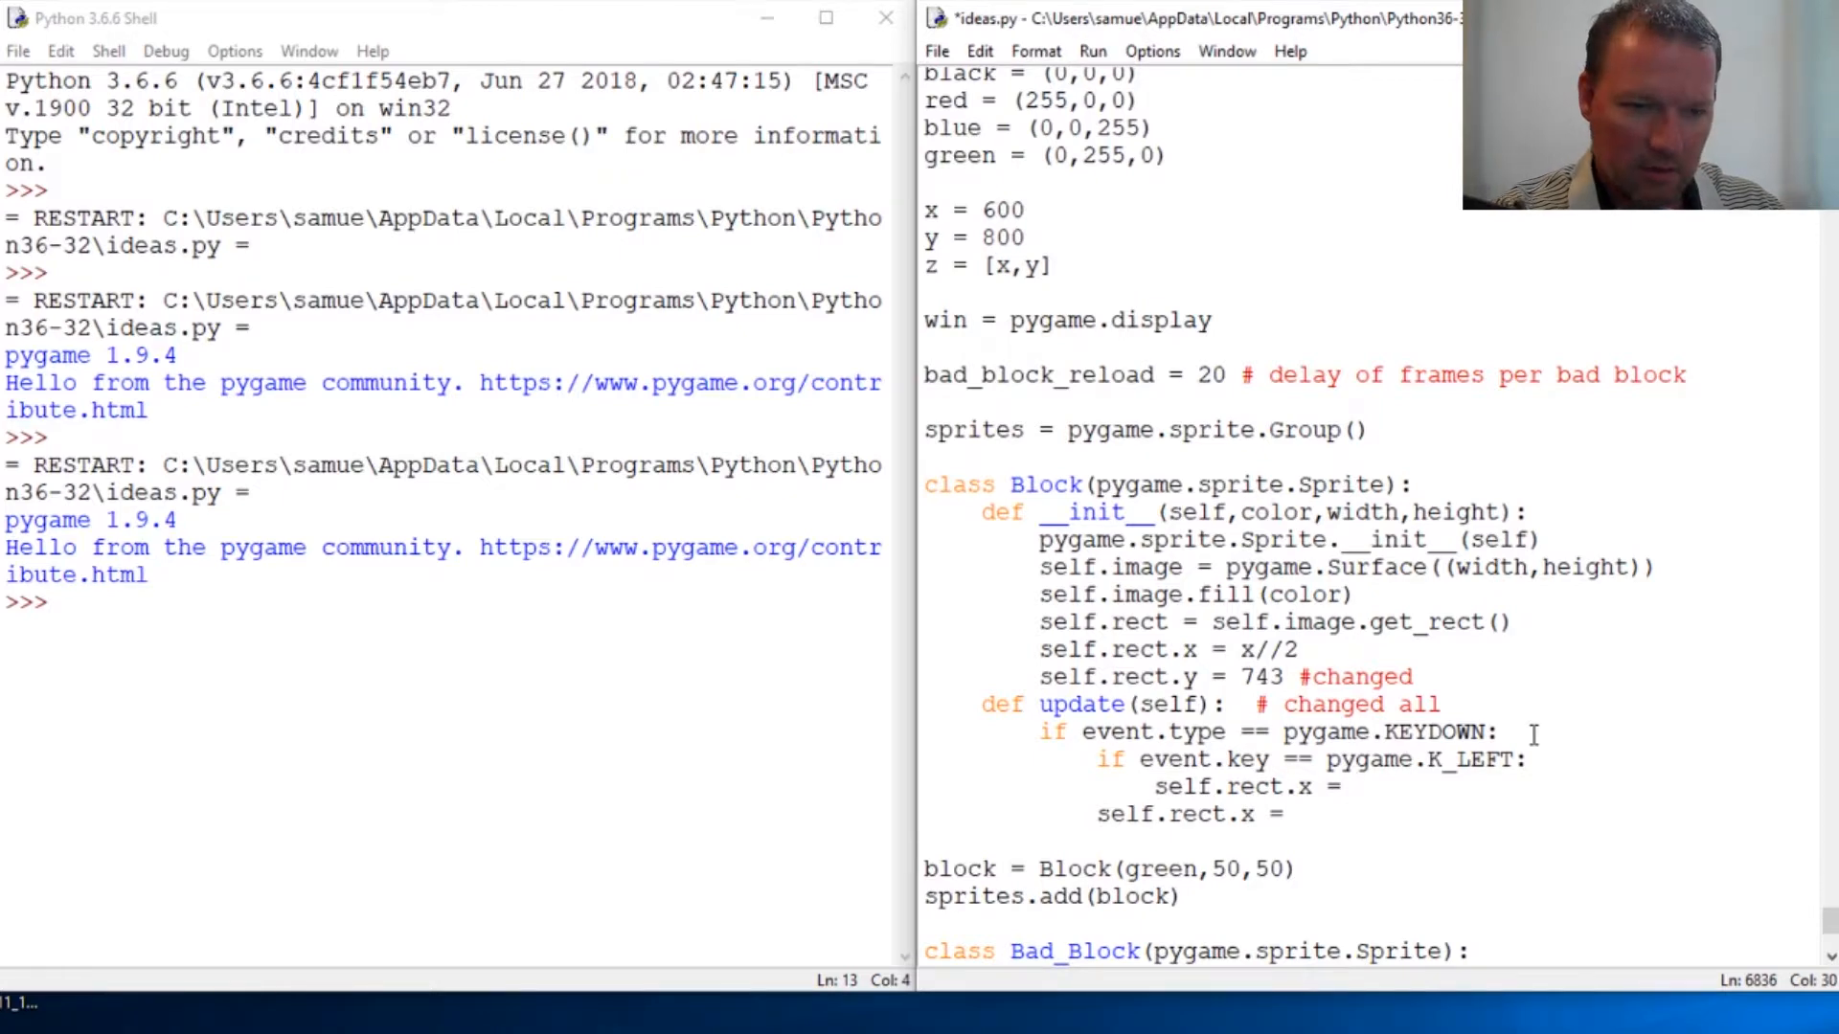
type("-=")
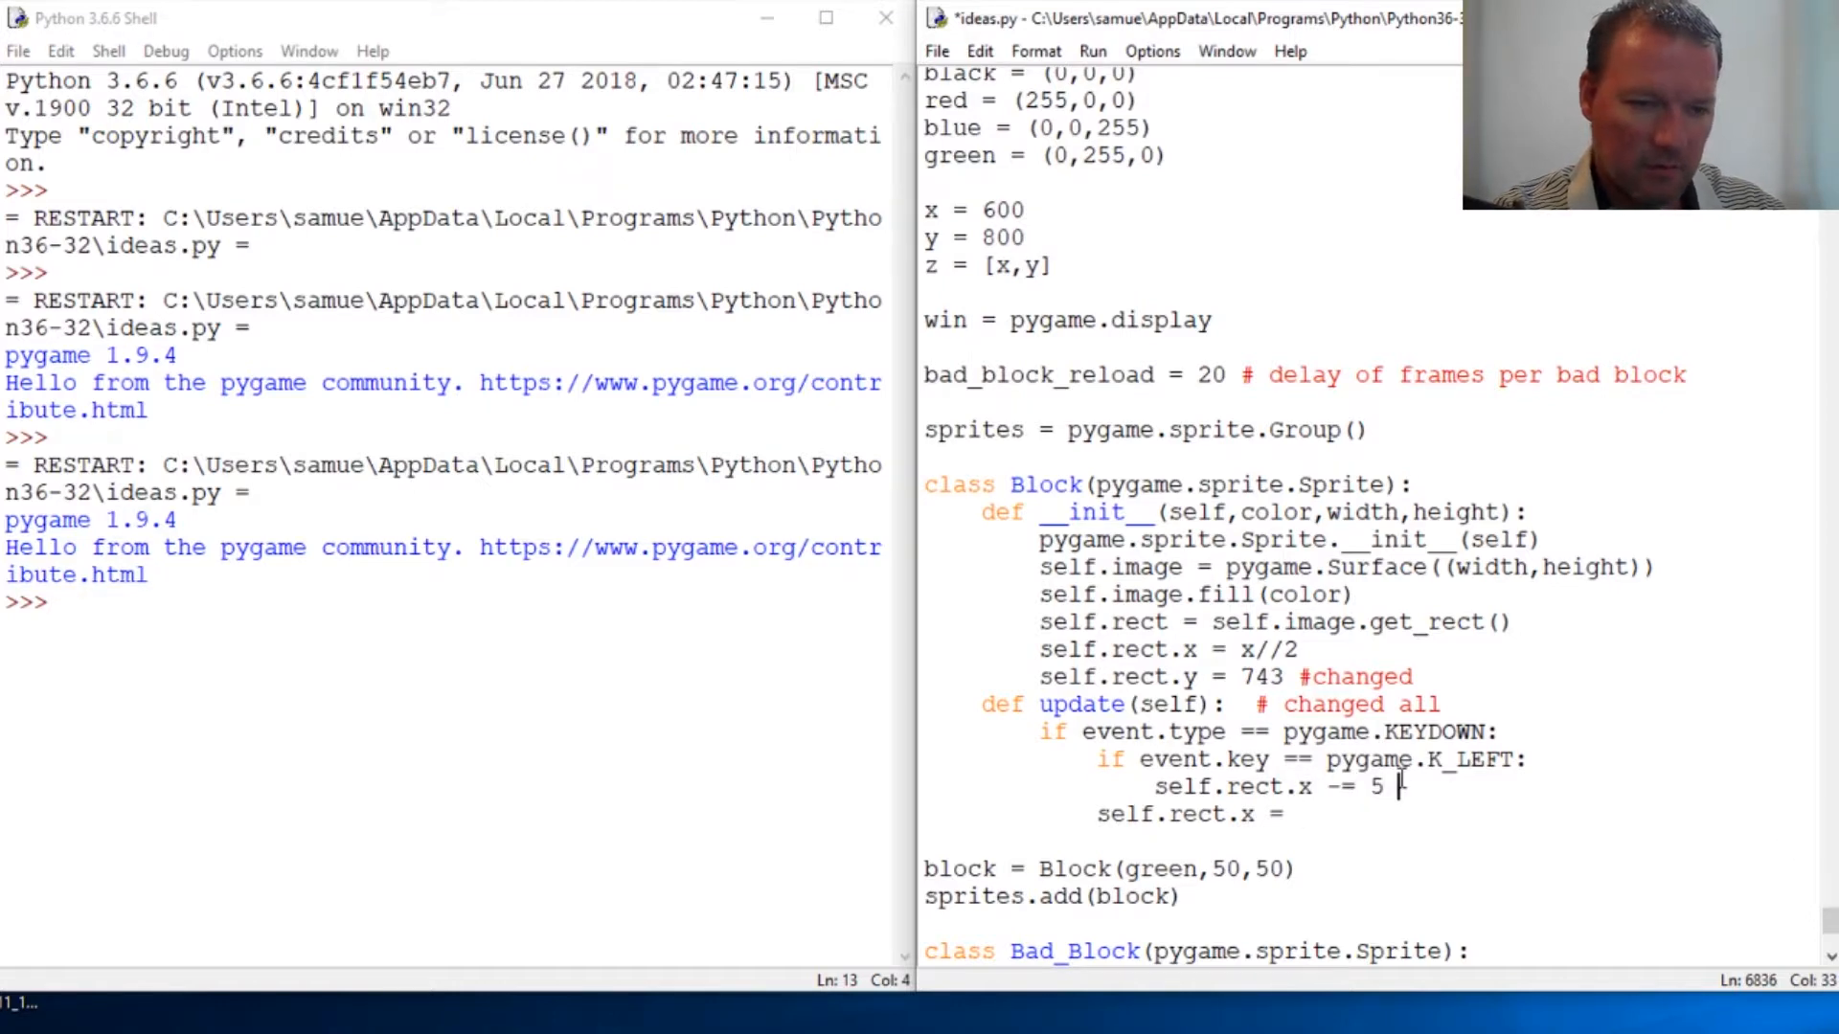
Step: Add 'if event.key == pygame.K_RIGHT: self.rect.x += 5'
key("Enter")
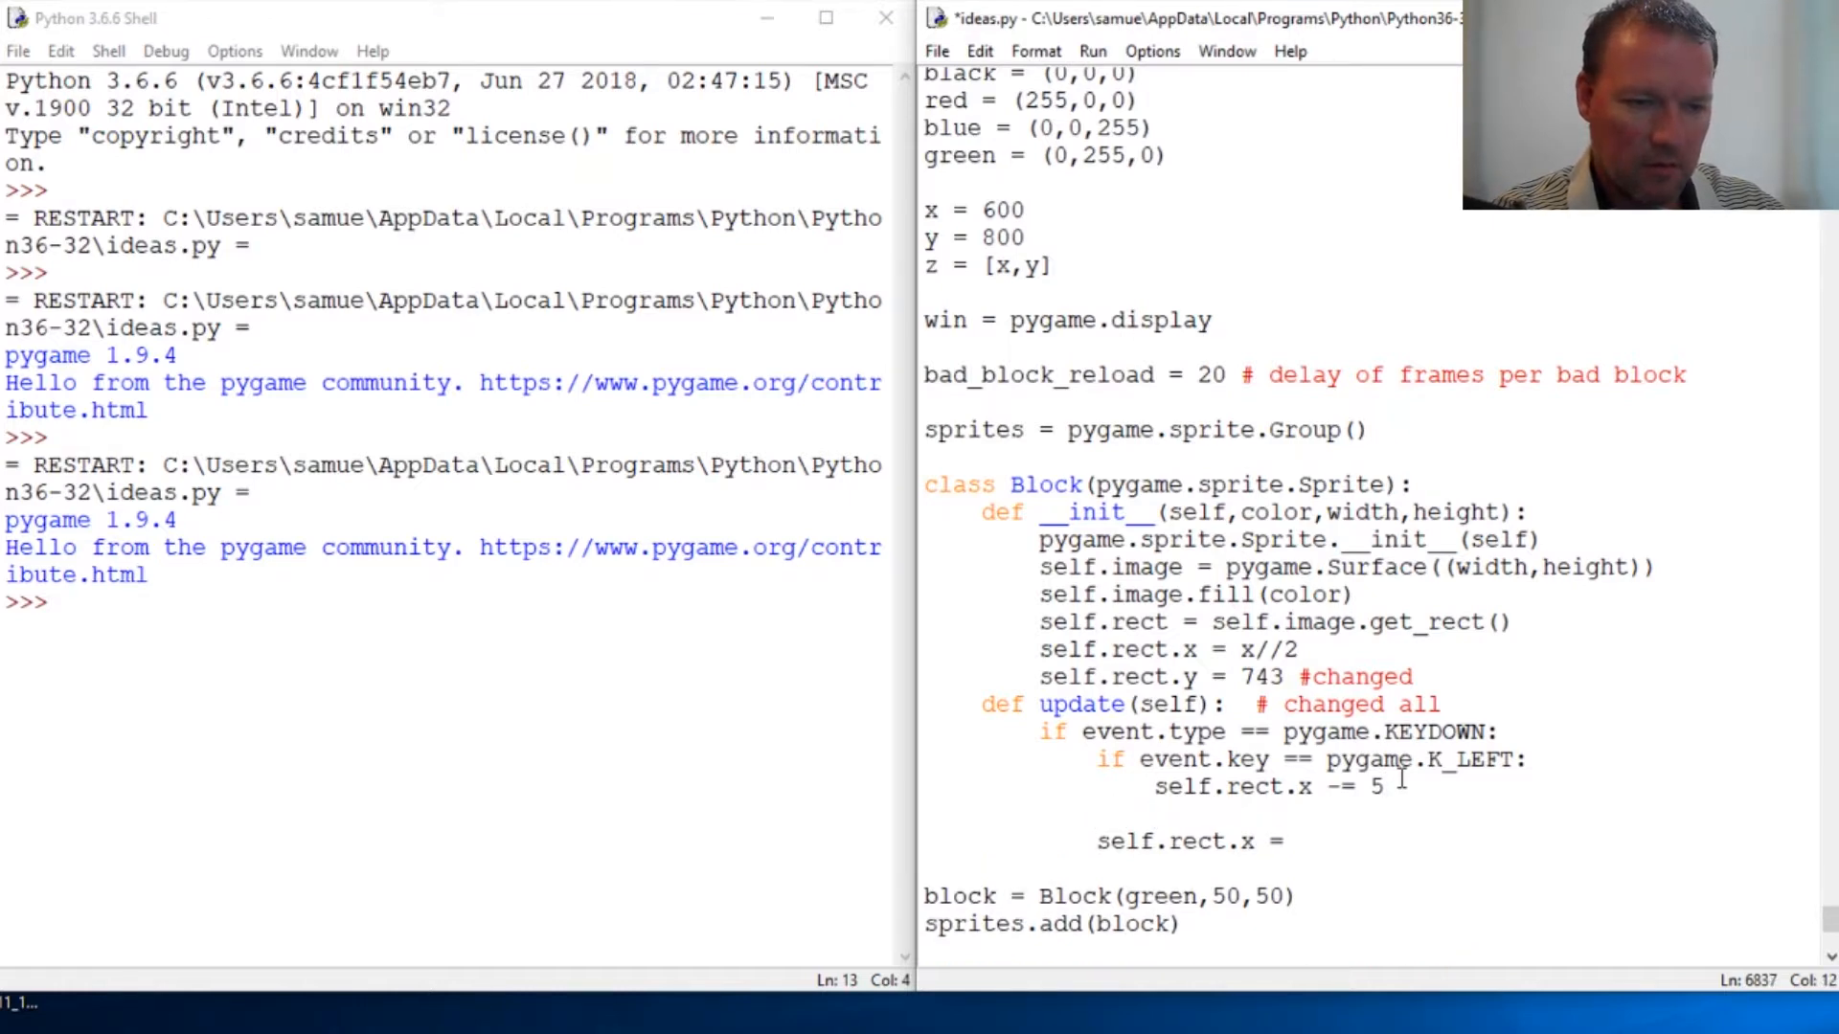
type("if event")
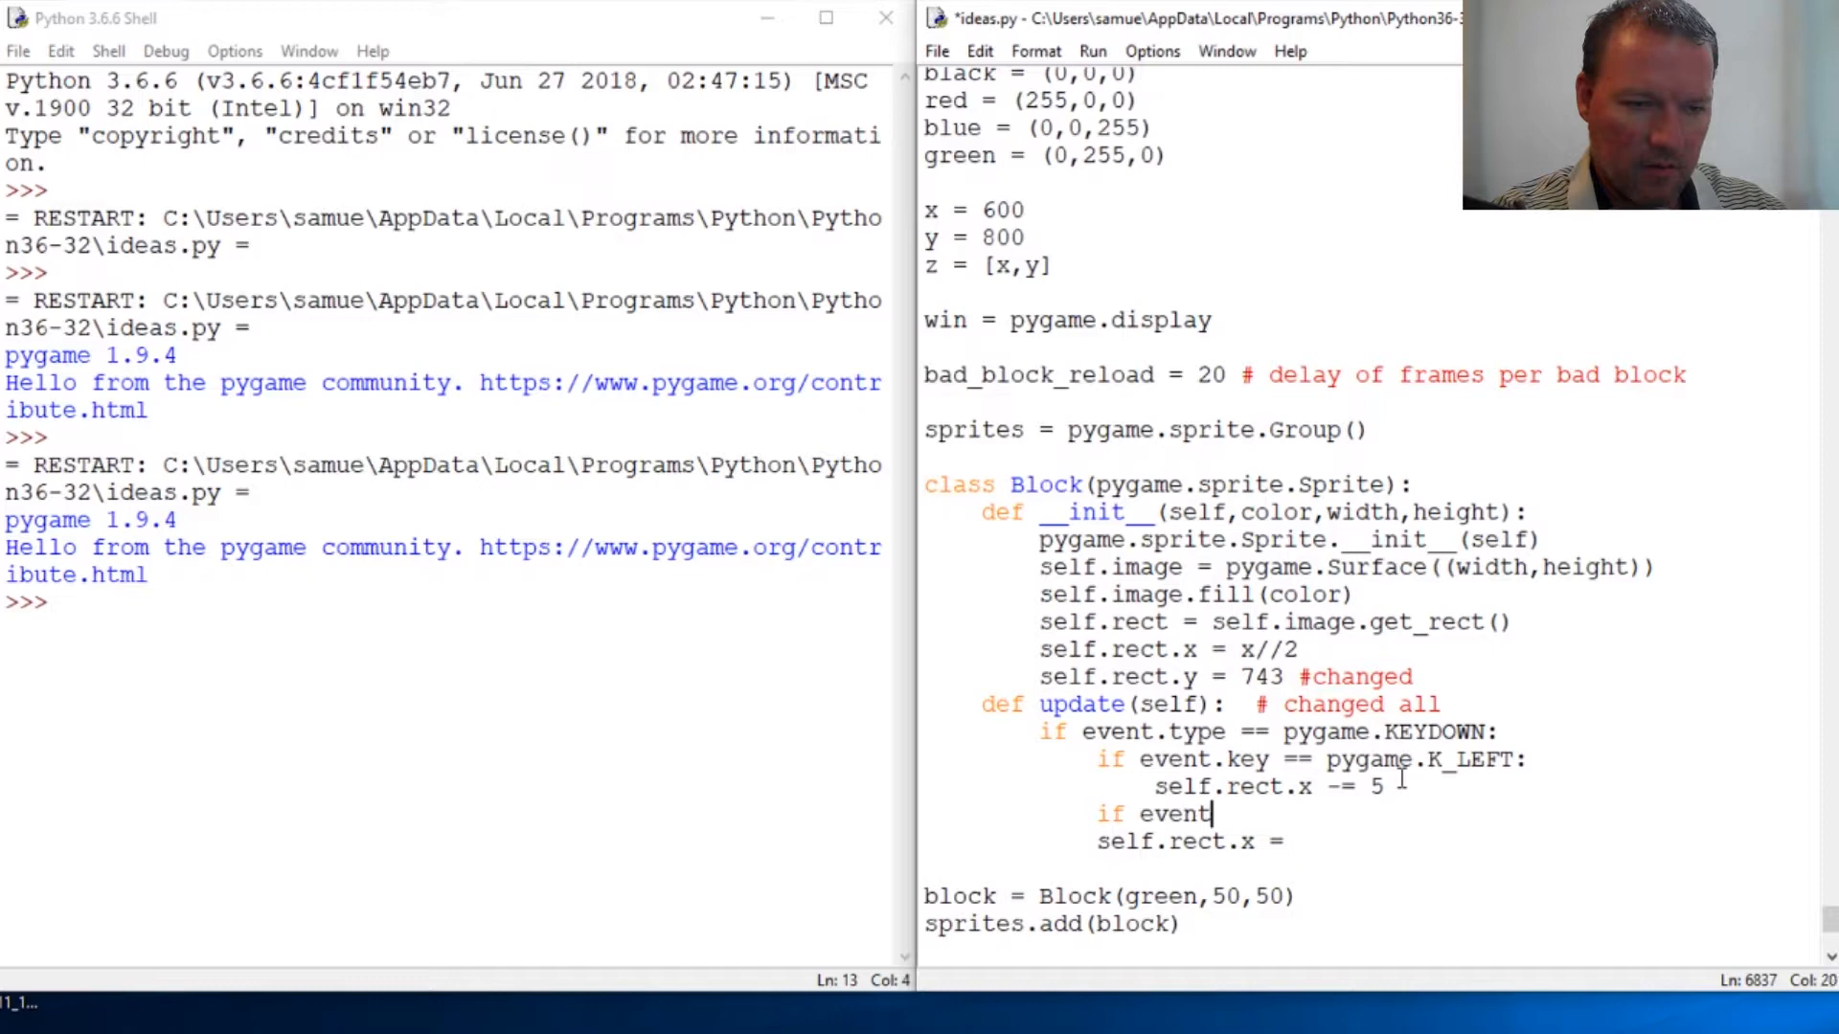
type(".key ==")
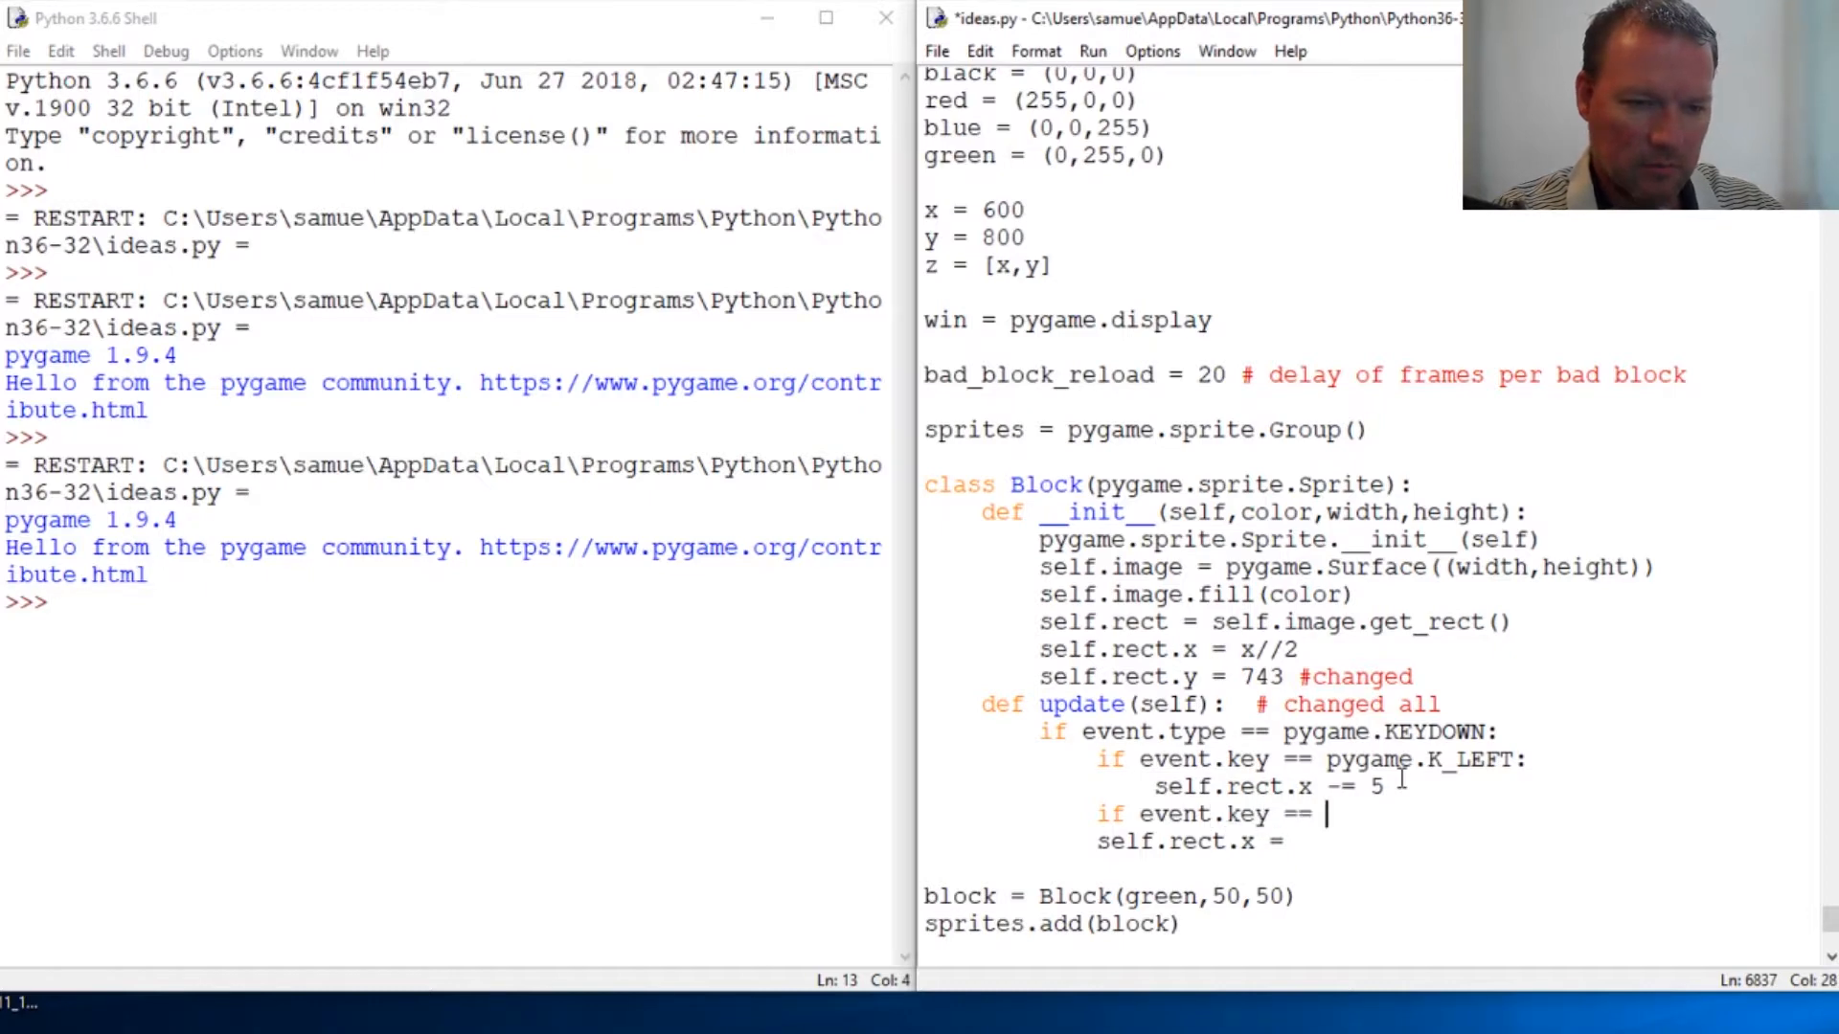
type("pygam")
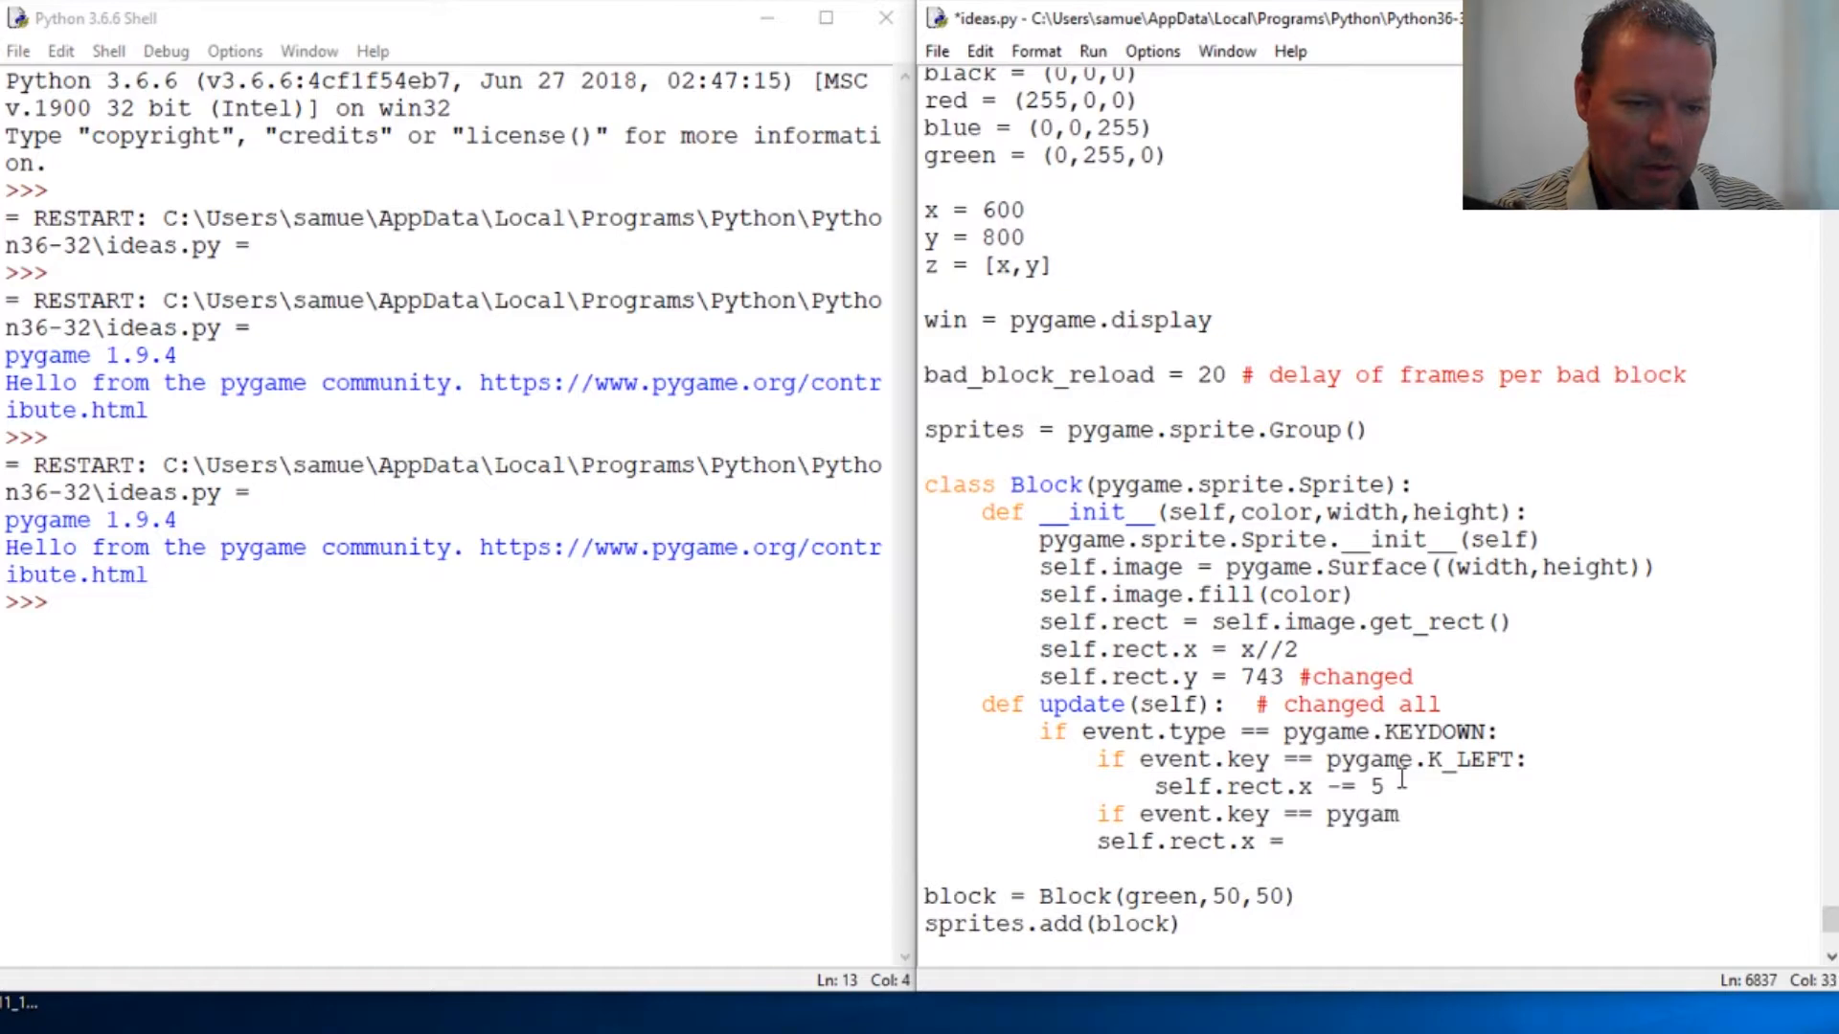
type("e.")
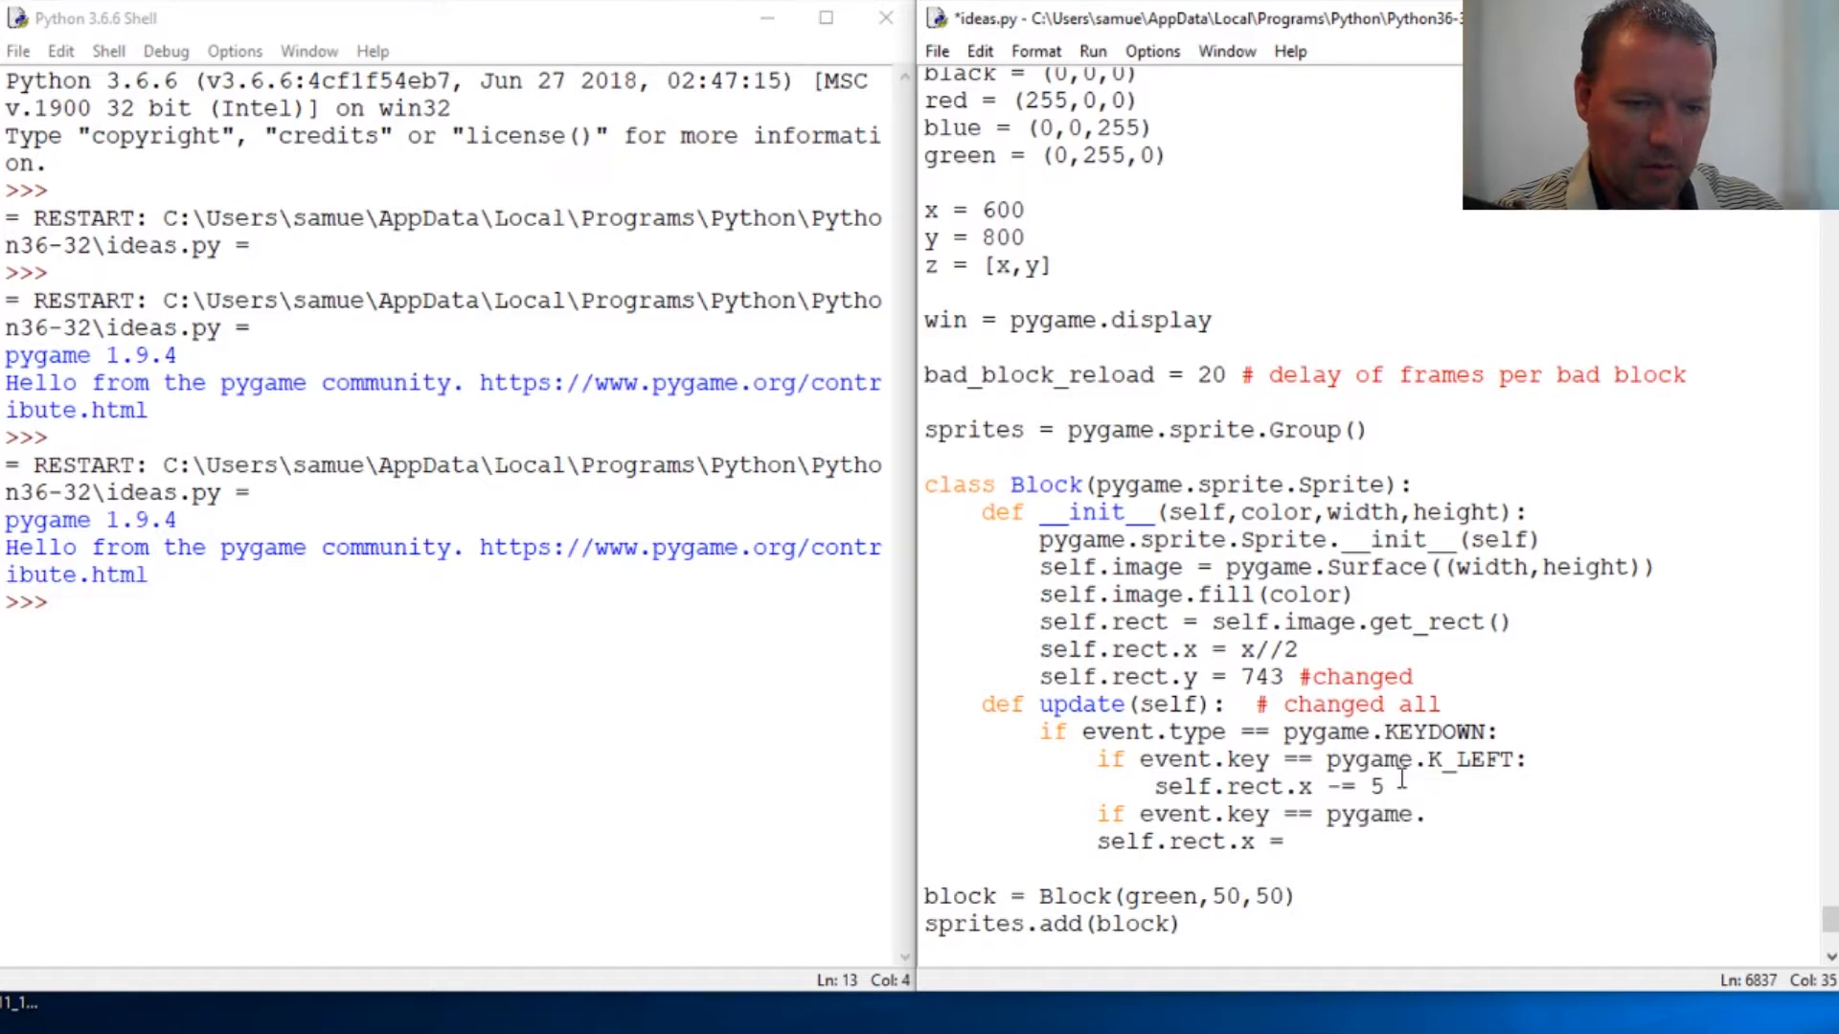
type("K")
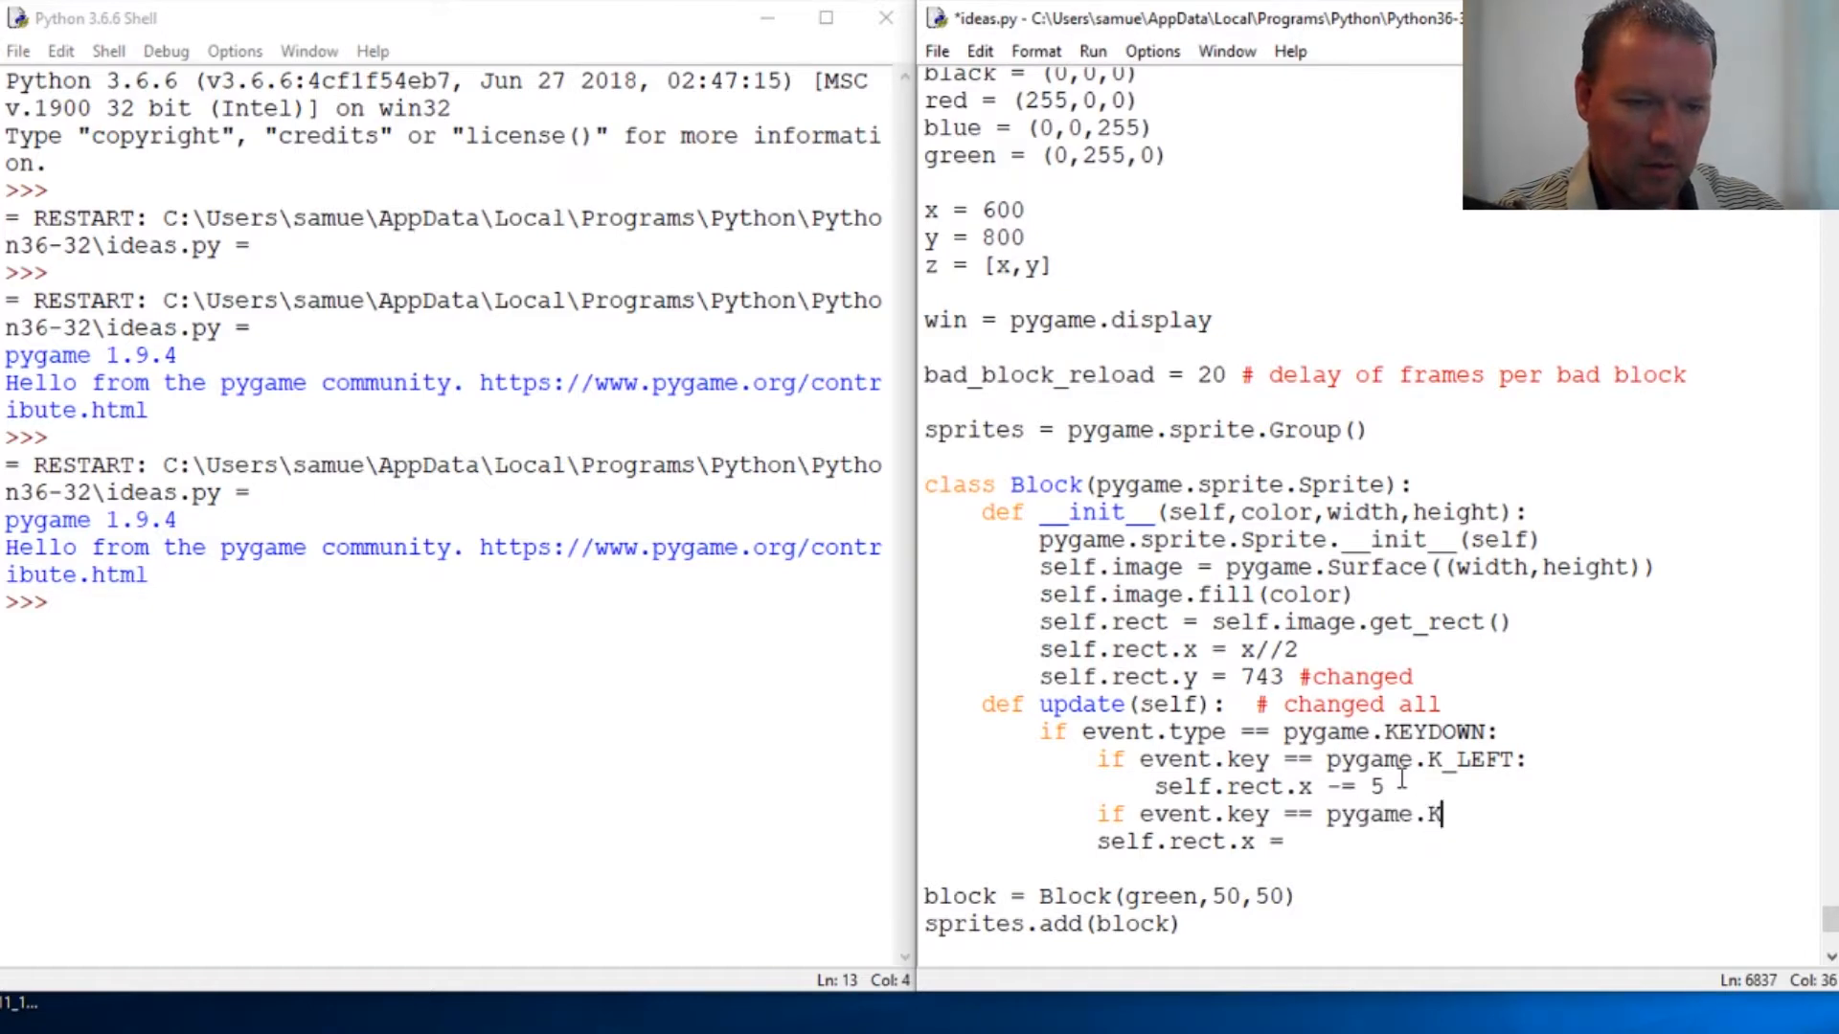
type("_RIGHT:")
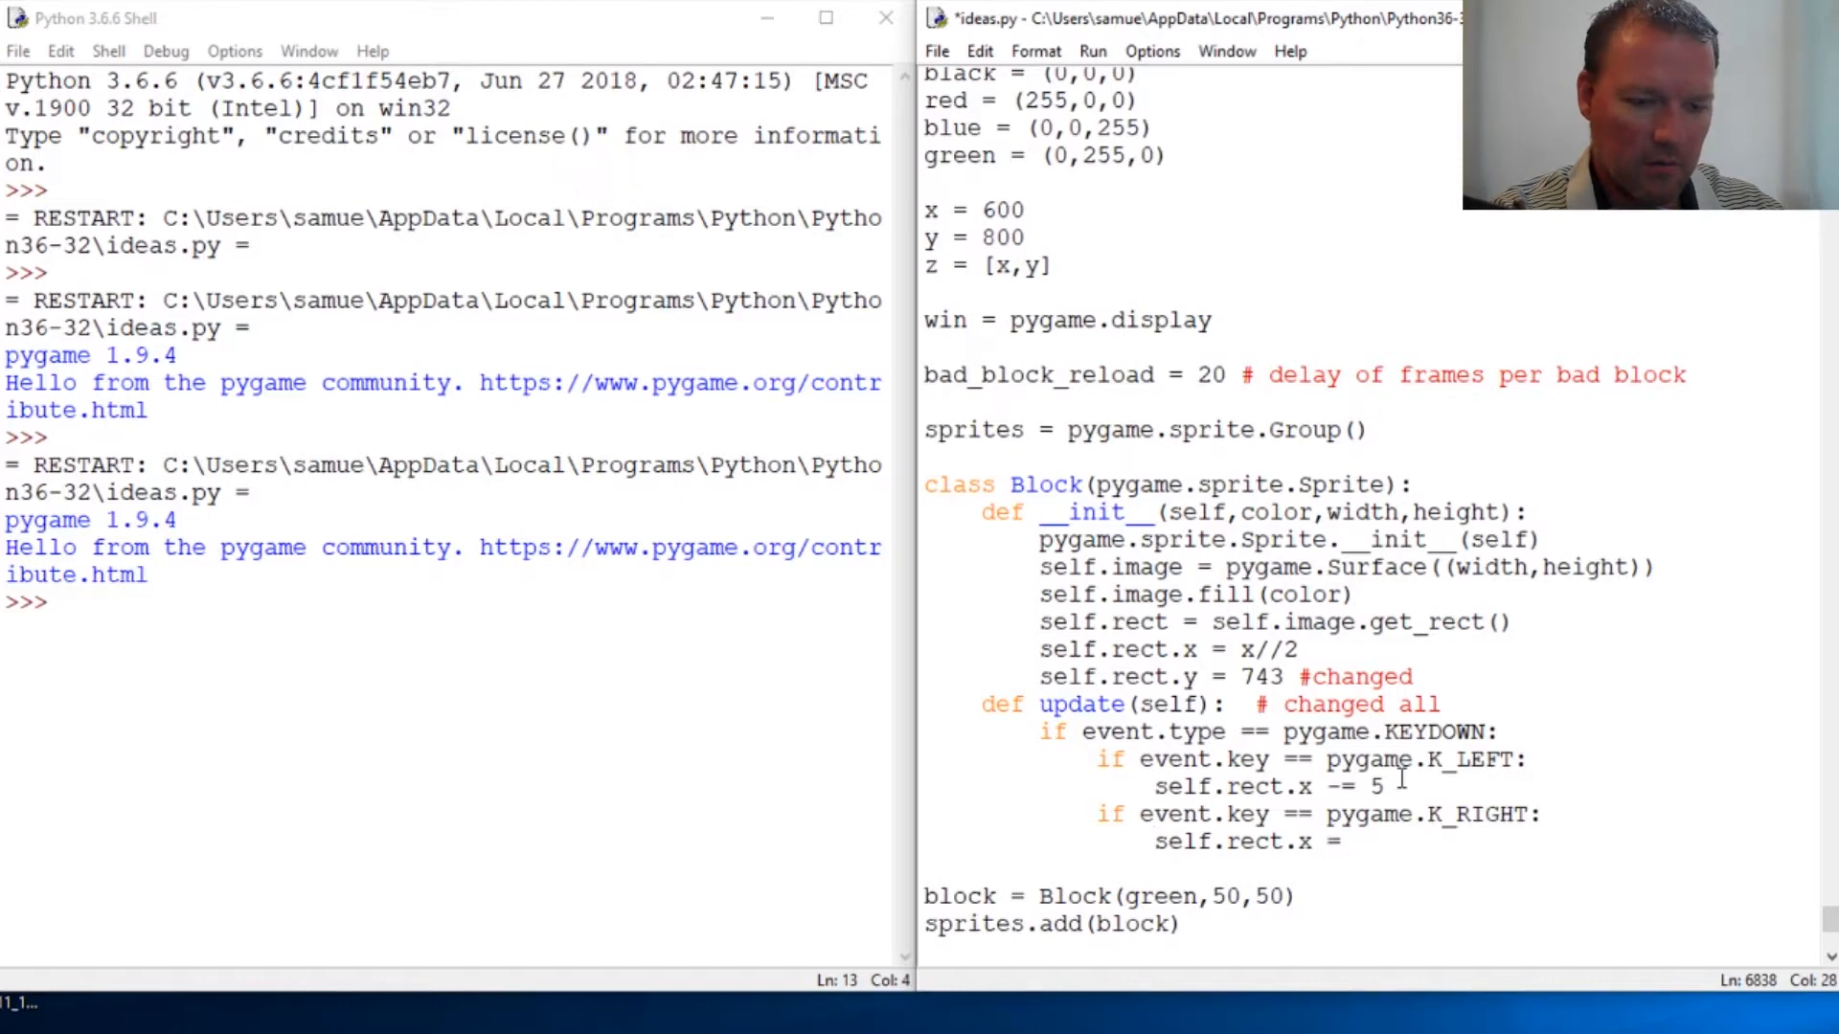
type("+=")
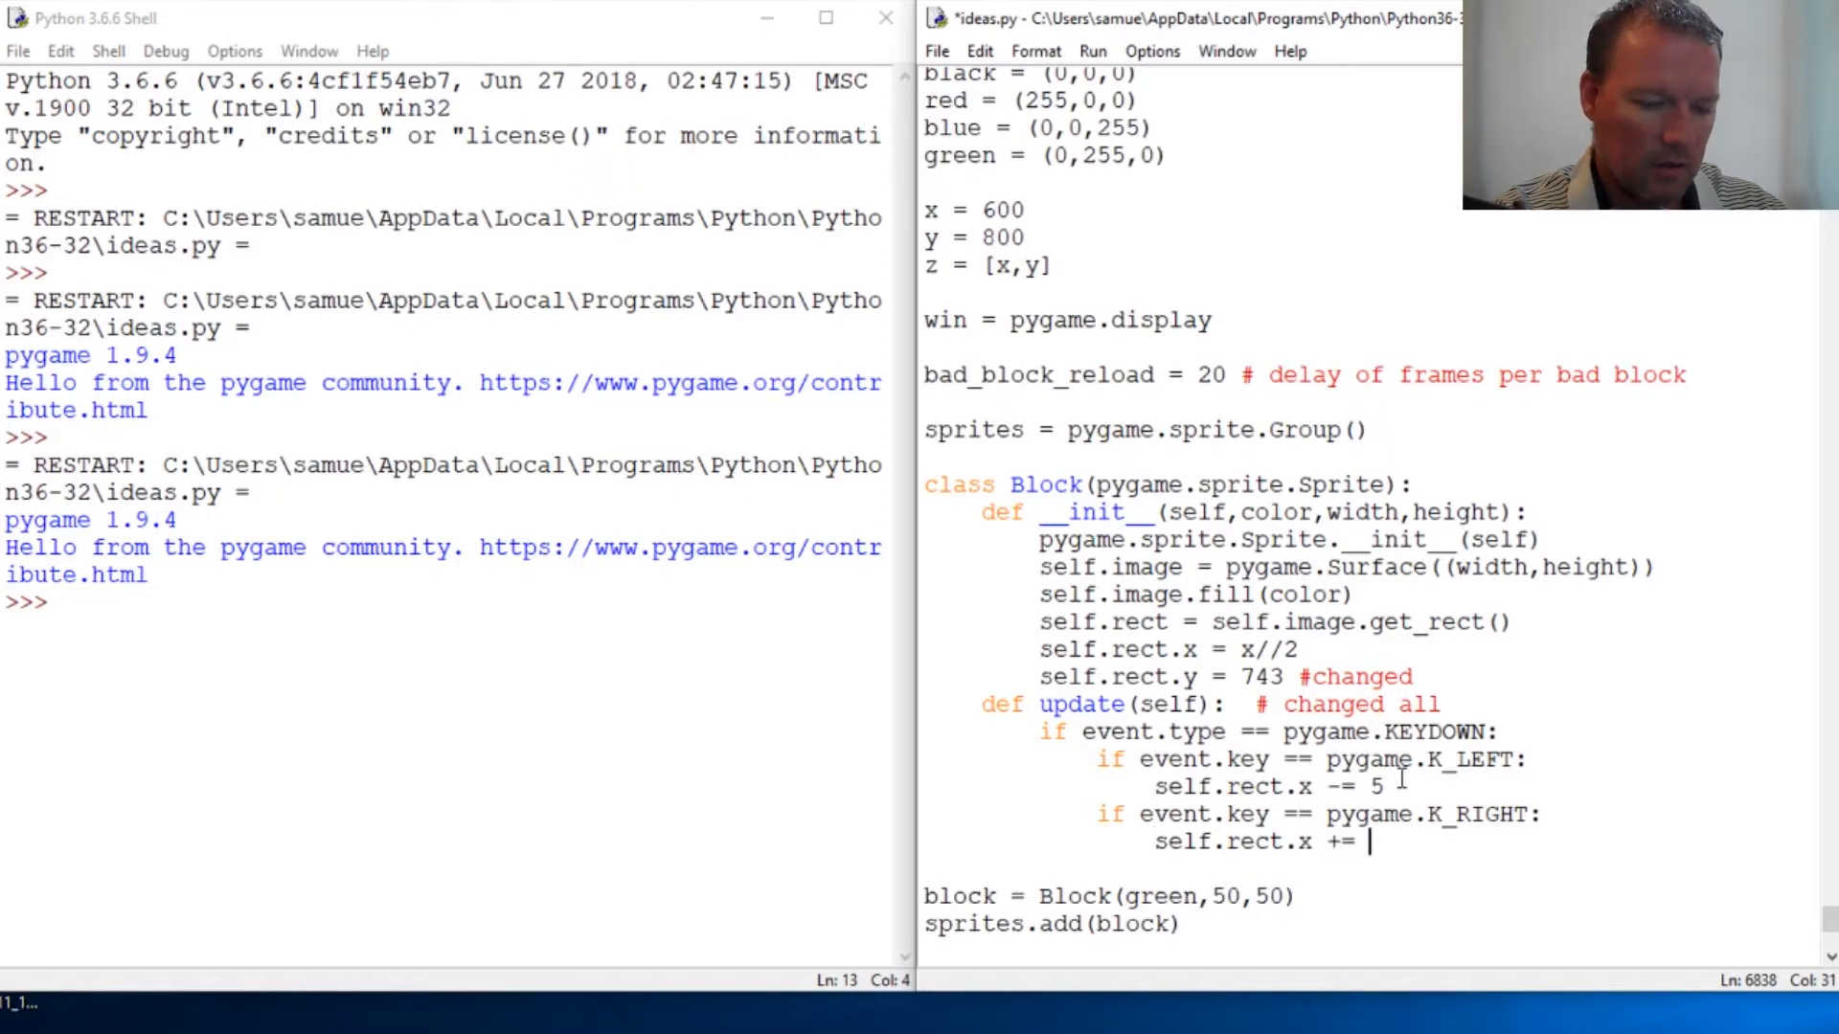
type("5")
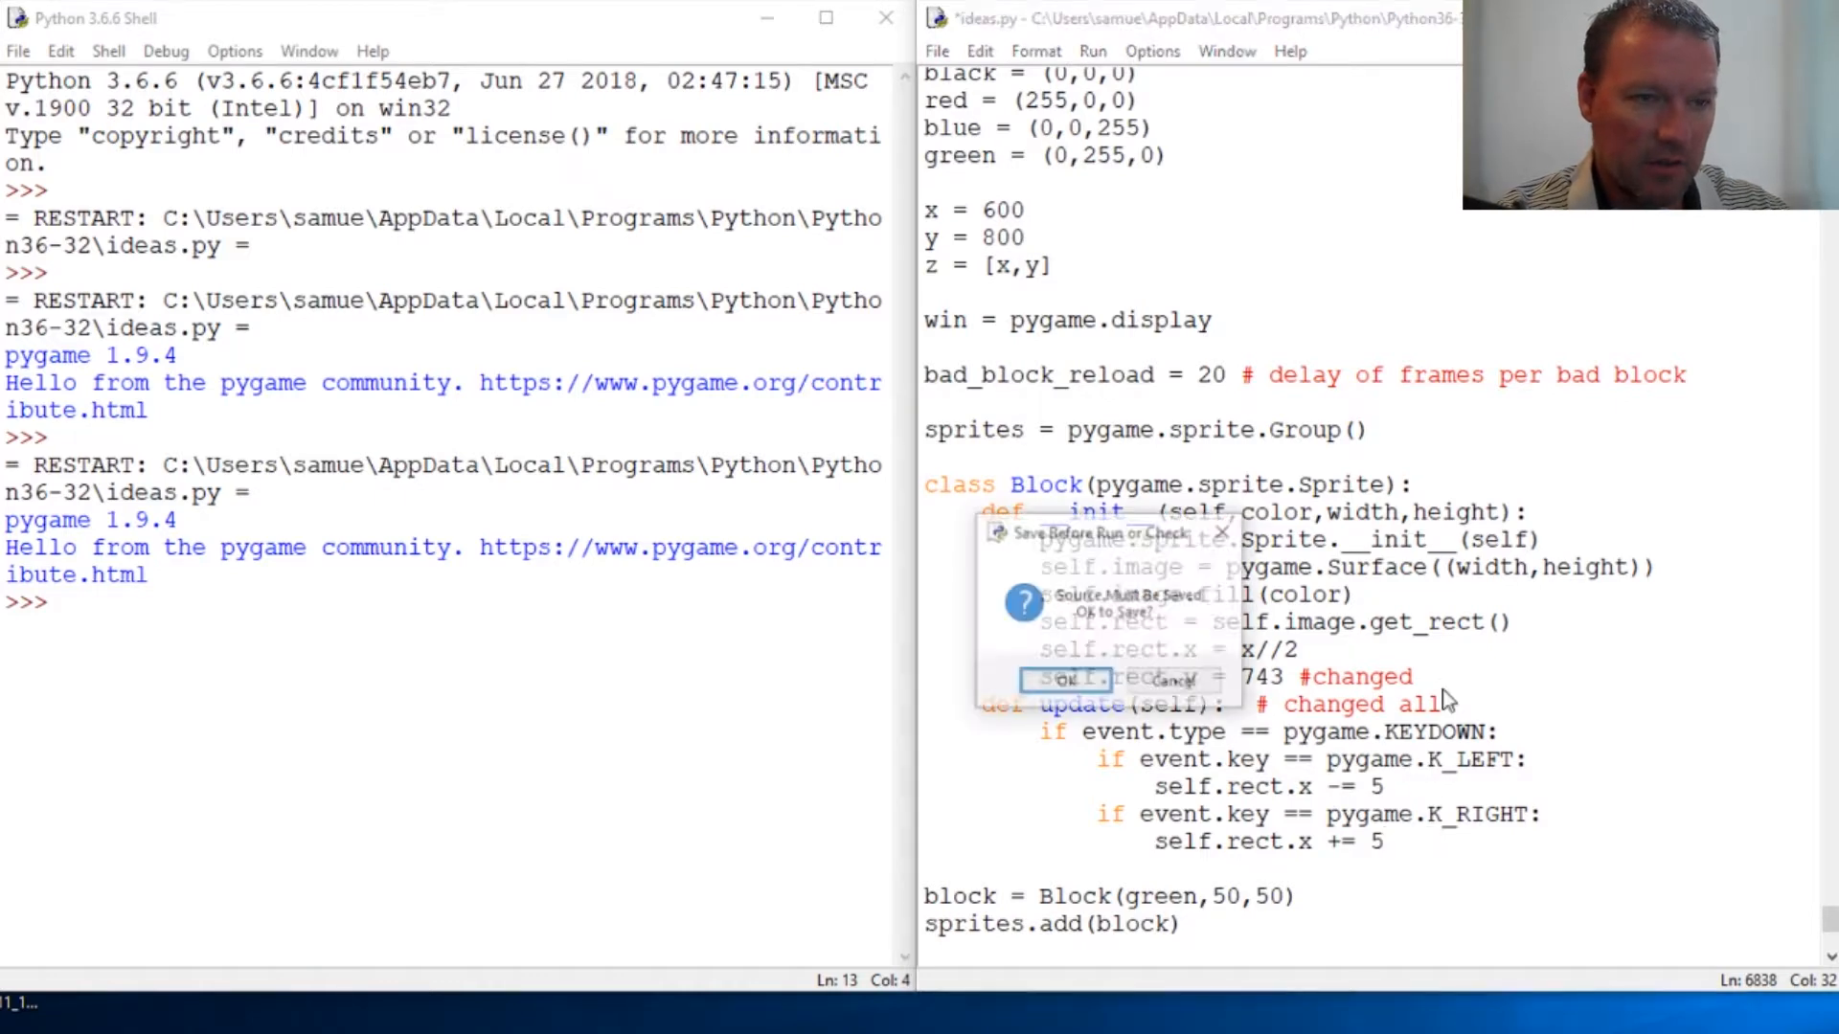
Step: Confirm Save Before Run so the game window shows red blocks falling above the green block
left_click(1065, 680)
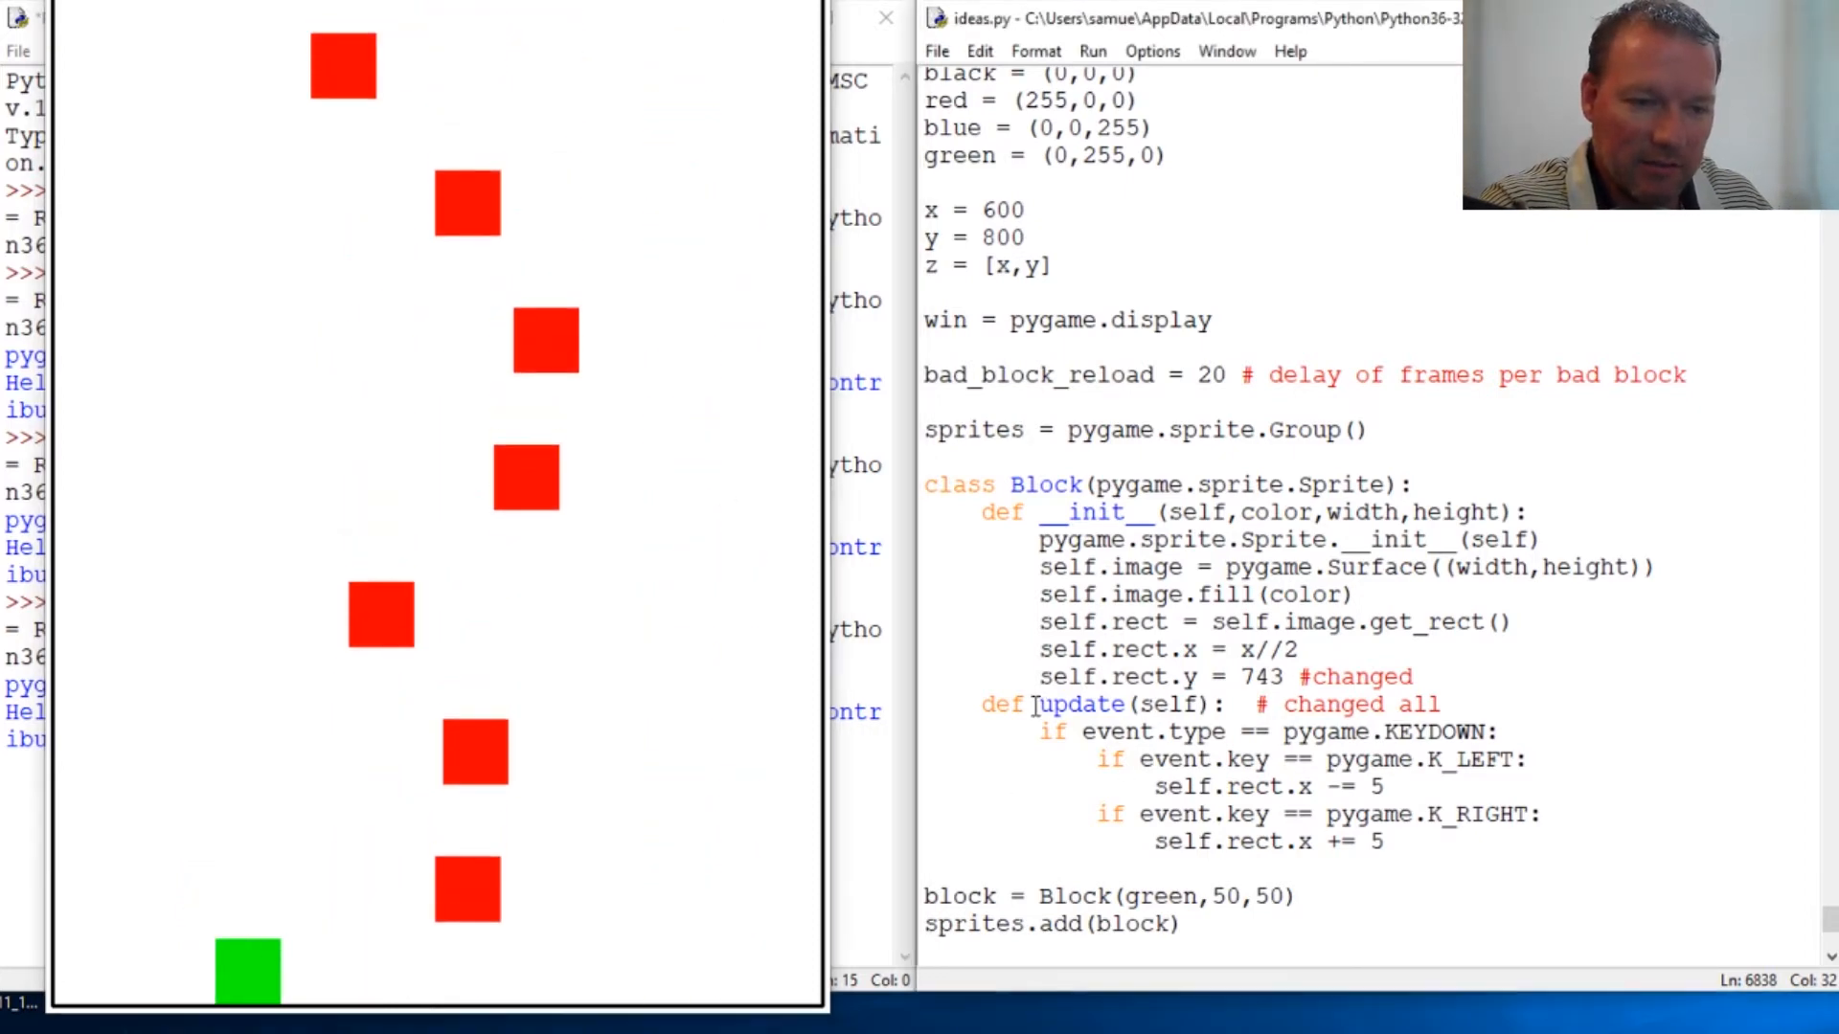
double_click(1074, 704)
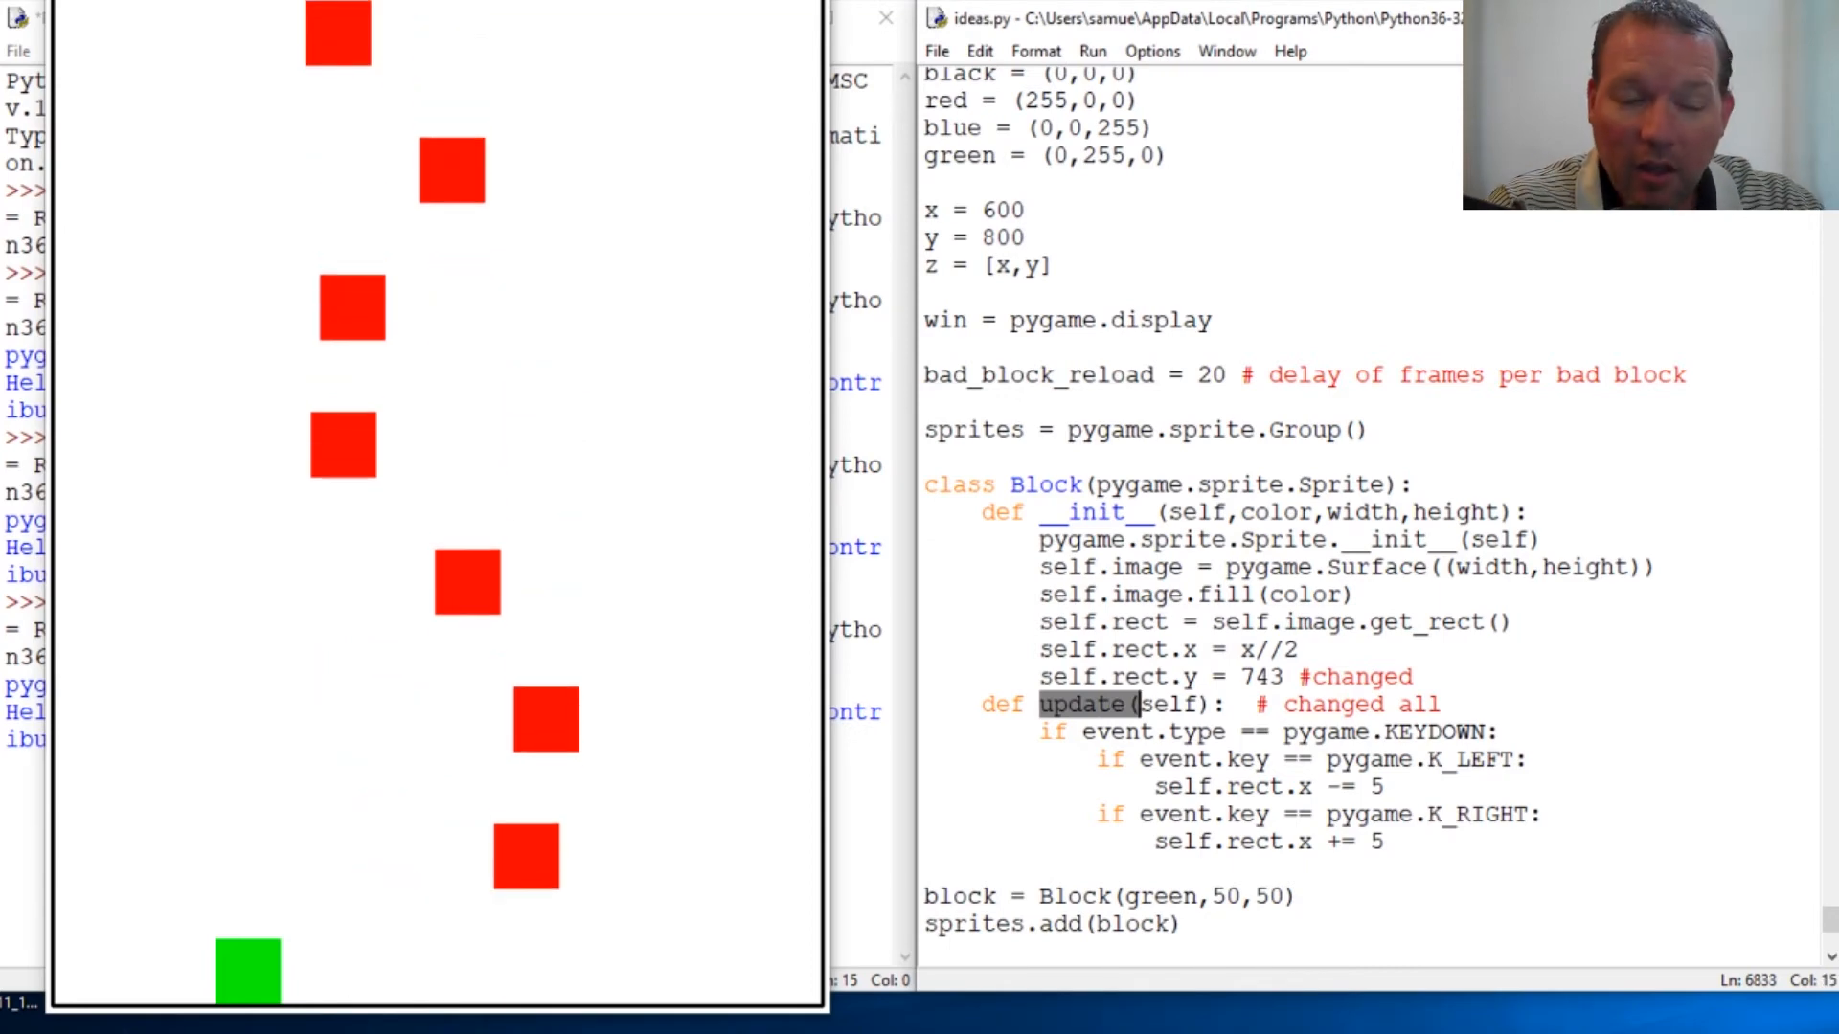